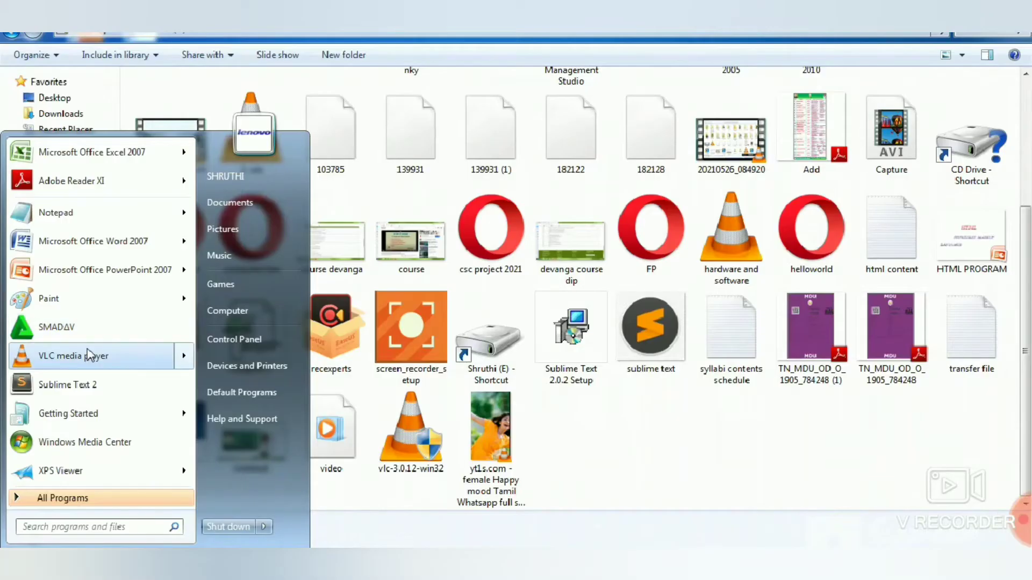
- Launch Sublime Text 2 and focus the blank untitled document for typing
{"action": "left_click", "coordinate": [68, 385]}
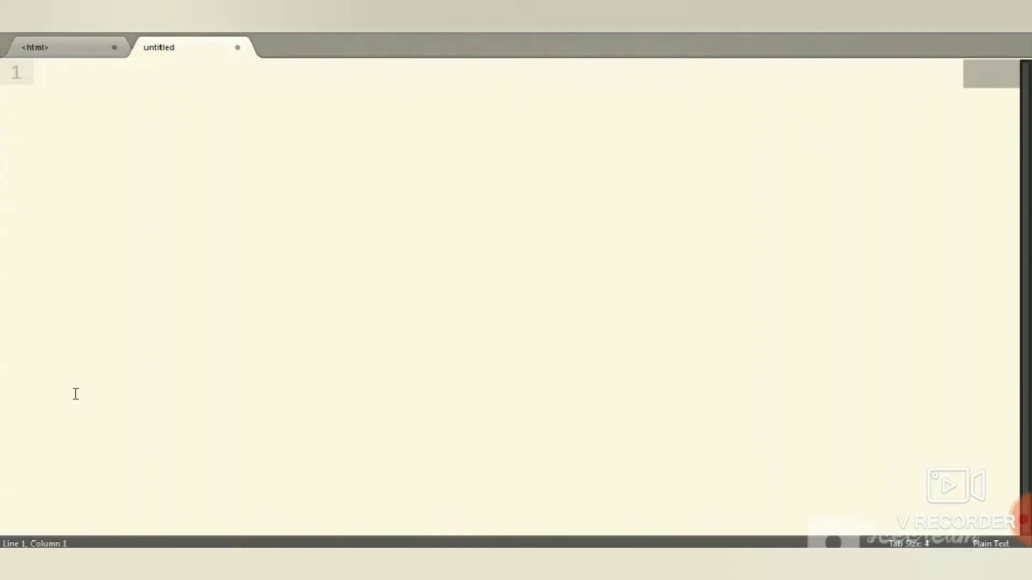
{"action": "left_click", "coordinate": [162, 69]}
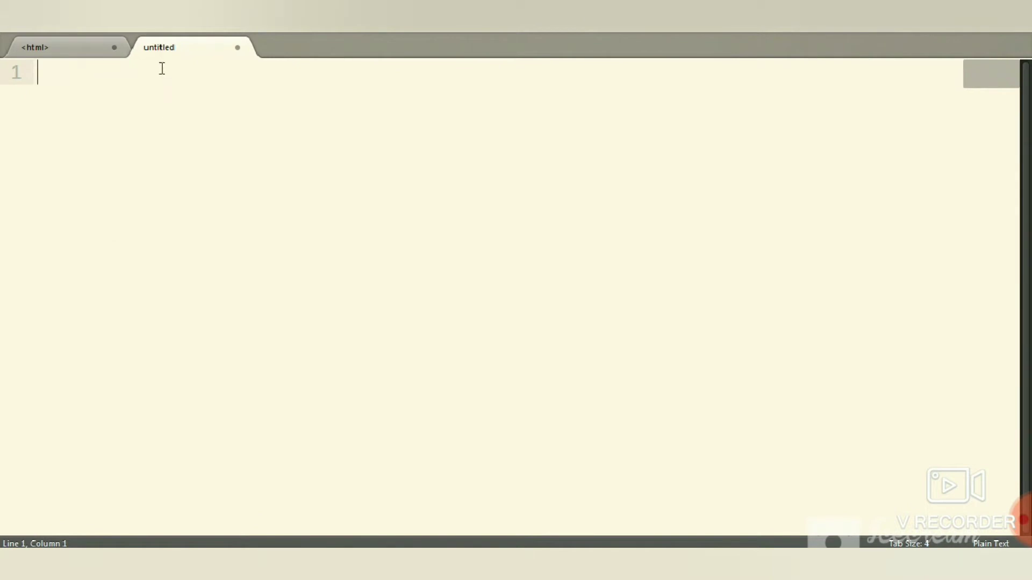
{"action": "mouse_move", "coordinate": [164, 71]}
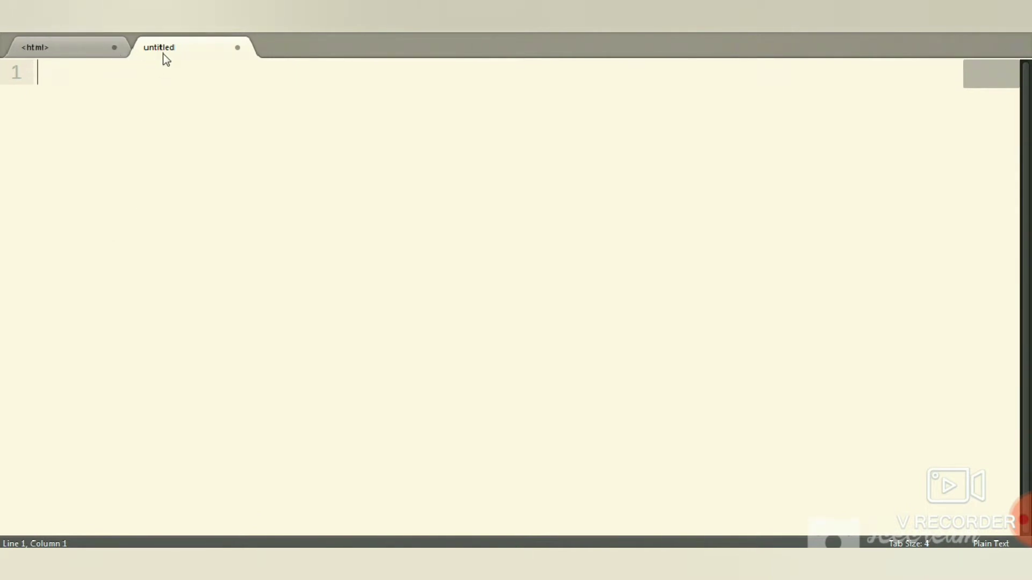
- Write the html and head elements with the title 'welcome'
{"action": "type", "text": "<"}
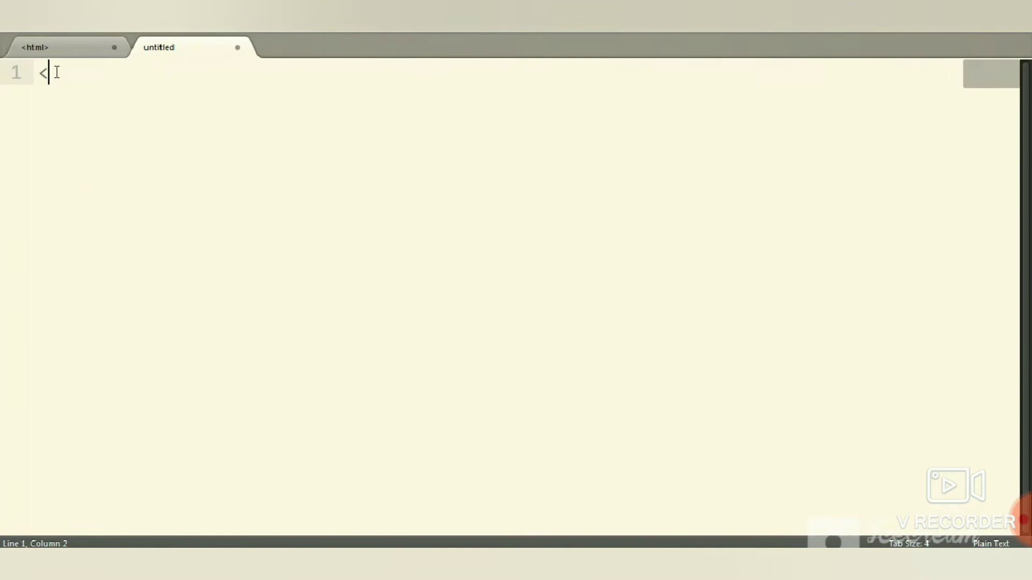
{"action": "type", "text": "html>"}
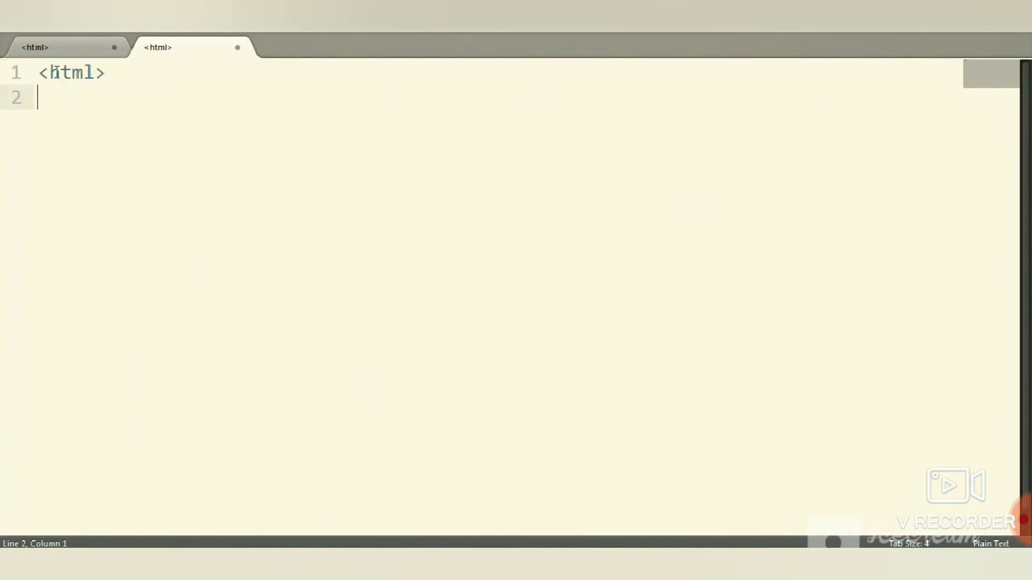
{"action": "type", "text": "<head"}
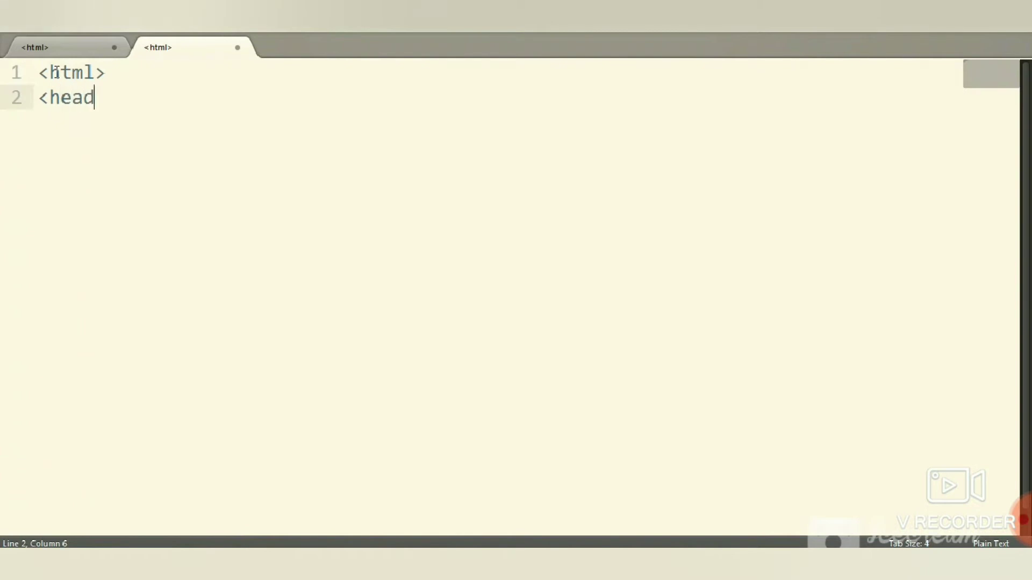
{"action": "type", "text": ">"}
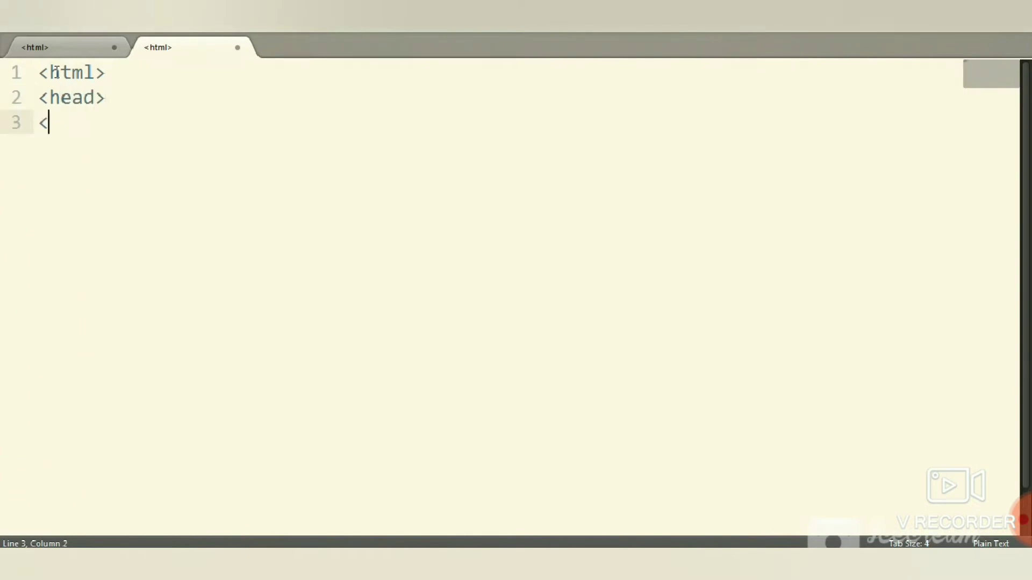
{"action": "type", "text": "tiot"}
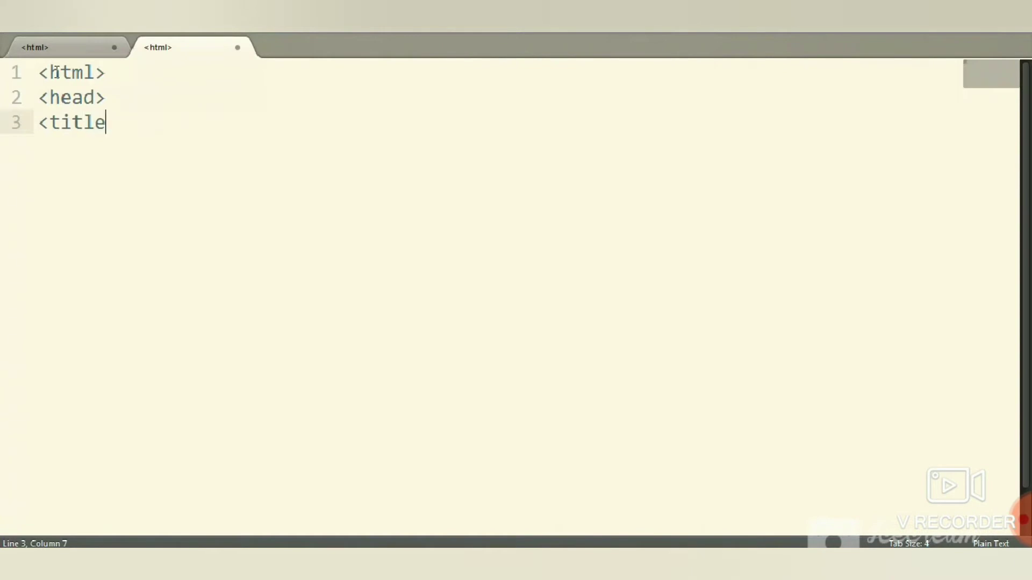
{"action": "type", "text": ">"}
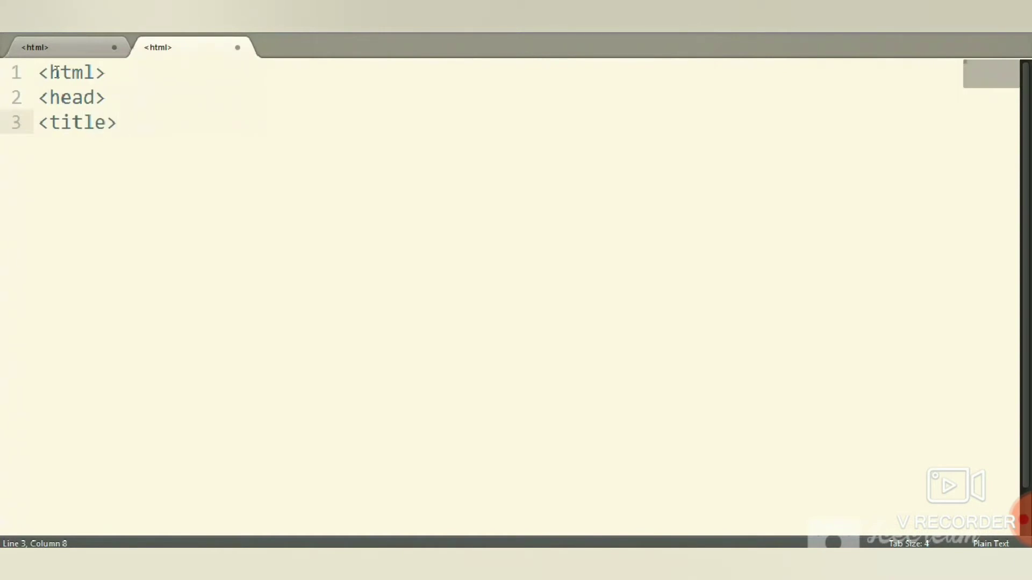
{"action": "type", "text": "welcome"}
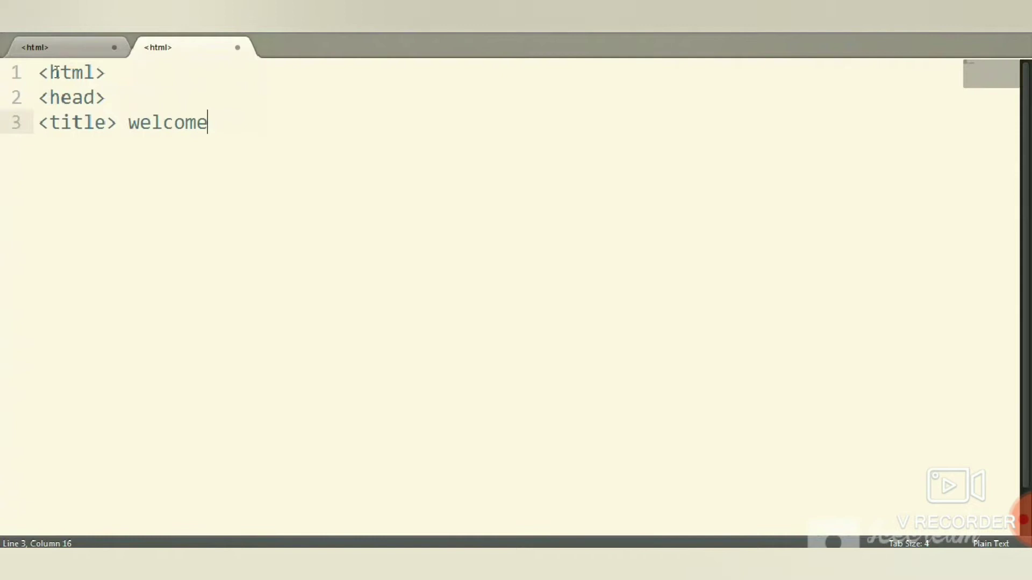
{"action": "type", "text": "</t"}
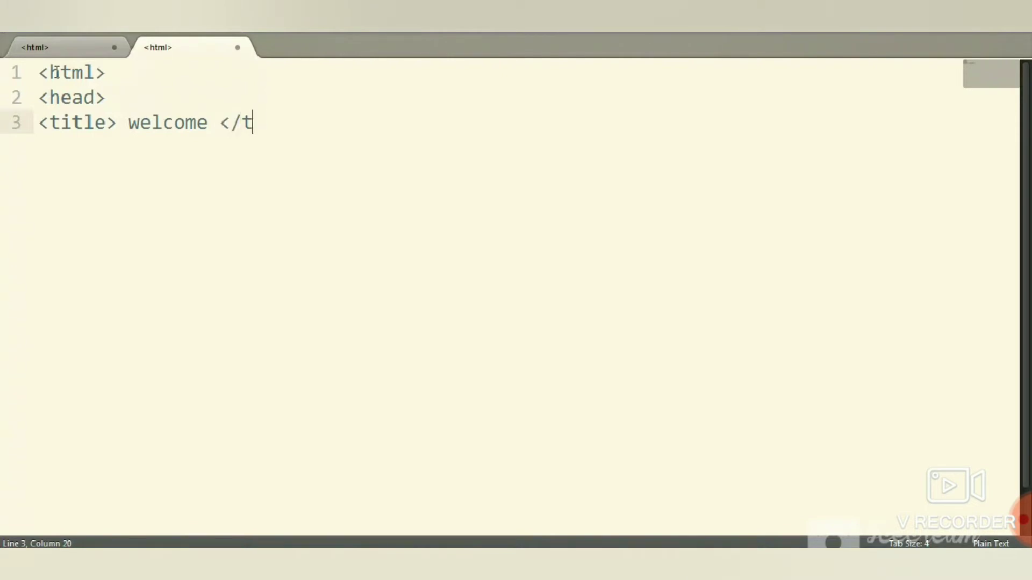
{"action": "type", "text": "itle>"}
{"action": "type", "text": "<"}
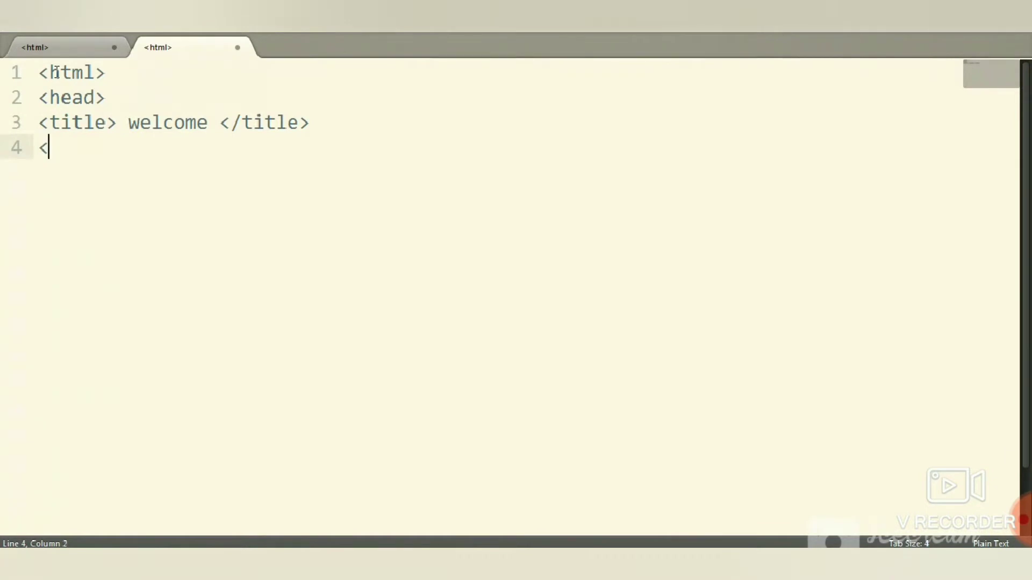
{"action": "type", "text": "/head>"}
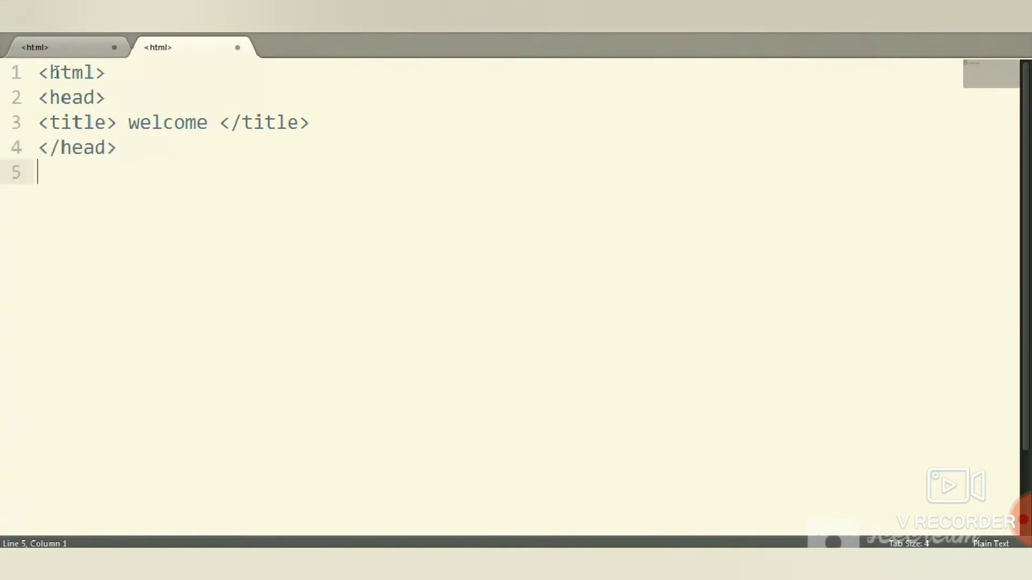
- Add the body with an h1 heading and the paragraph 'welcome to computer bee', then close body and html
{"action": "type", "text": "<body>"}
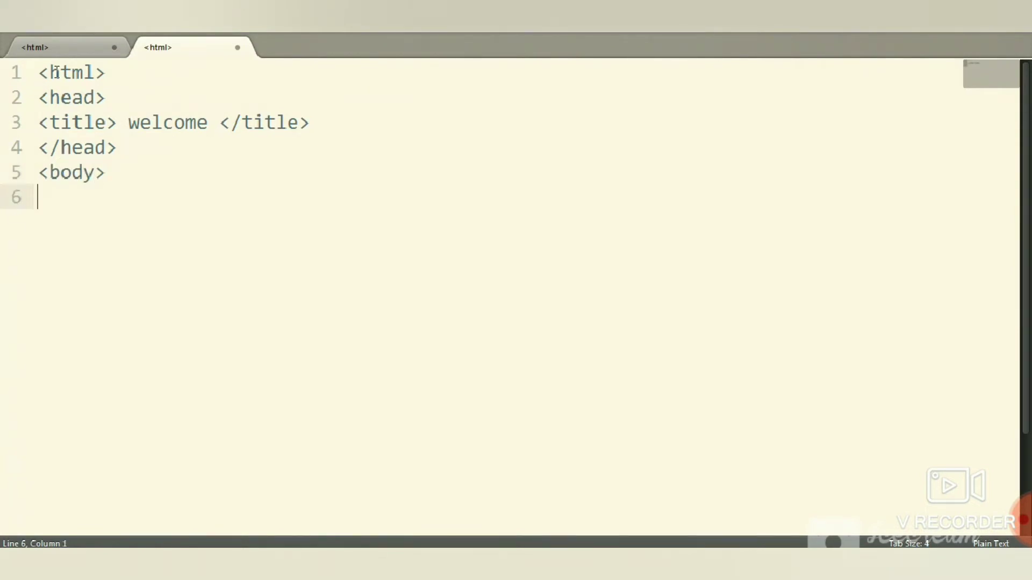
{"action": "type", "text": "<h1> head"}
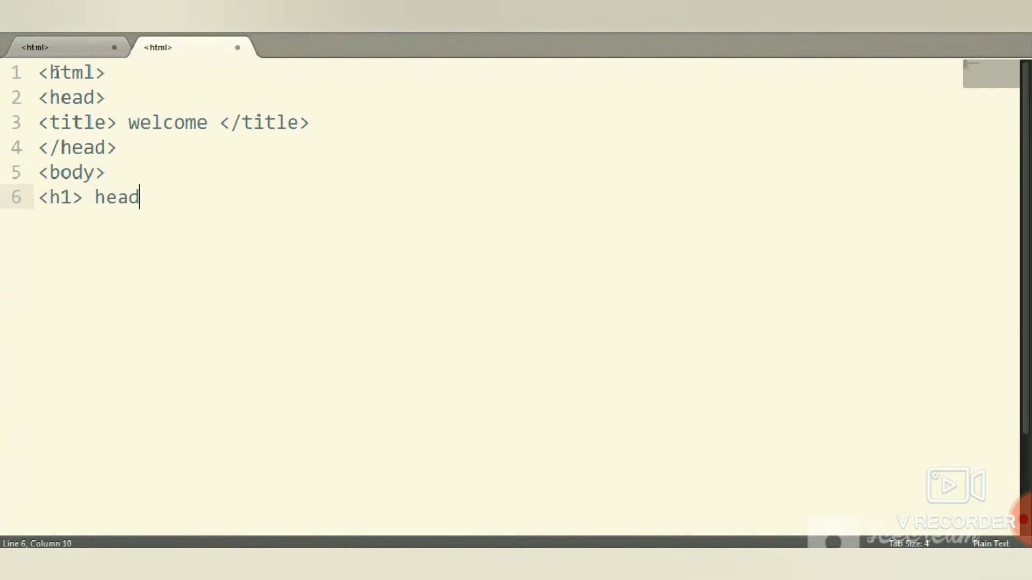
{"action": "type", "text": "ing"}
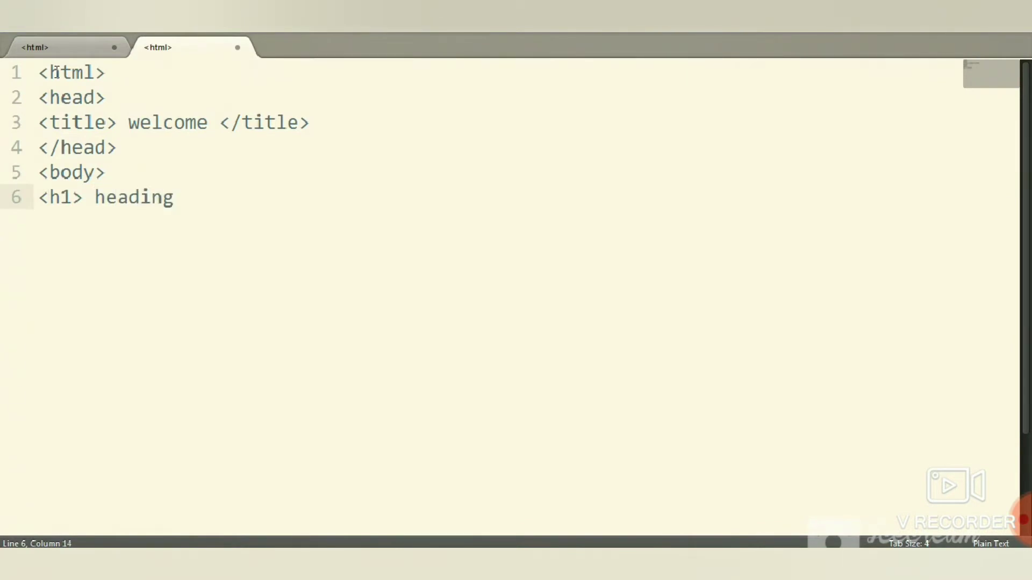
{"action": "type", "text": "</h1"}
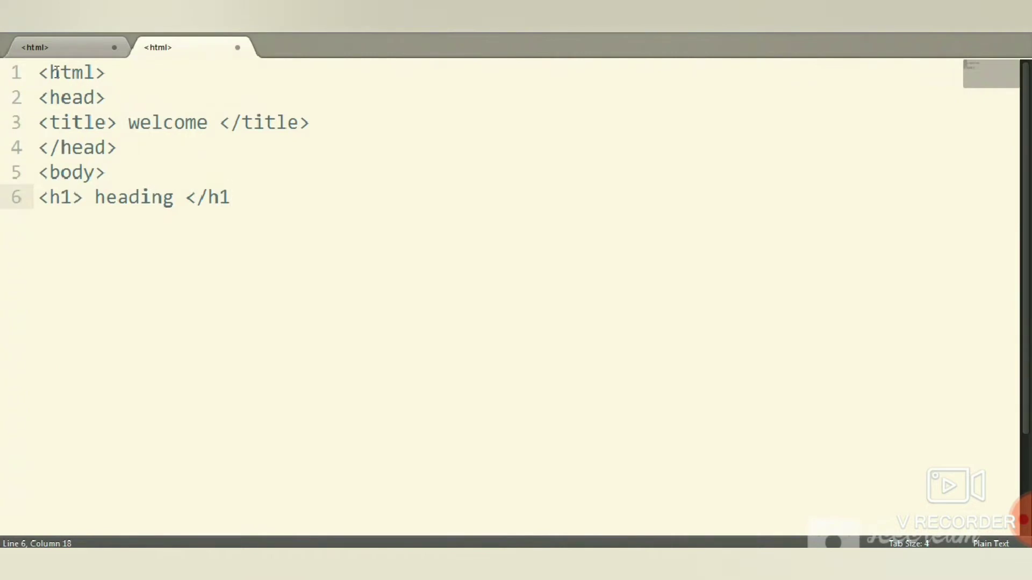
{"action": "type", "text": ">"}
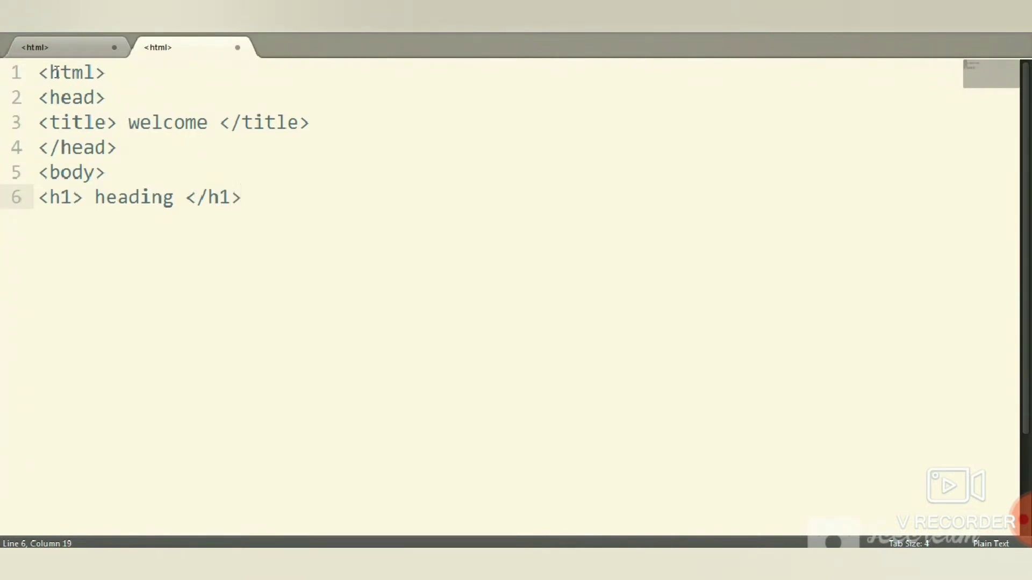
{"action": "type", "text": "<p>"}
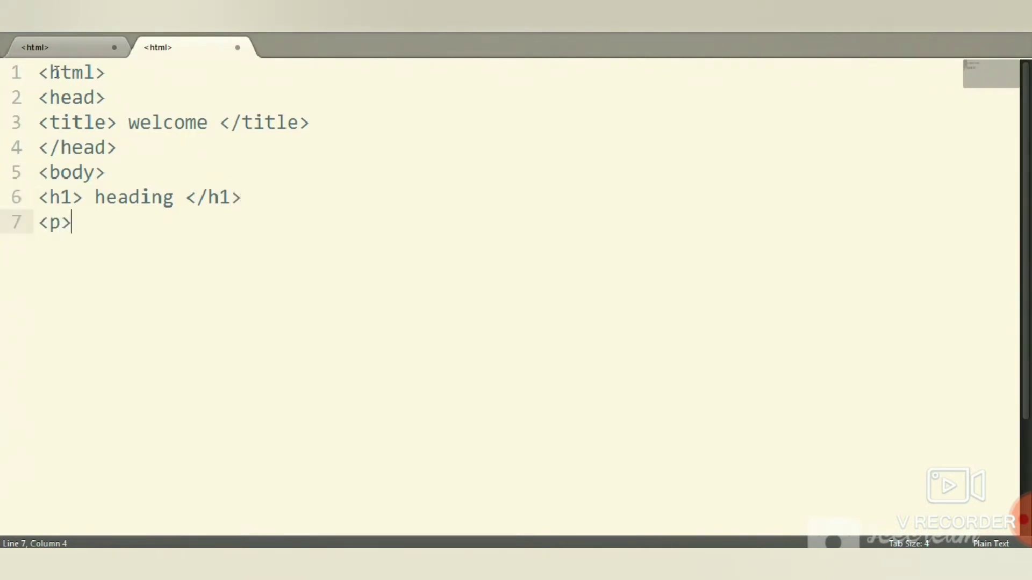
{"action": "type", "text": "welc"}
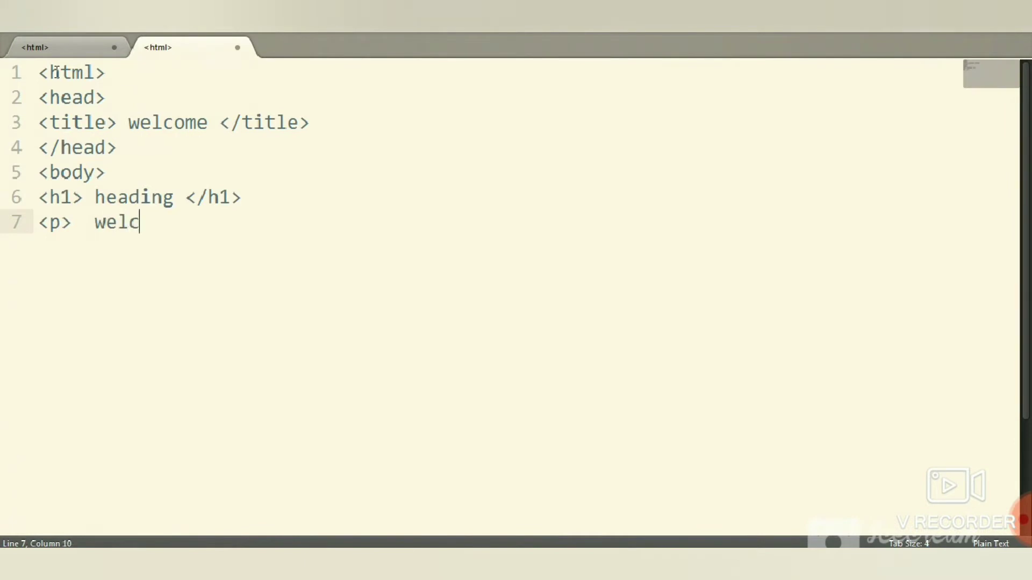
{"action": "type", "text": "ome to compu"}
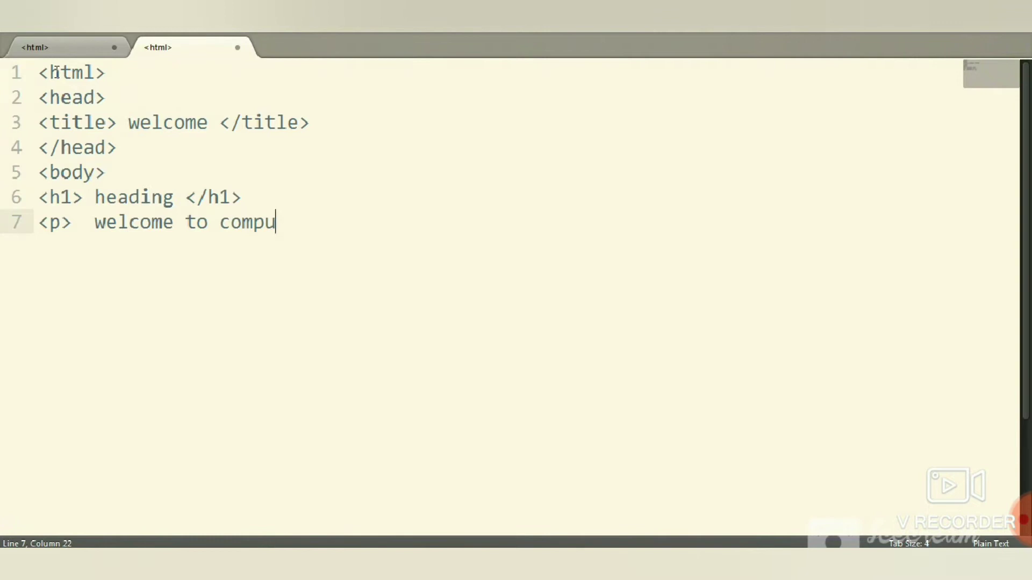
{"action": "type", "text": "ter bee"}
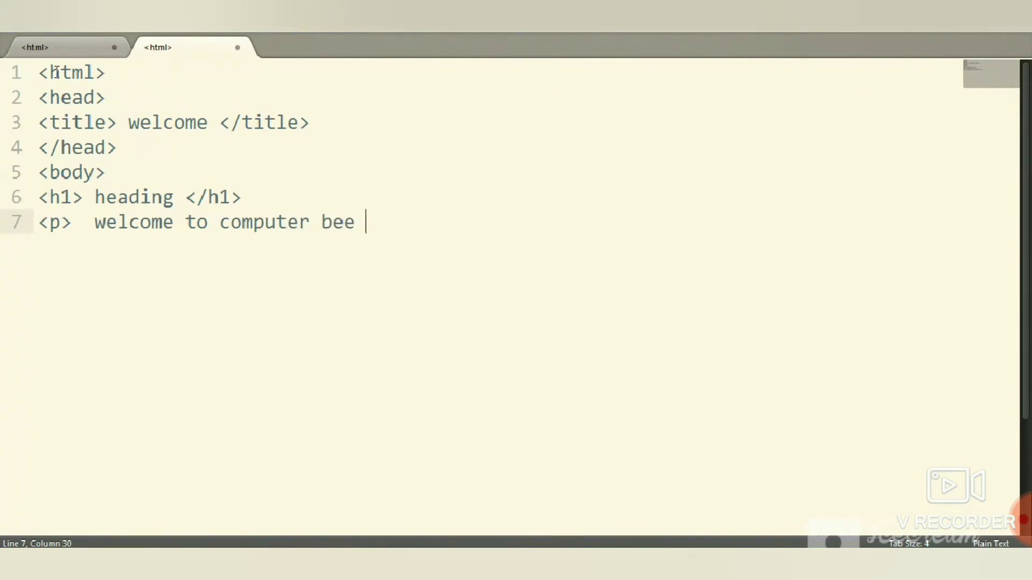
{"action": "type", "text": "</"}
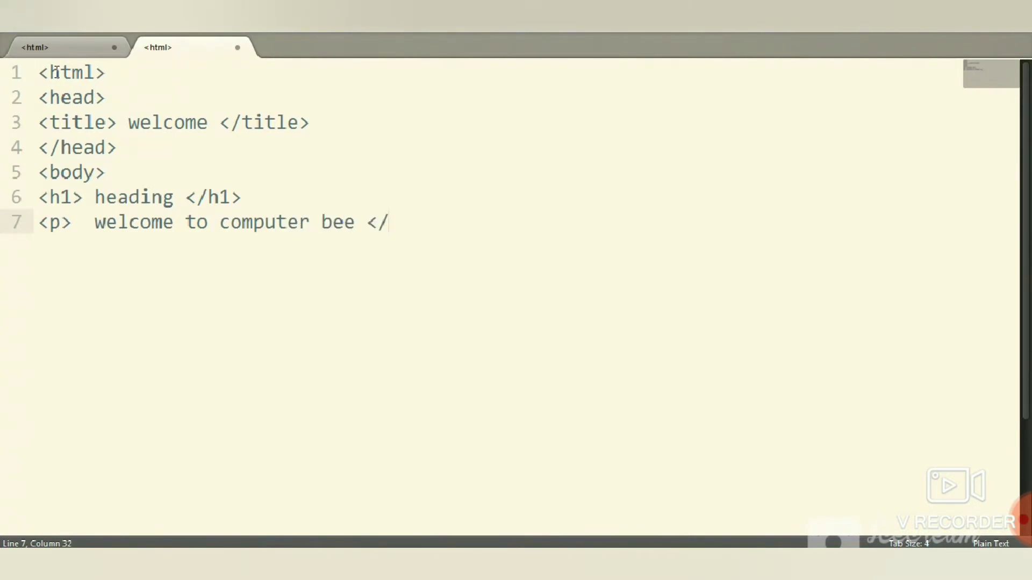
{"action": "type", "text": "p>"}
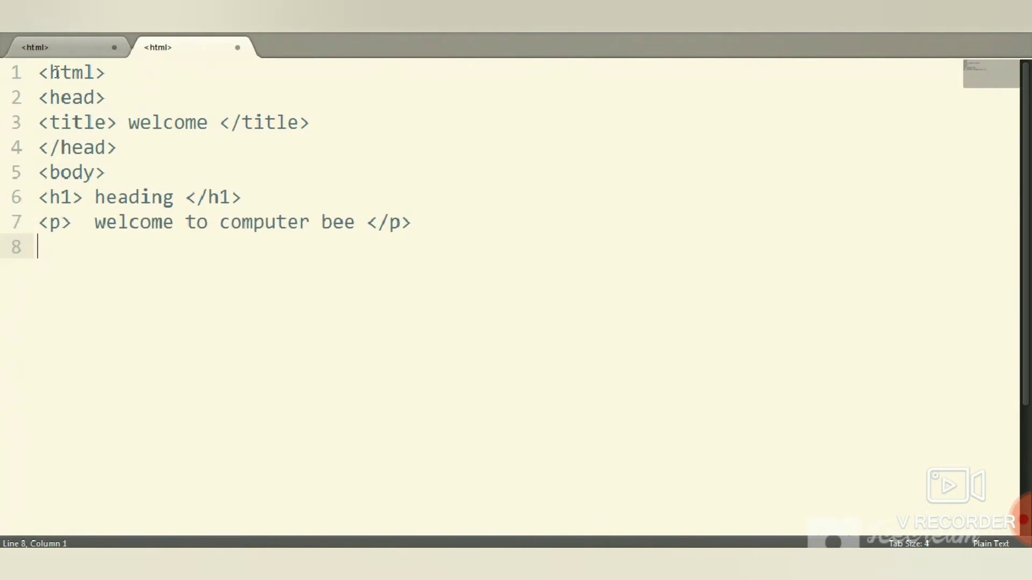
{"action": "type", "text": "</body>"}
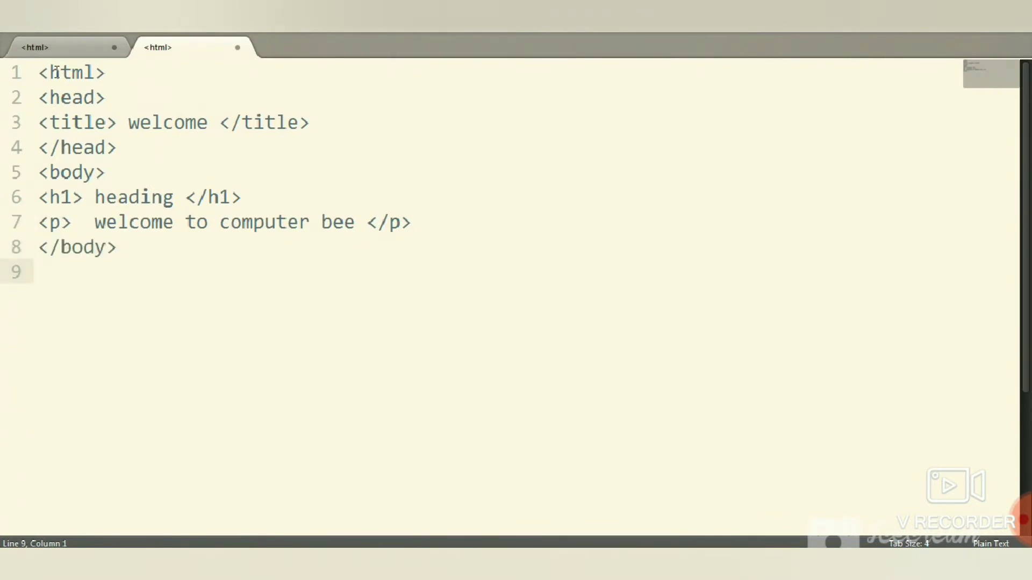
{"action": "type", "text": "</html"}
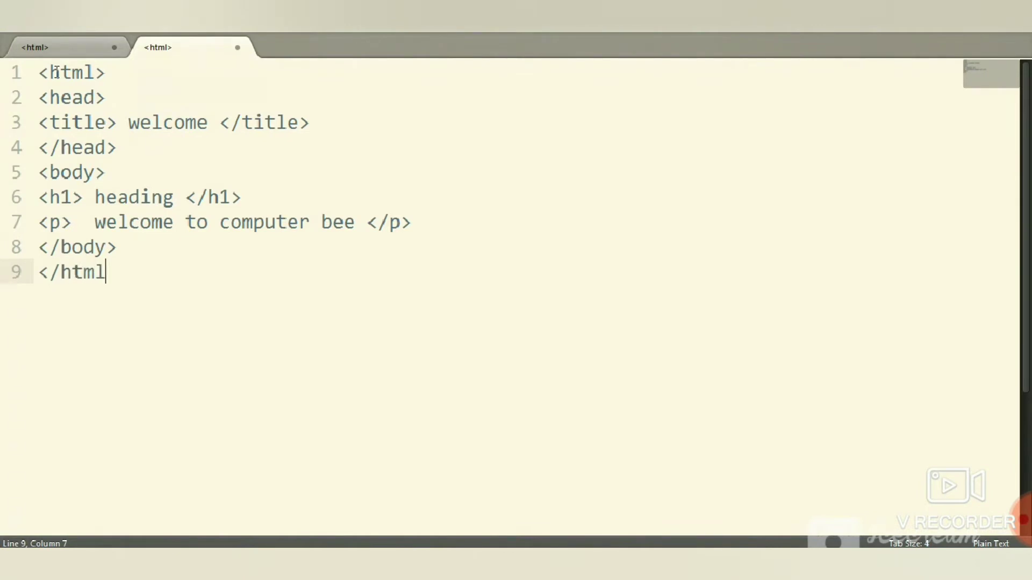
{"action": "type", "text": ">"}
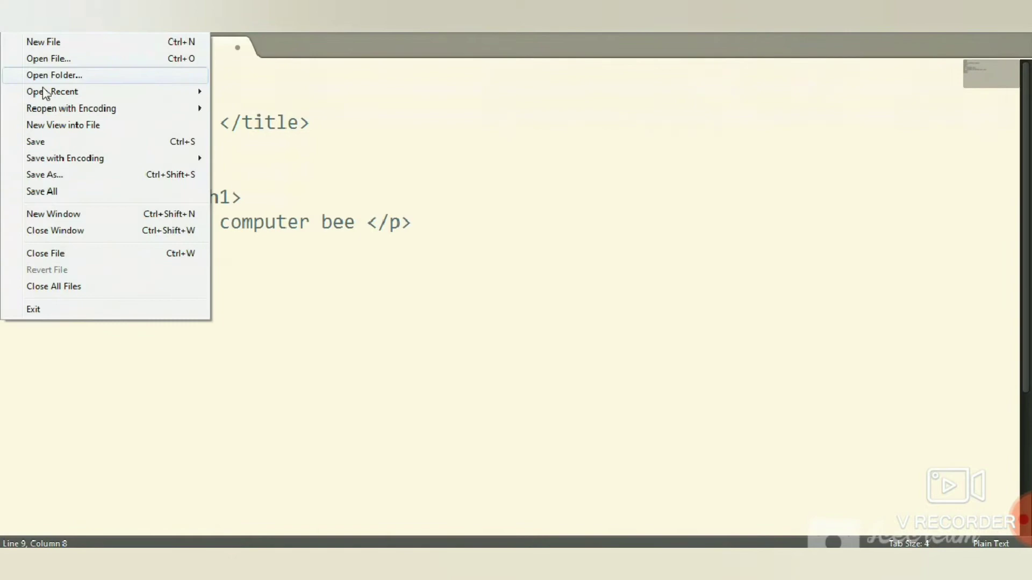
{"action": "mouse_move", "coordinate": [49, 142]}
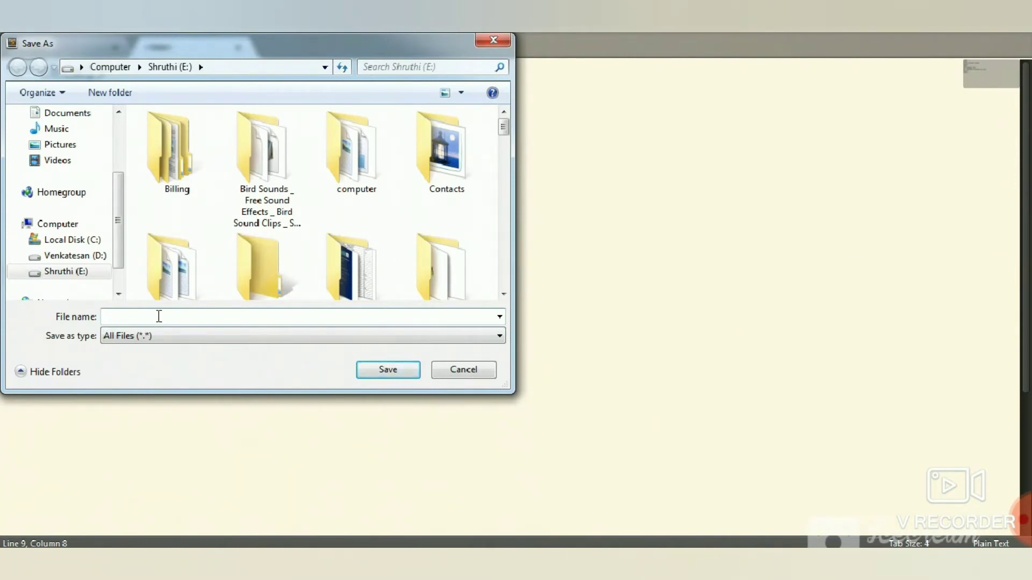
- Save the page as welcome.html on drive E
{"action": "type", "text": "welcome"}
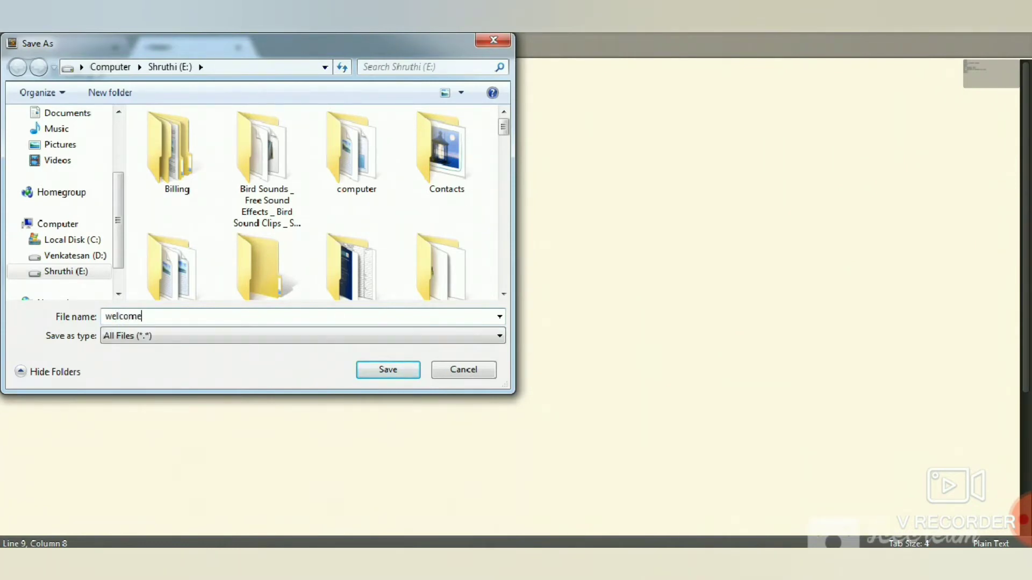
{"action": "type", "text": ".html"}
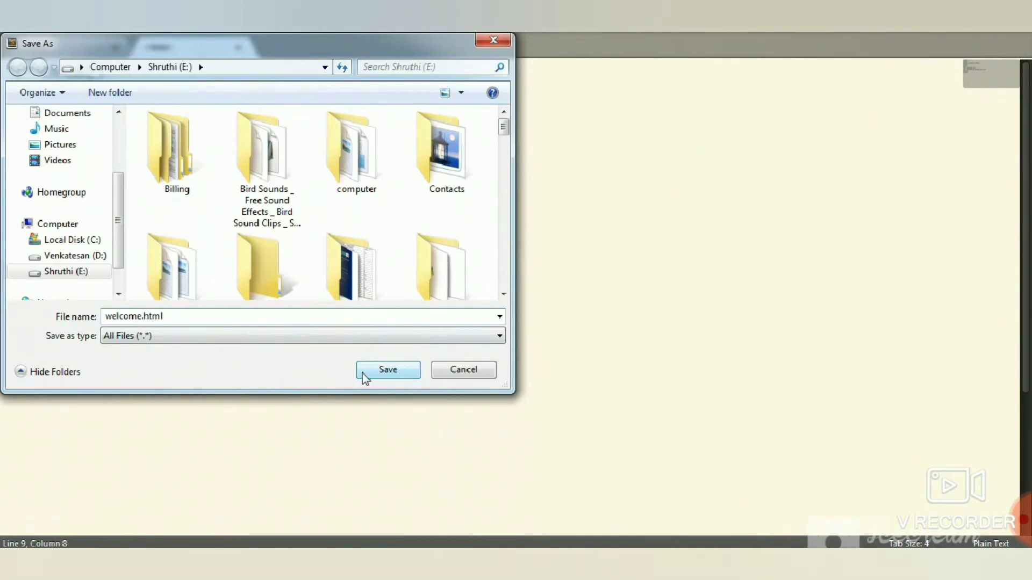
{"action": "left_click", "coordinate": [388, 370]}
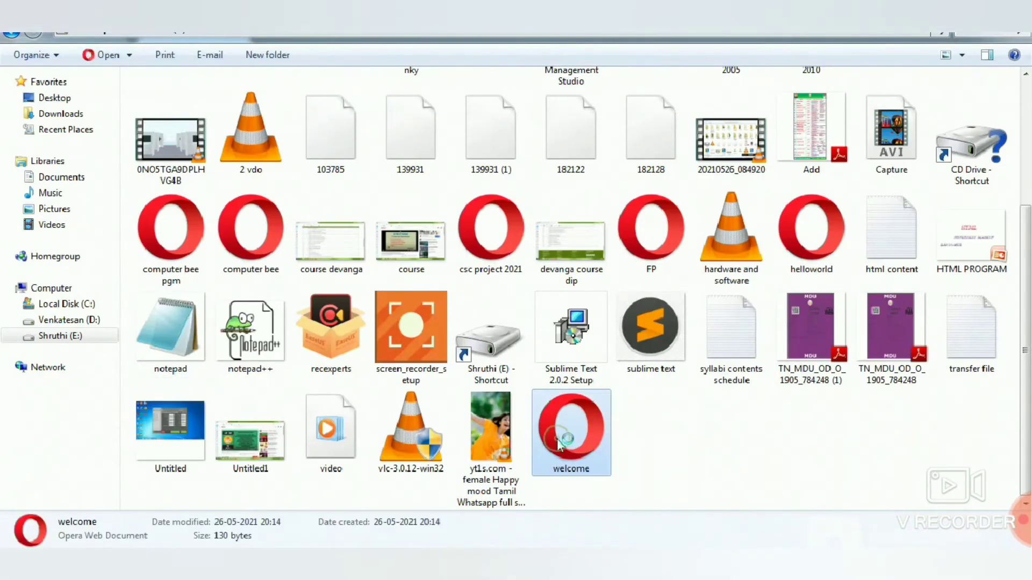
{"action": "mouse_move", "coordinate": [559, 446]}
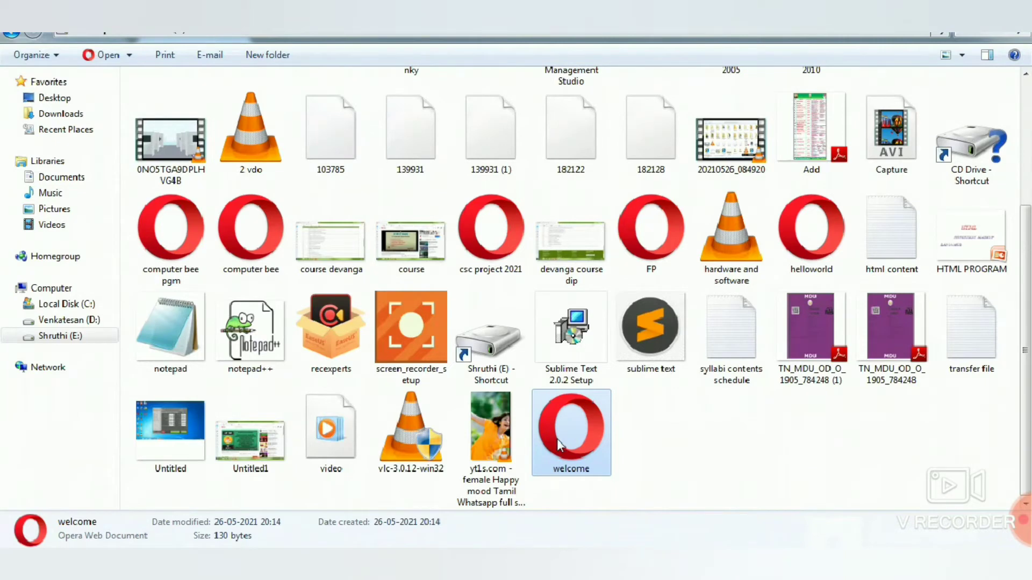
- Open welcome.html from the E: drive so it displays in Opera
{"action": "double_click", "coordinate": [571, 432]}
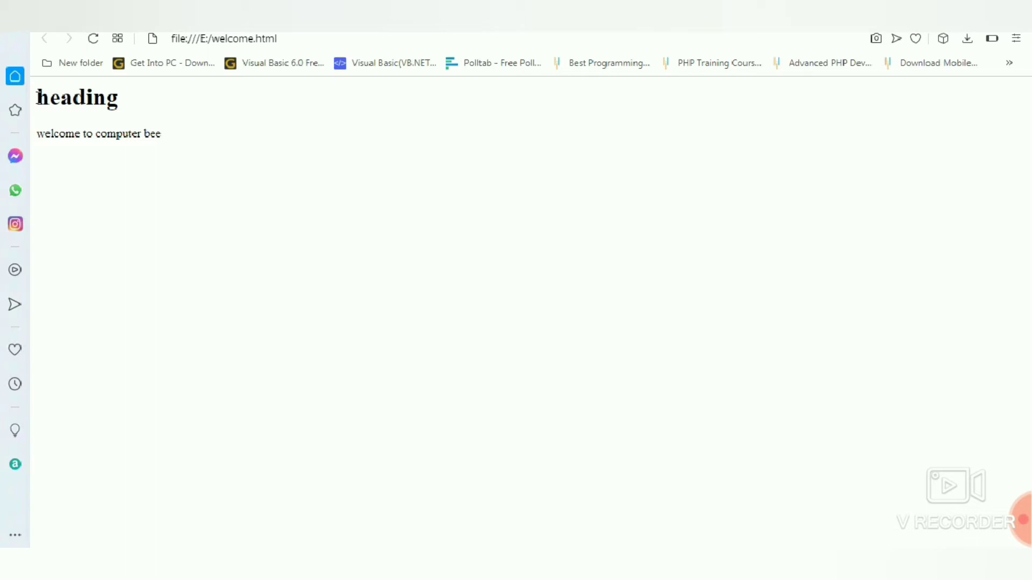
{"action": "mouse_move", "coordinate": [33, 146]}
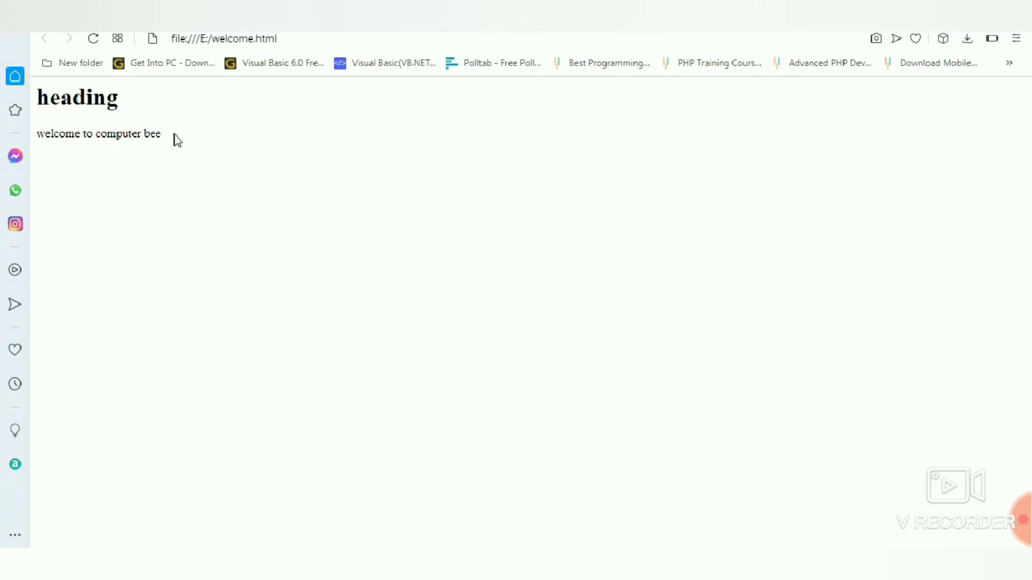
{"action": "mouse_move", "coordinate": [224, 191]}
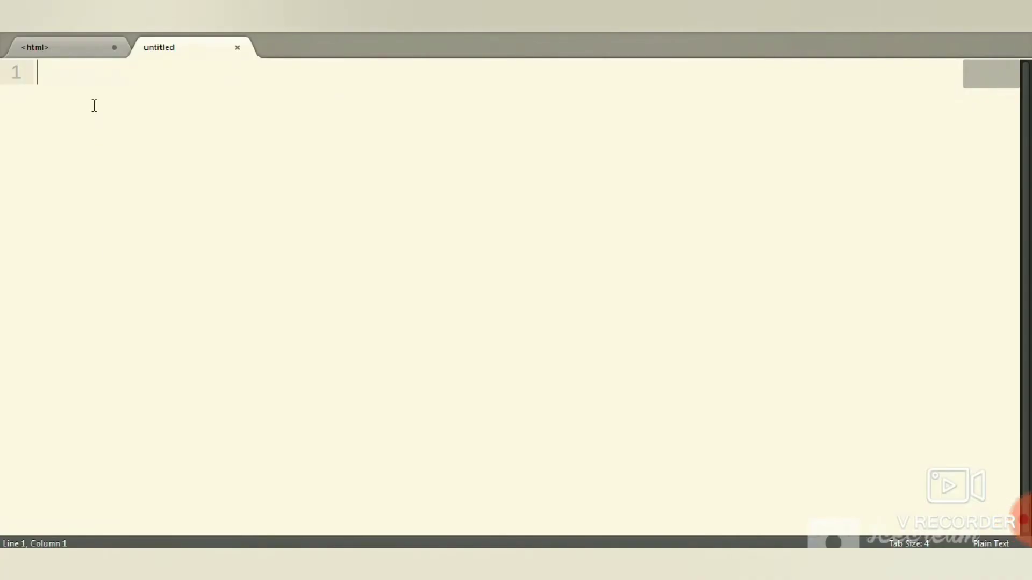
- Start the page with html and body tags, then h1 and h2 headings reading 'computer bee'
{"action": "type", "text": "<html>"}
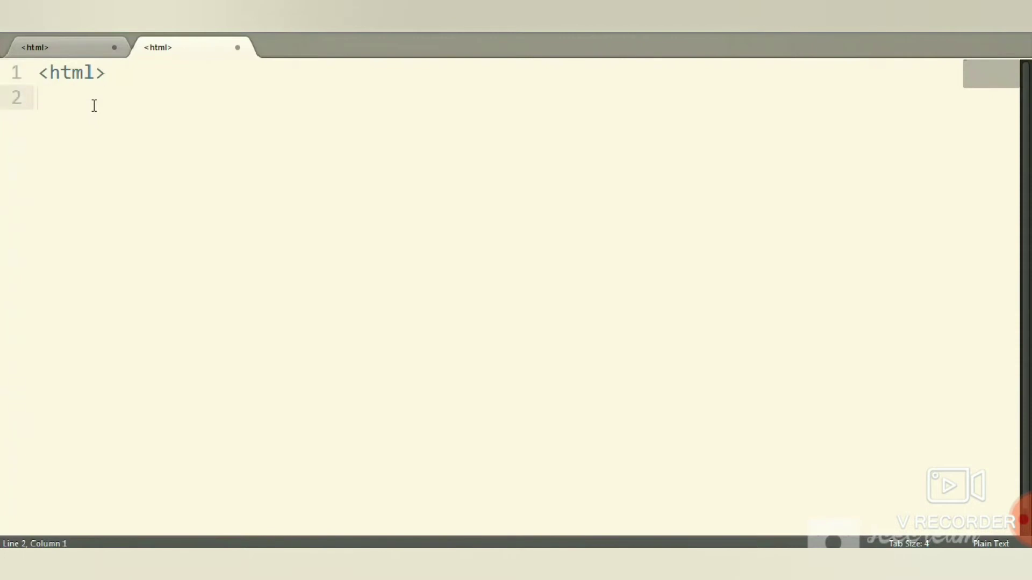
{"action": "type", "text": "<body>"}
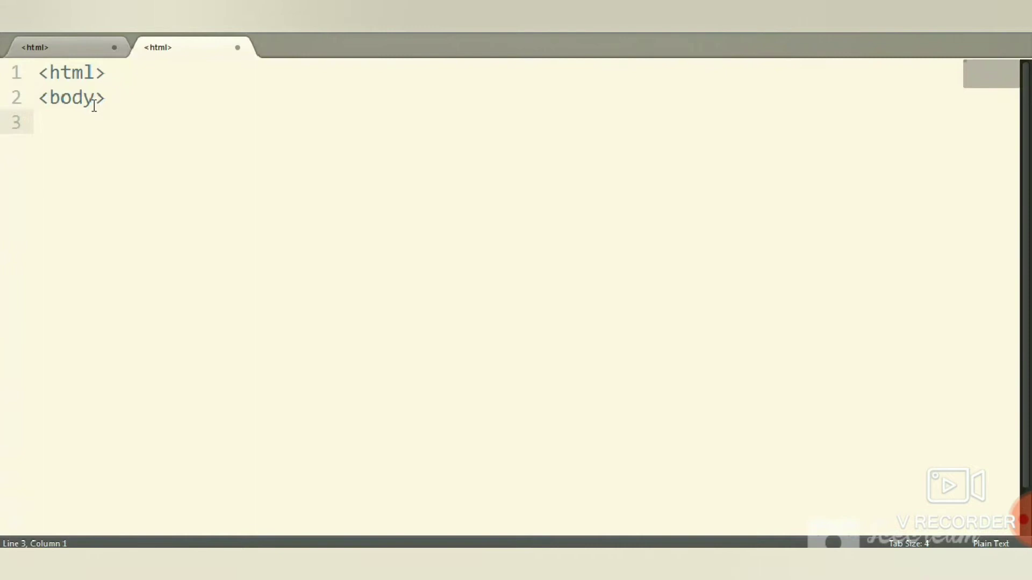
{"action": "type", "text": "<h1>"}
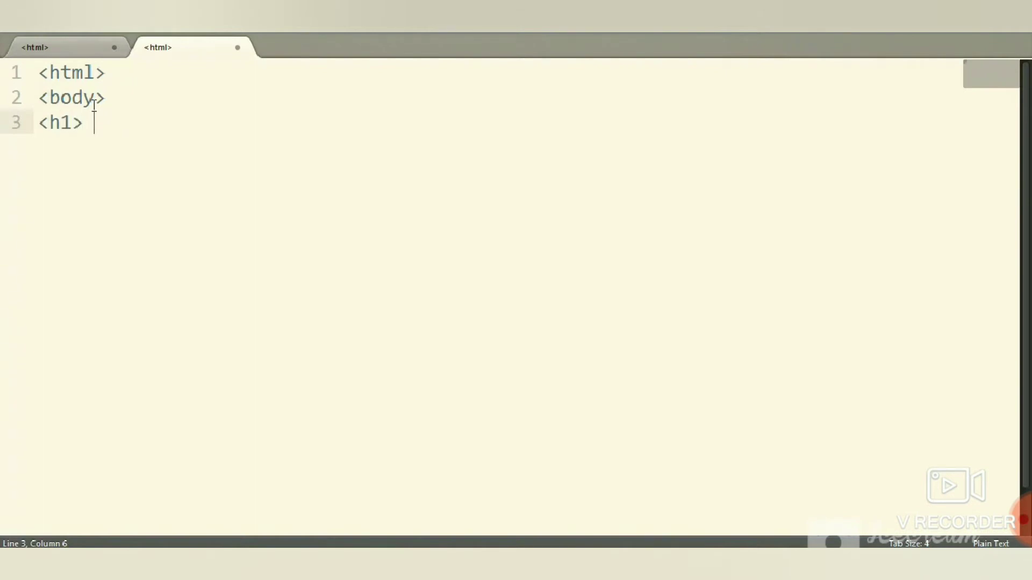
{"action": "type", "text": "comp"}
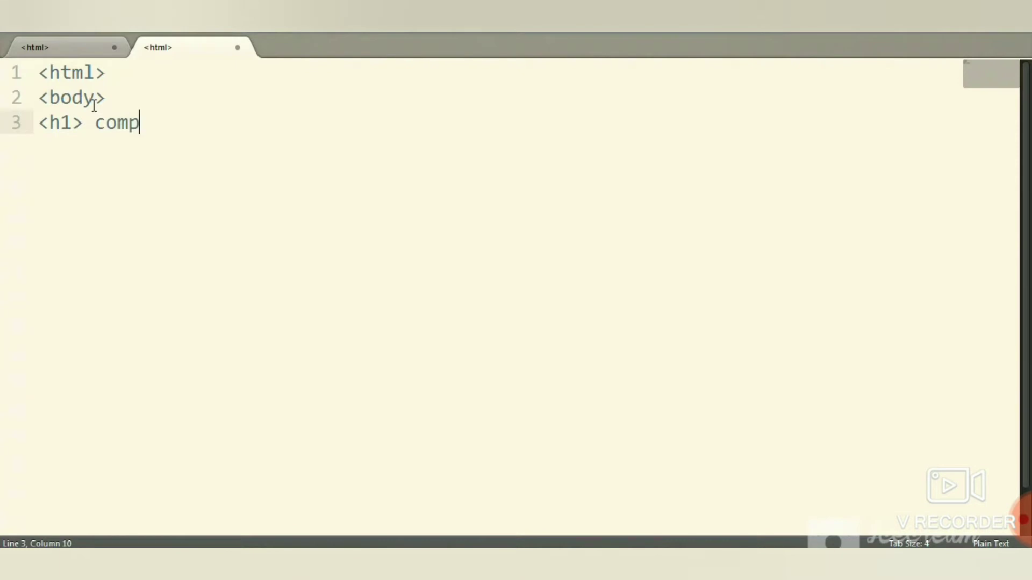
{"action": "type", "text": "uter be"}
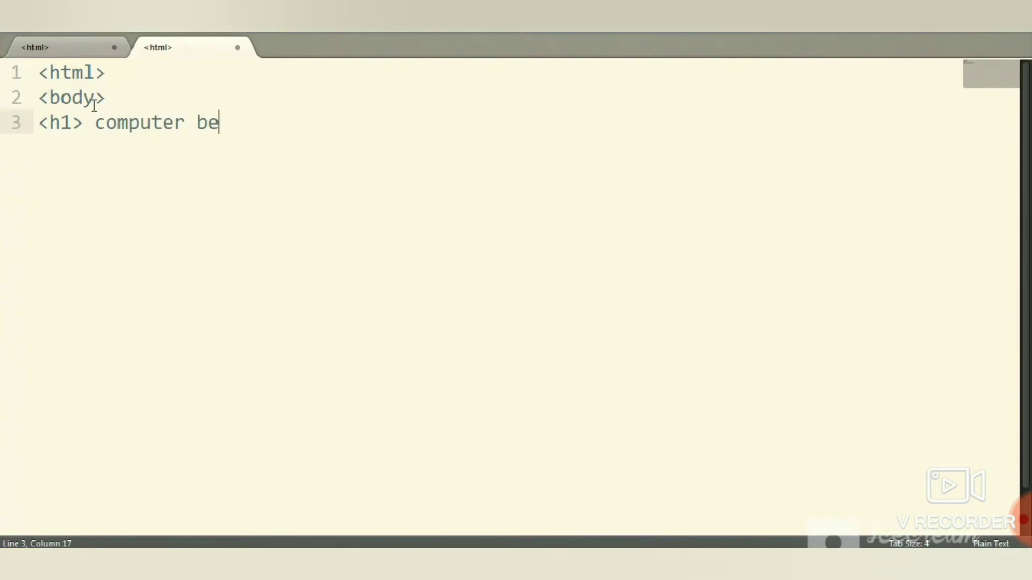
{"action": "type", "text": "e </h1>"}
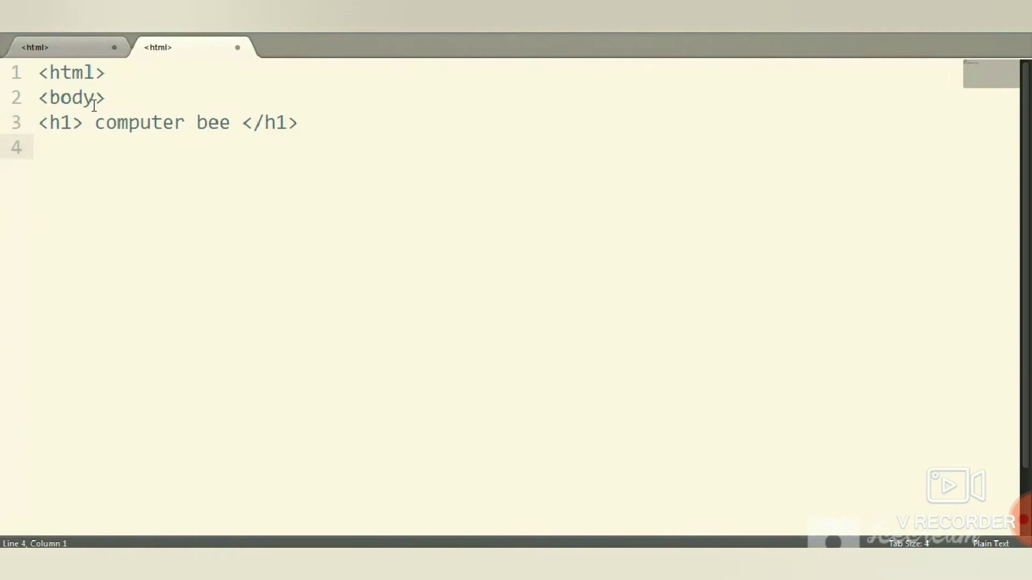
{"action": "type", "text": "<h2>"}
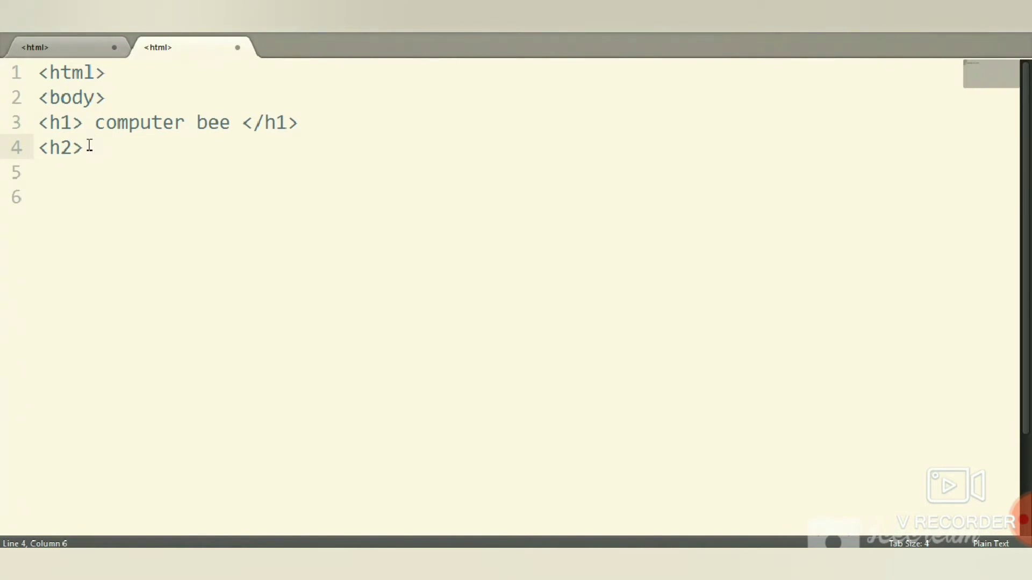
{"action": "type", "text": "computer"}
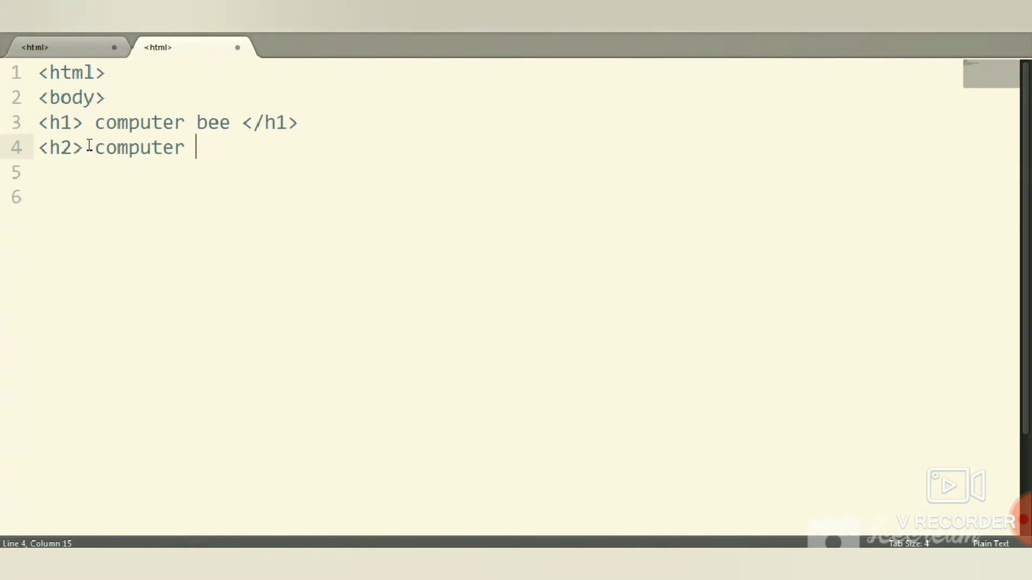
{"action": "type", "text": "bee </"}
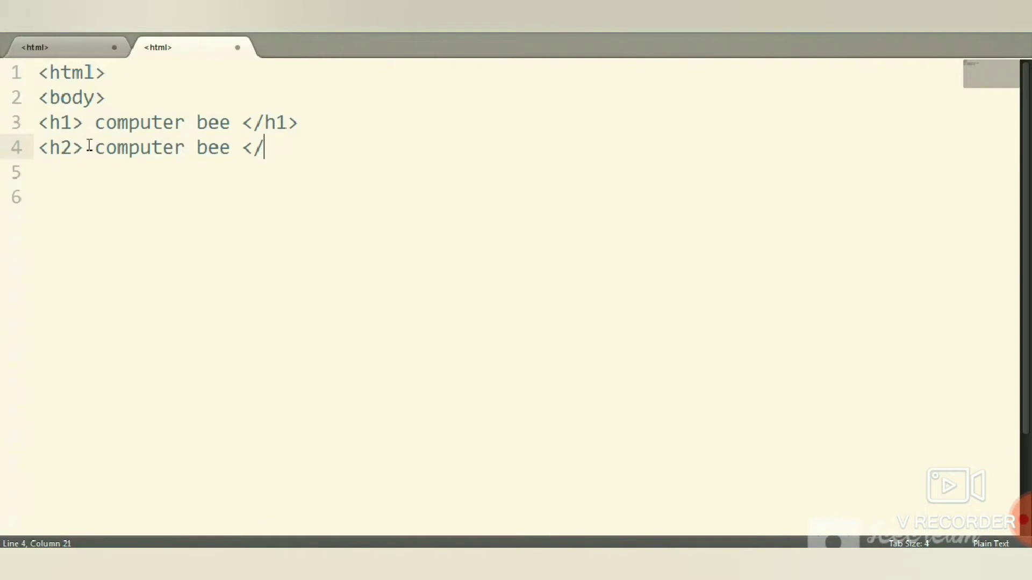
{"action": "type", "text": "h2>"}
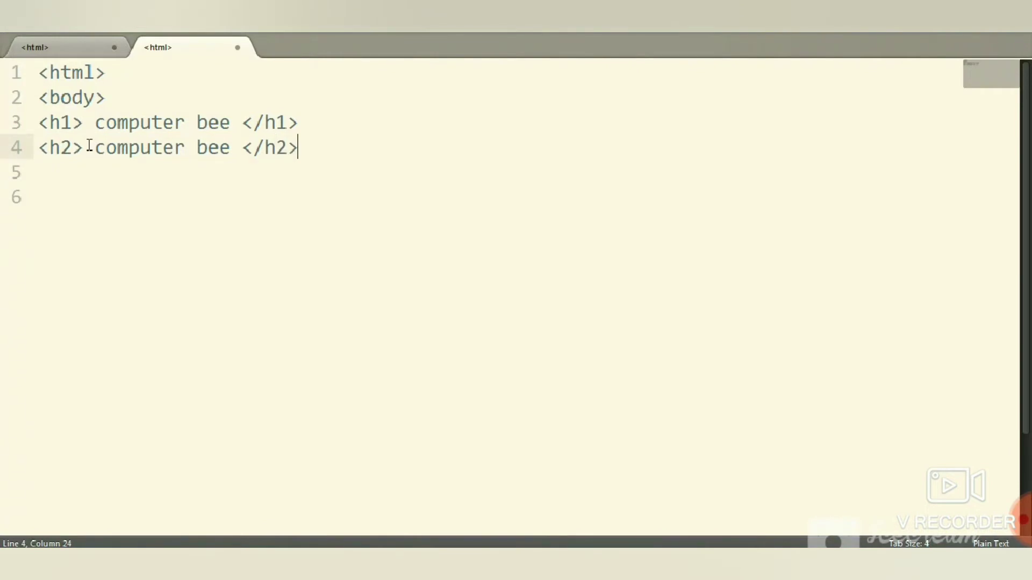
- Add h3 and h4 headings, each reading 'computer bee'
{"action": "type", "text": "<"}
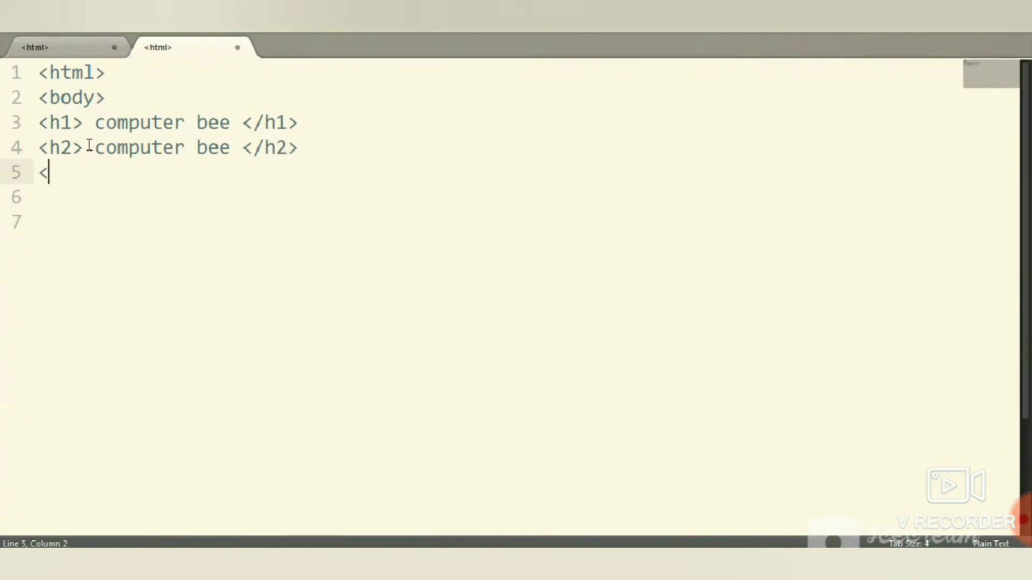
{"action": "type", "text": "h3>"}
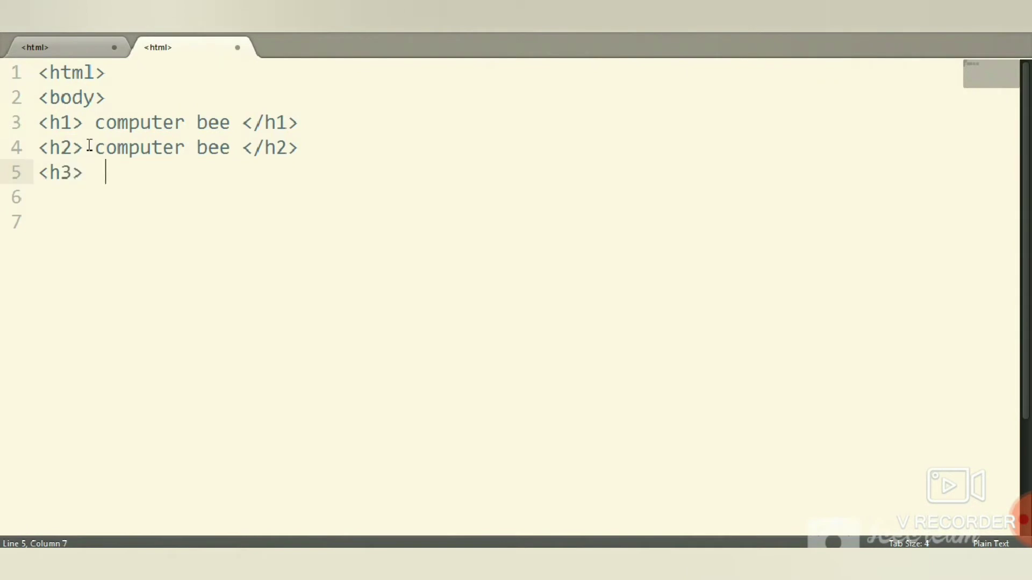
{"action": "type", "text": "compu"}
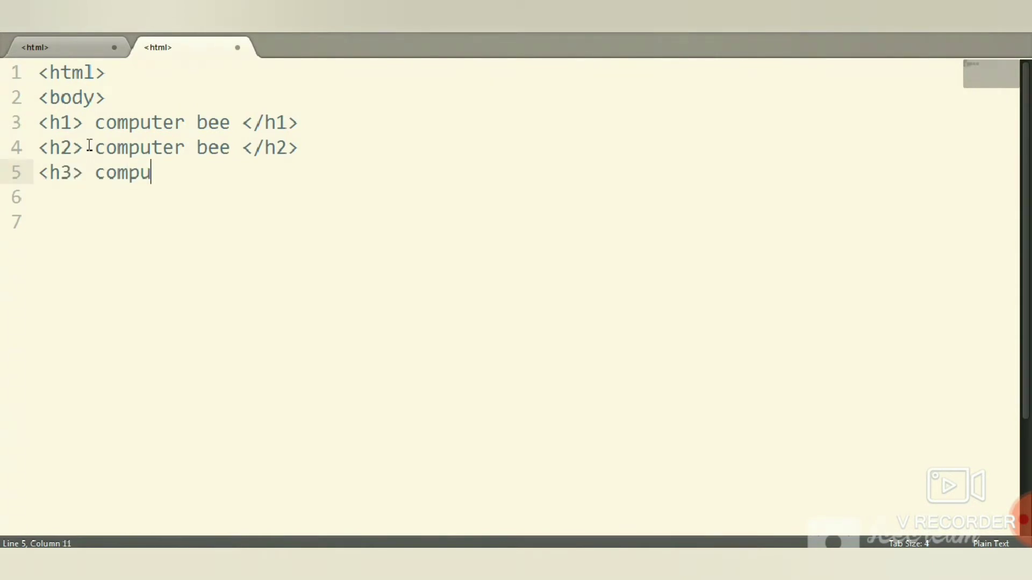
{"action": "type", "text": "ter bee"}
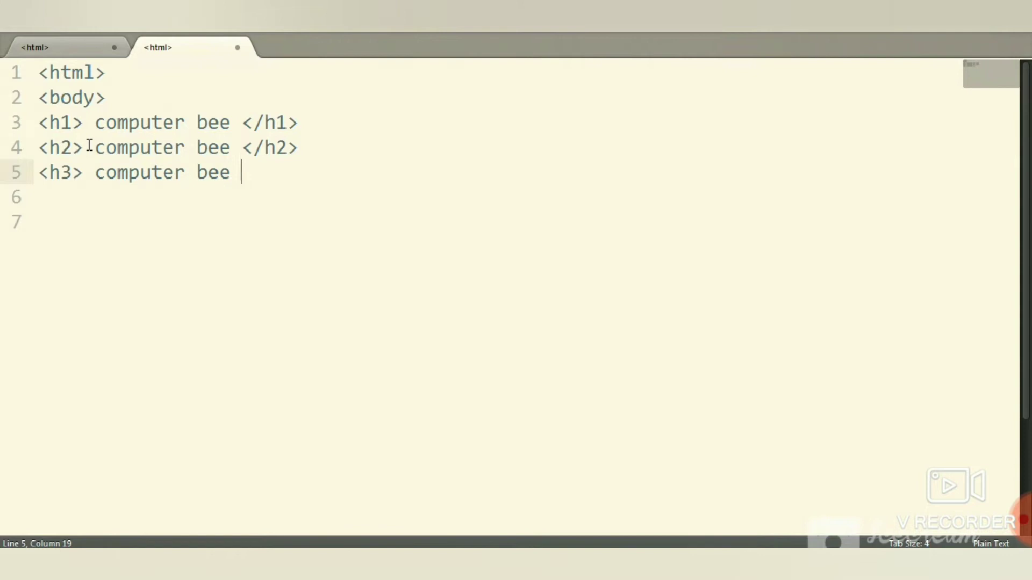
{"action": "type", "text": "</h3>"}
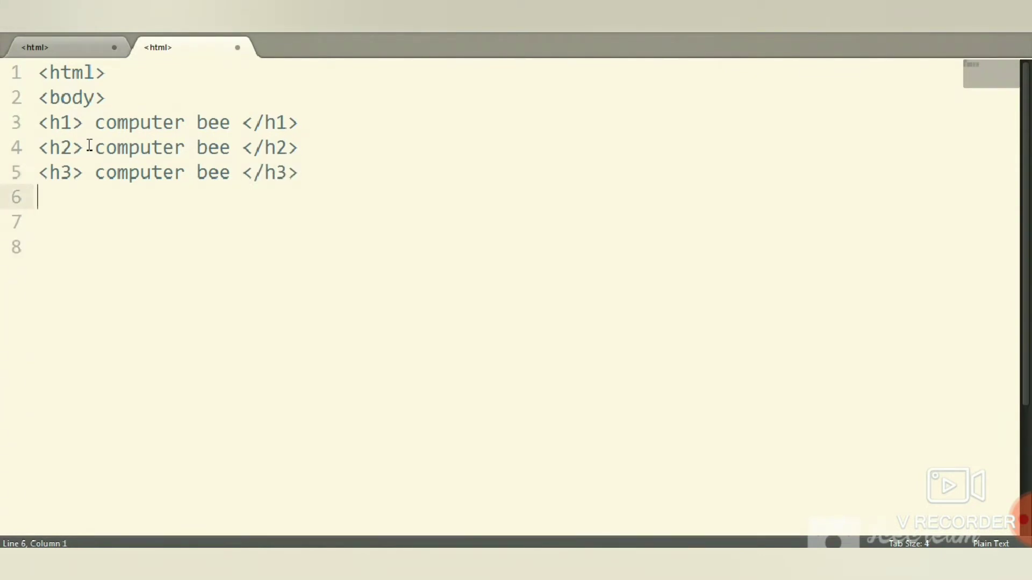
{"action": "type", "text": "<h4"}
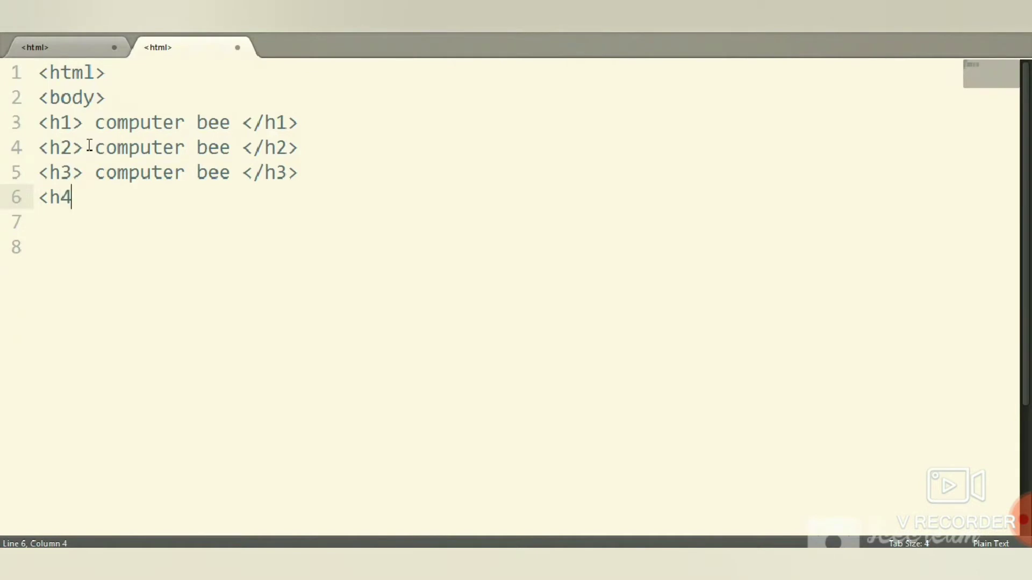
{"action": "type", "text": "> cp"}
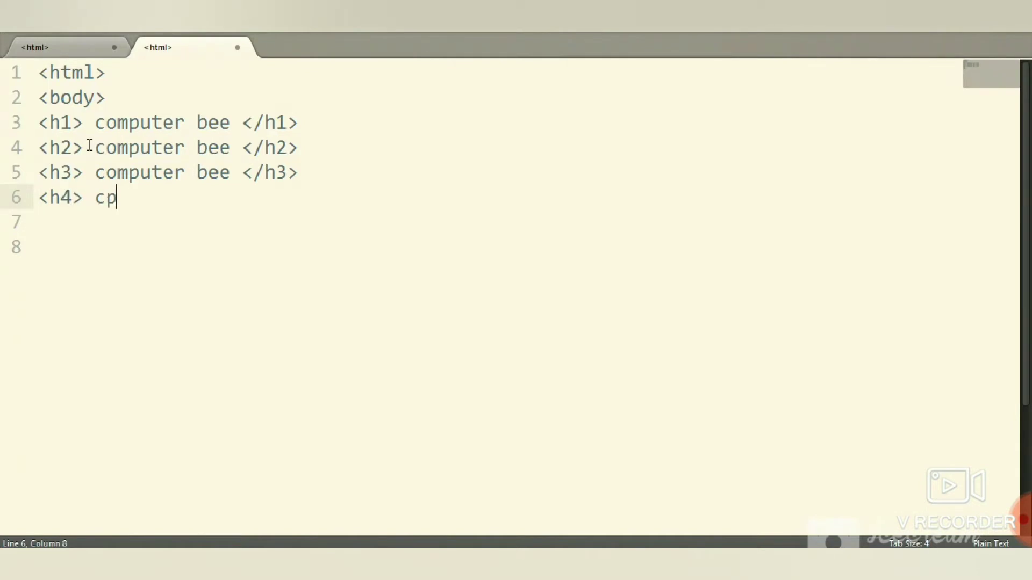
{"action": "type", "text": "omp"}
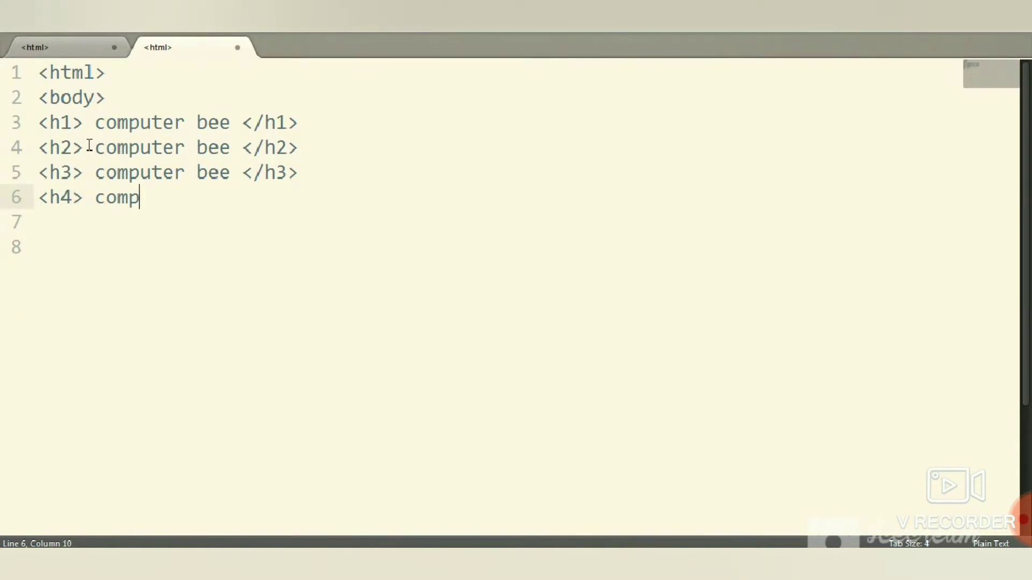
{"action": "type", "text": "uter bee"}
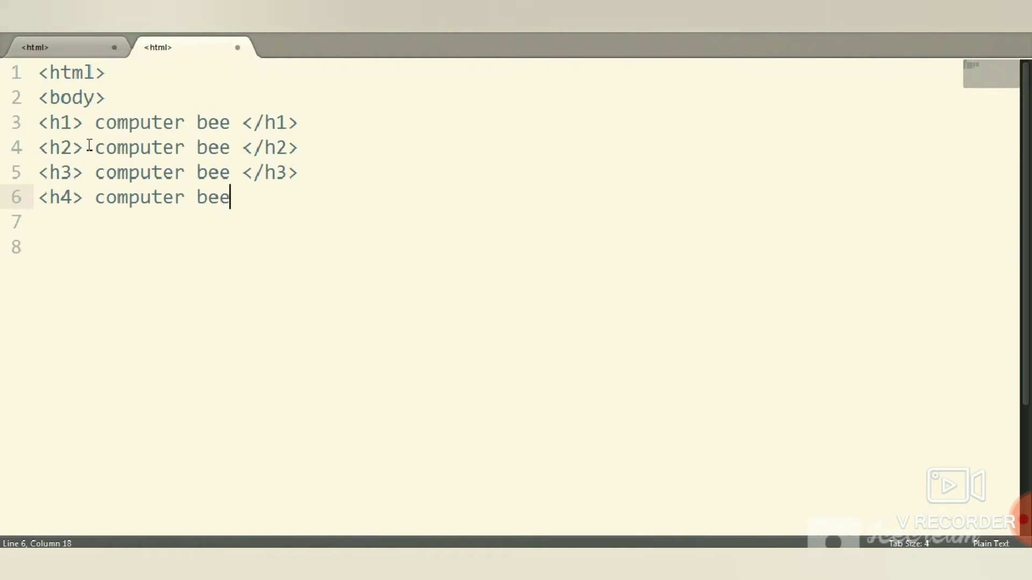
{"action": "type", "text": "</h4>"}
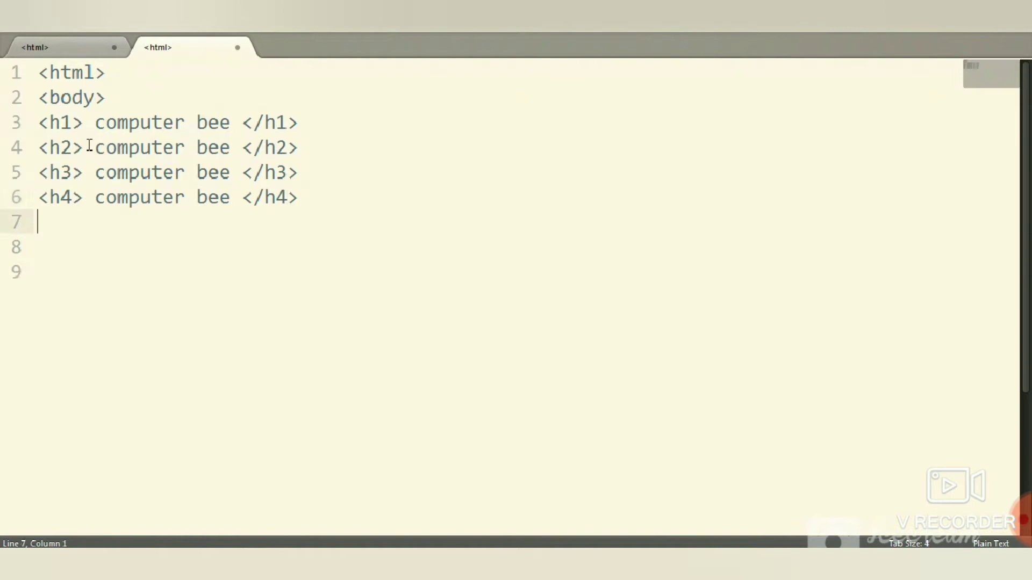
- Add h5, h6 and h7 lines, each reading 'computer bee', with closing tags
{"action": "type", "text": "<h5> com"}
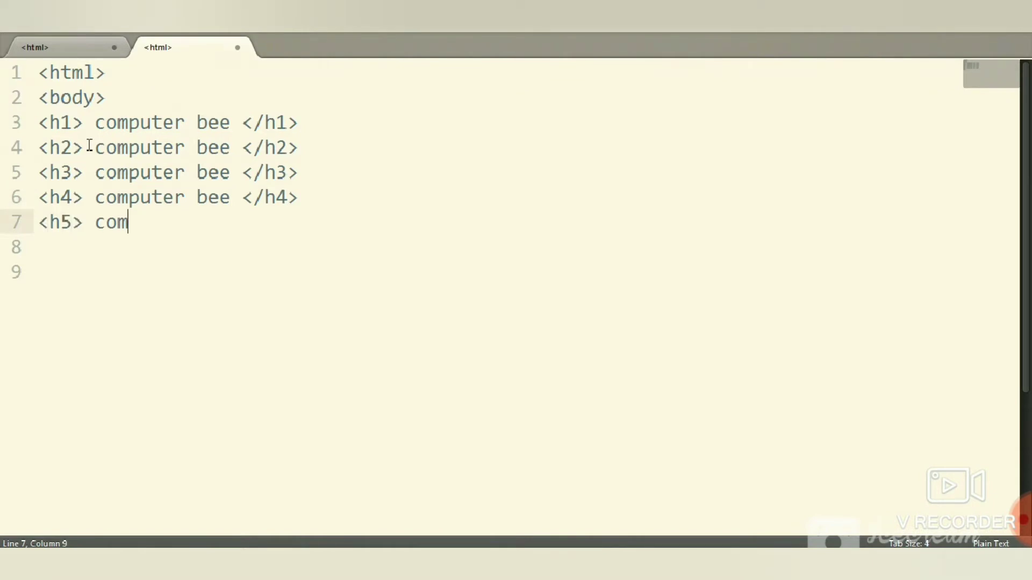
{"action": "type", "text": "puter bee"}
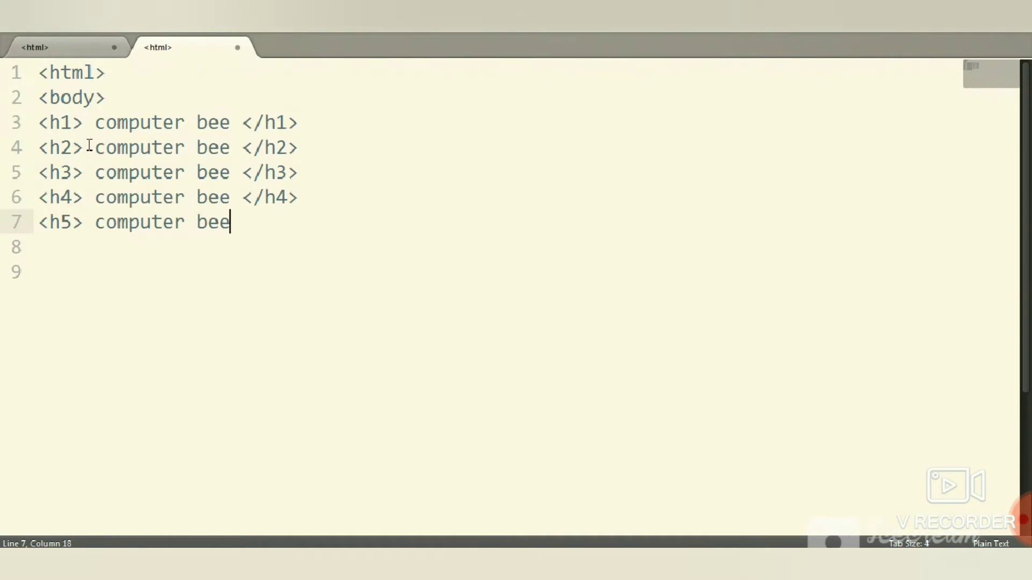
{"action": "type", "text": "</h"}
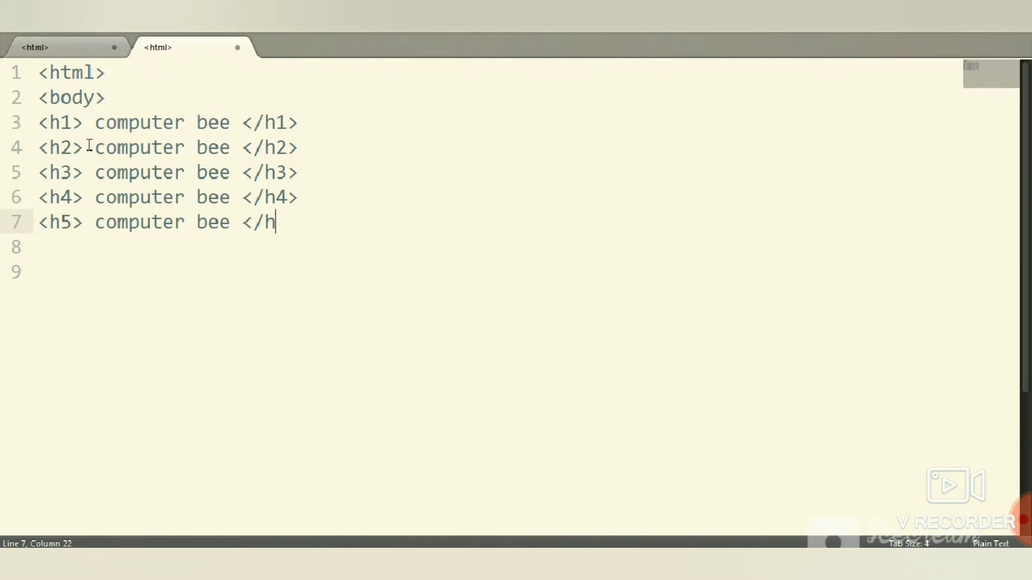
{"action": "key", "text": "Enter"}
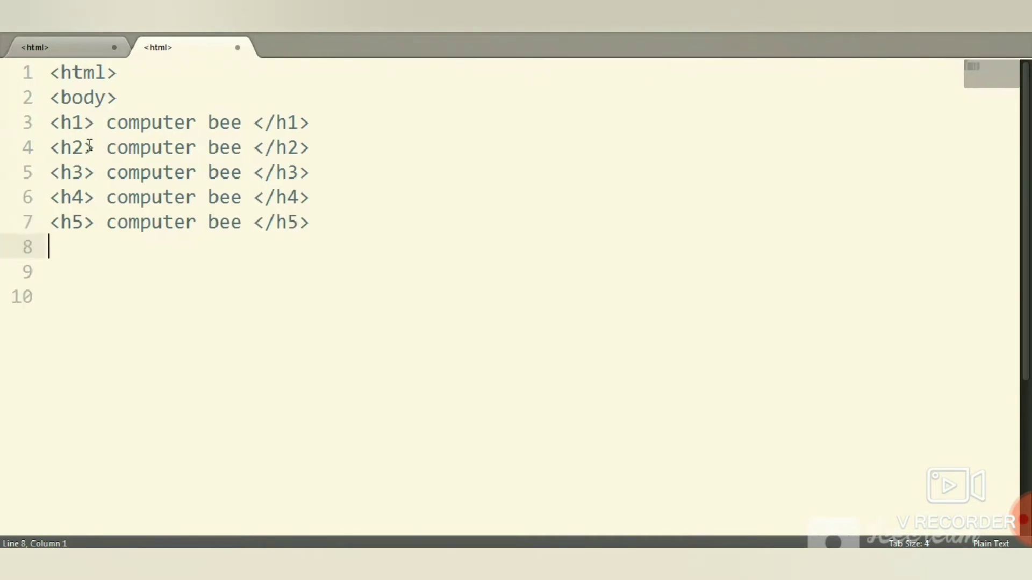
{"action": "type", "text": "<h"}
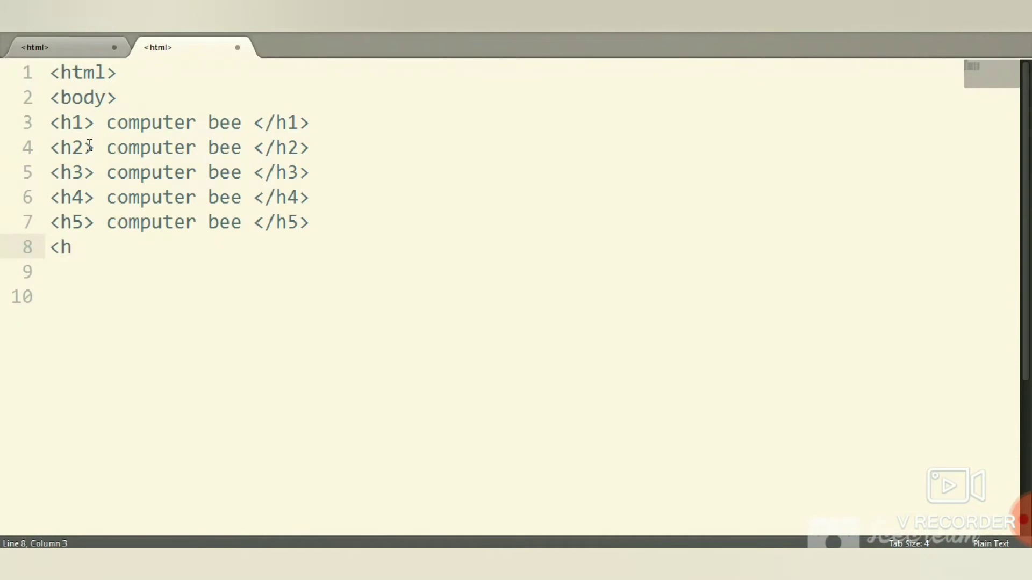
{"action": "type", "text": "6>"}
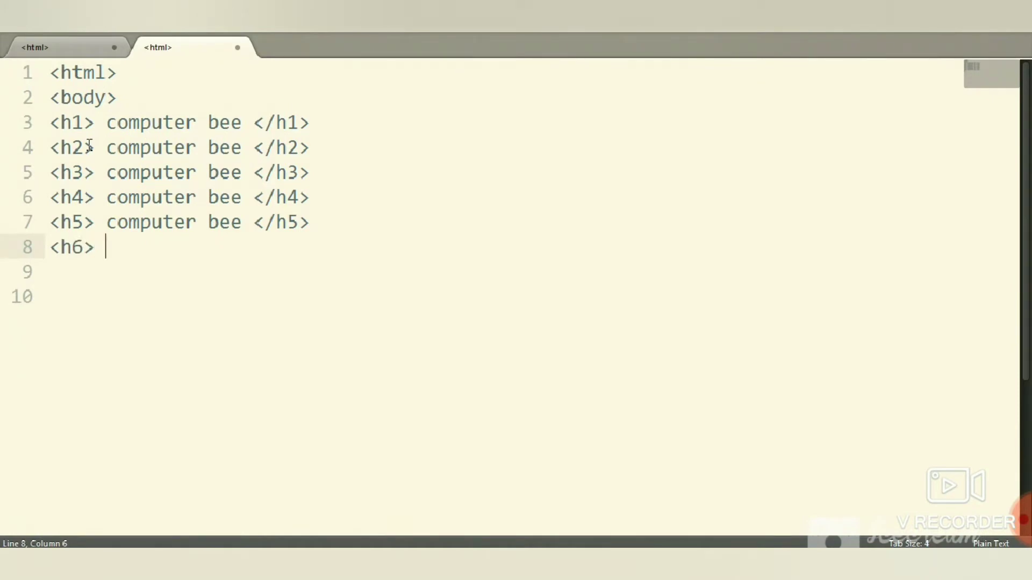
{"action": "type", "text": "computer"}
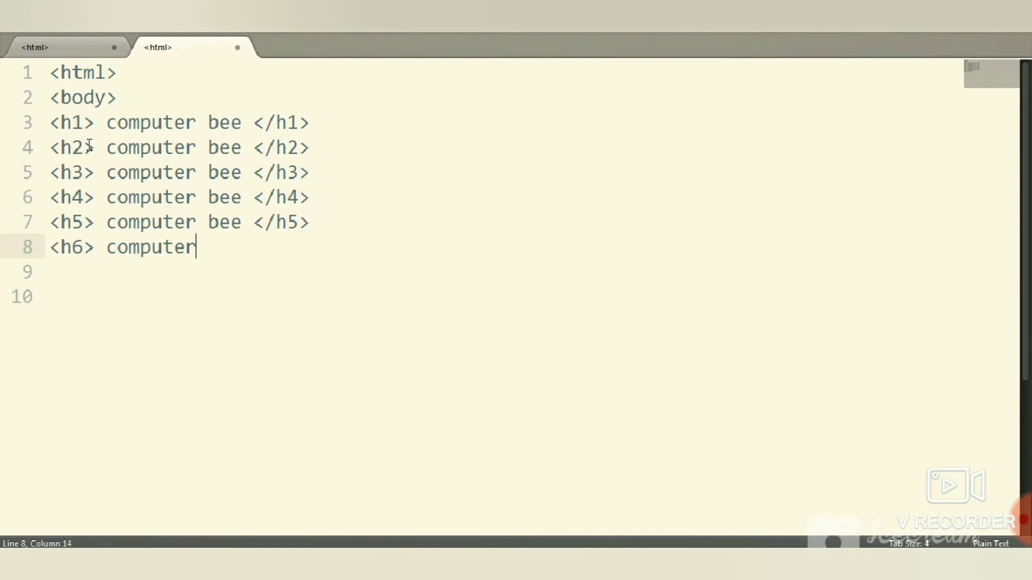
{"action": "type", "text": "bee <"}
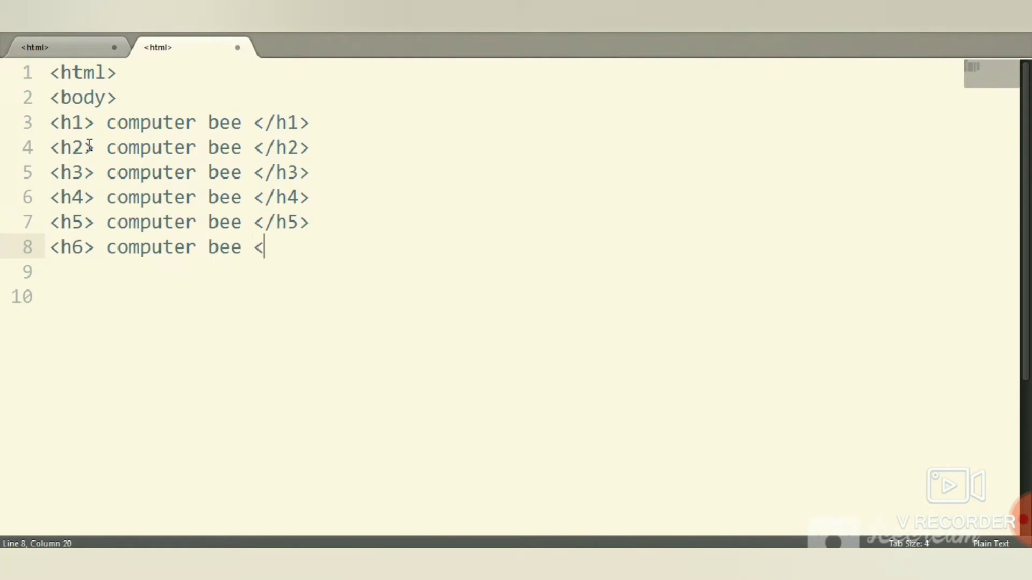
{"action": "type", "text": "/h6>"}
{"action": "left_click", "coordinate": [503, 272]}
{"action": "type", "text": "<h"}
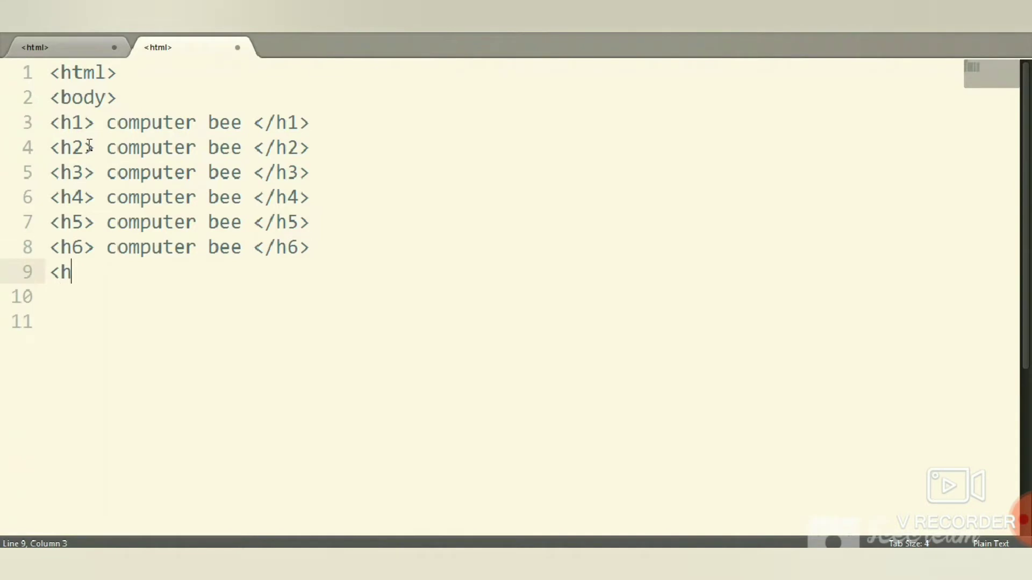
{"action": "type", "text": "7>"}
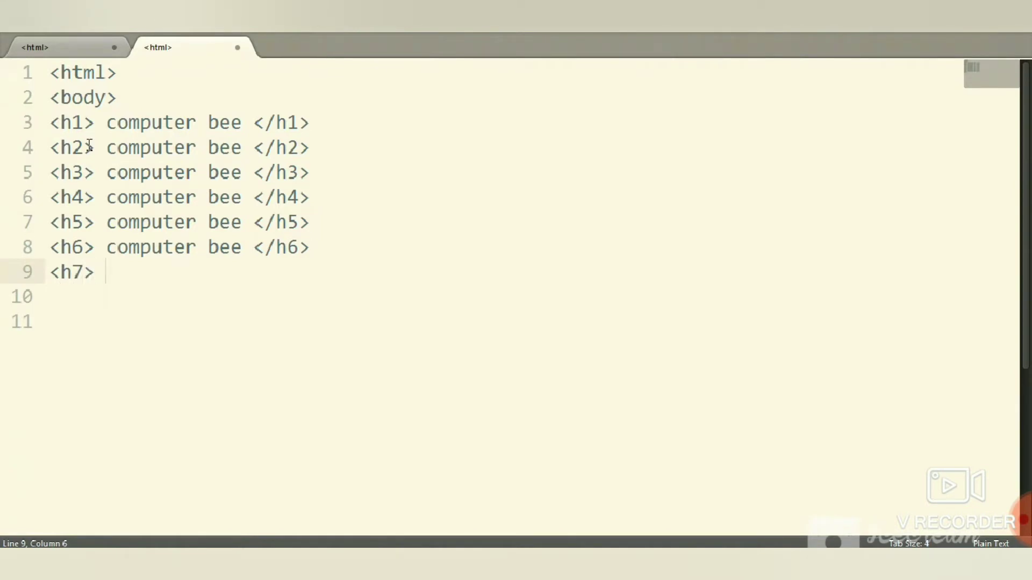
{"action": "type", "text": "computer"}
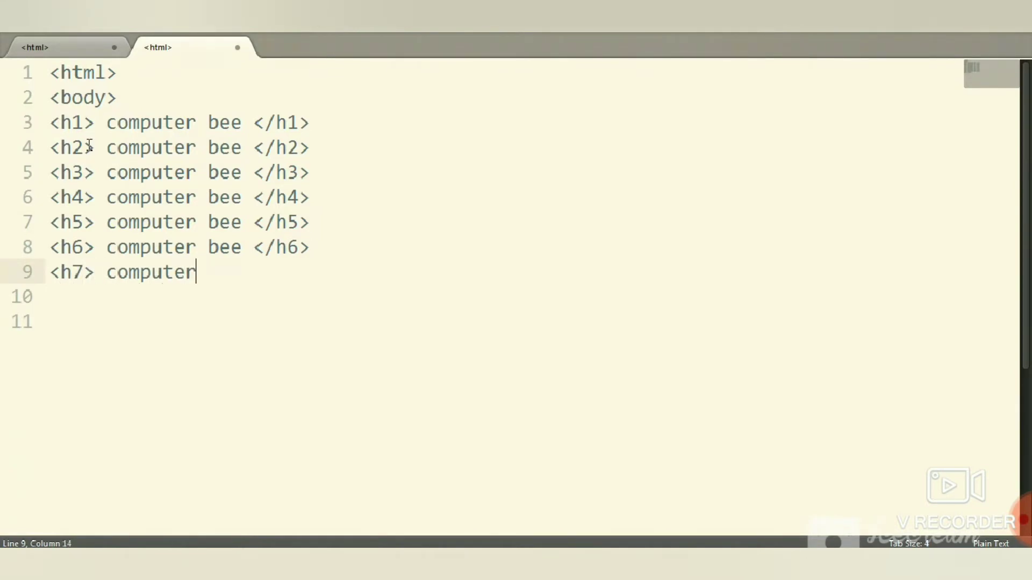
{"action": "type", "text": "bee <"}
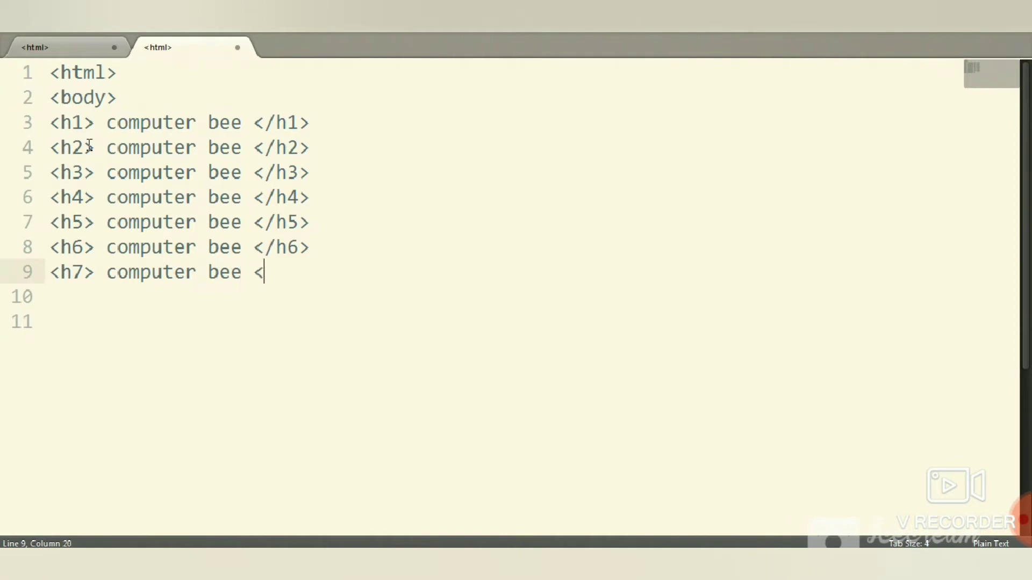
{"action": "type", "text": "/h7>"}
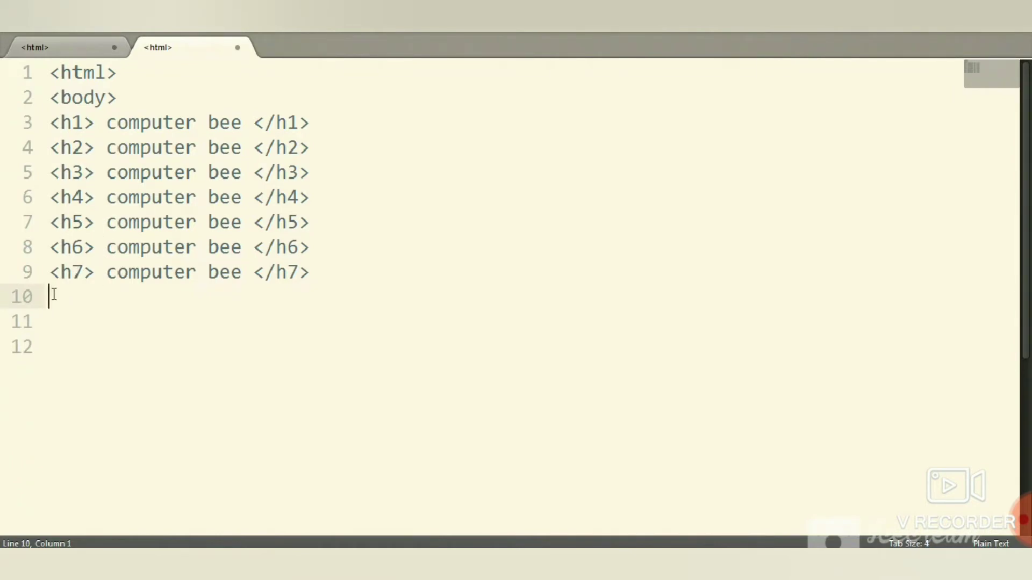
- Add the paragraph 'welcome' and the closing body and html tags
{"action": "type", "text": "<p>"}
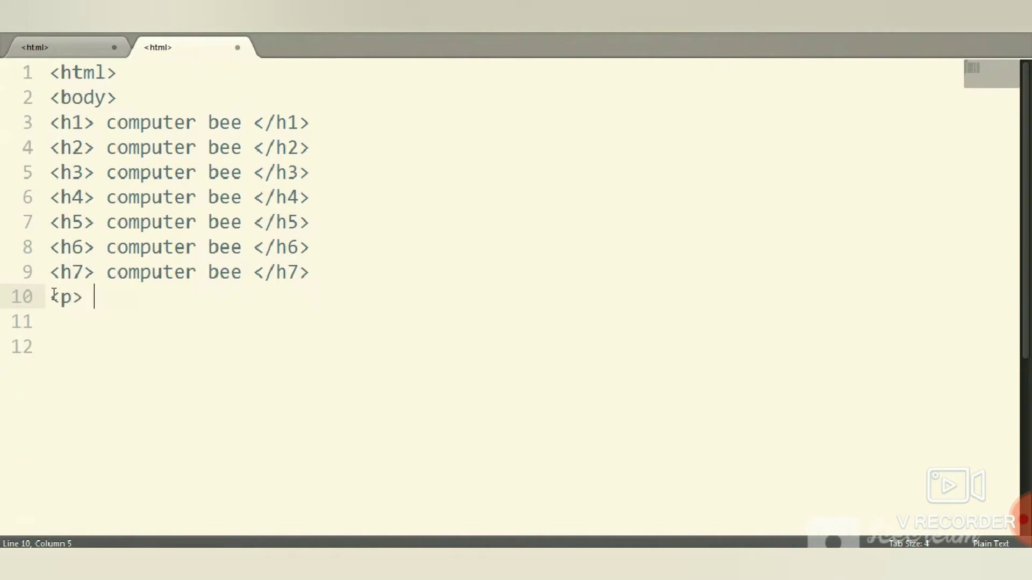
{"action": "type", "text": "welcom"}
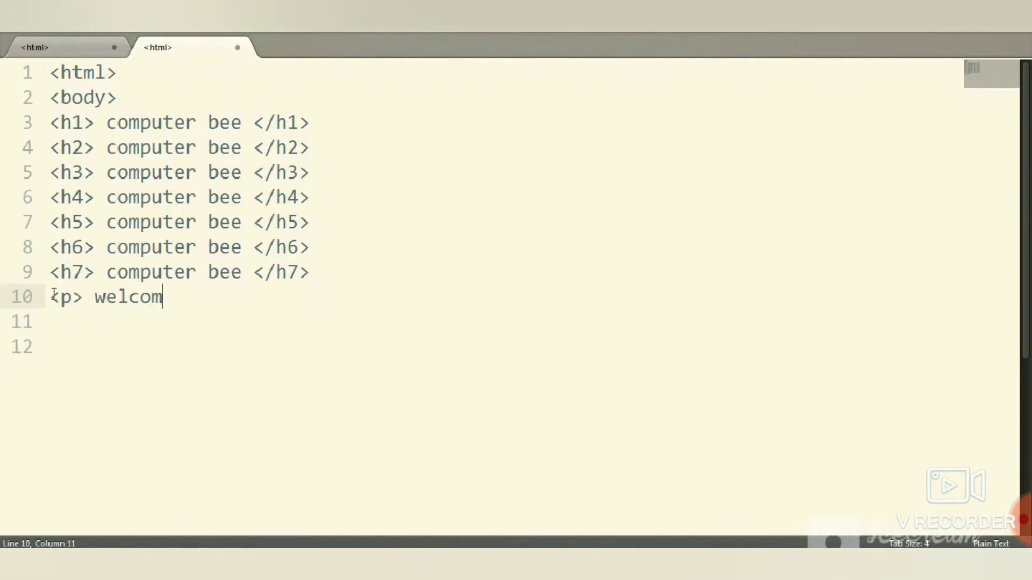
{"action": "type", "text": "e </p>"}
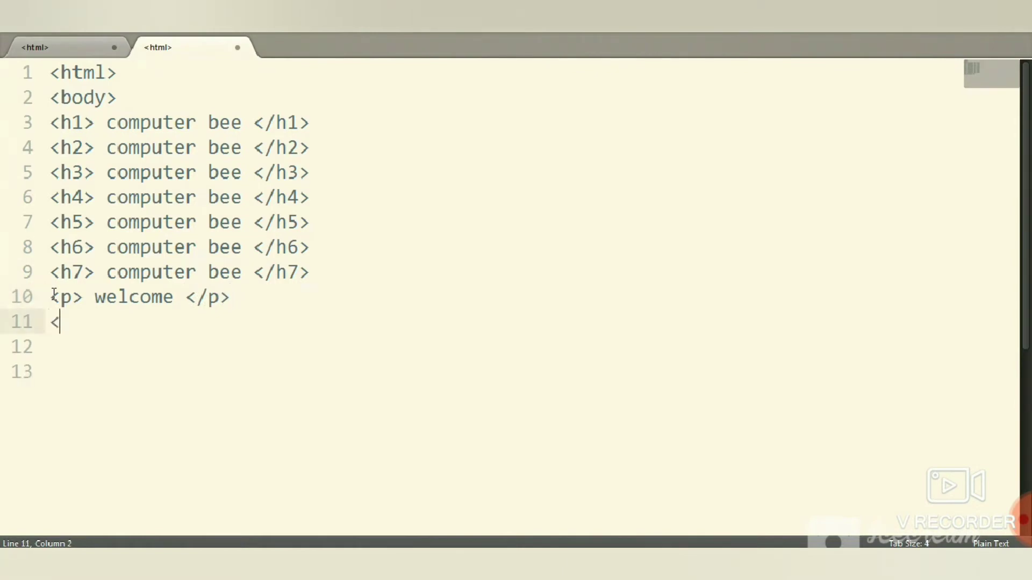
{"action": "type", "text": "/bo"}
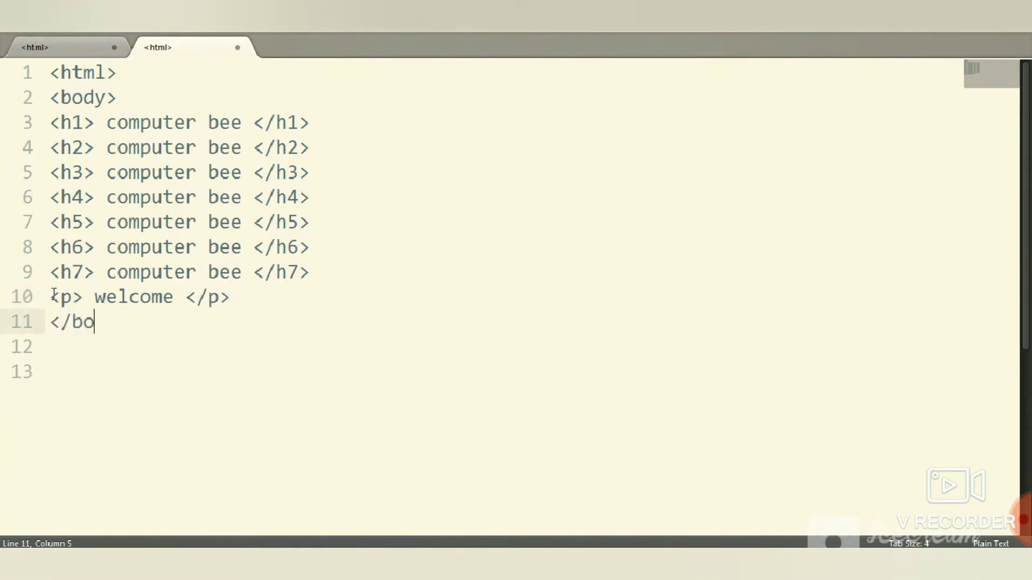
{"action": "type", "text": "dy>"}
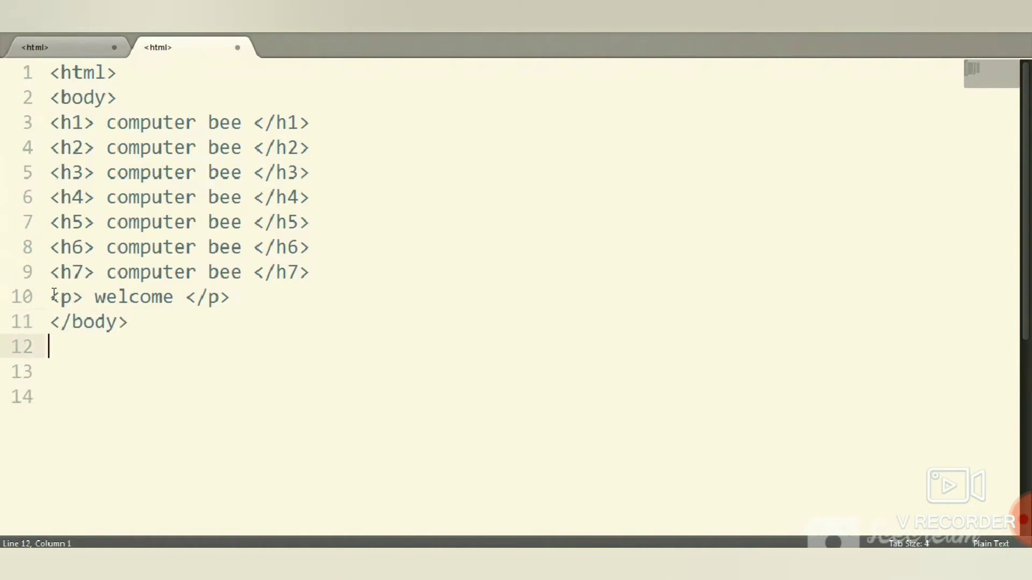
{"action": "type", "text": "</h"}
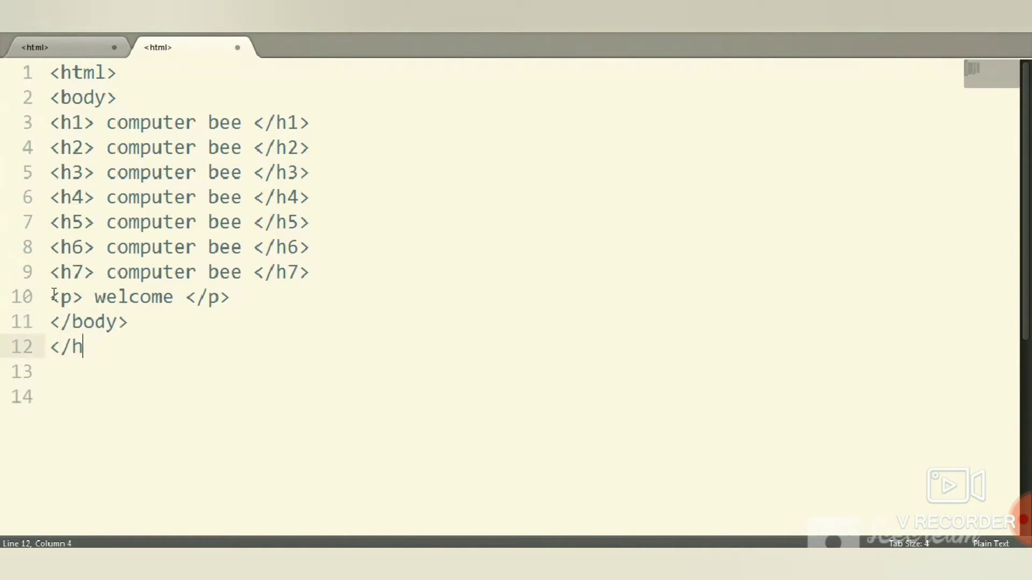
{"action": "type", "text": "tml>"}
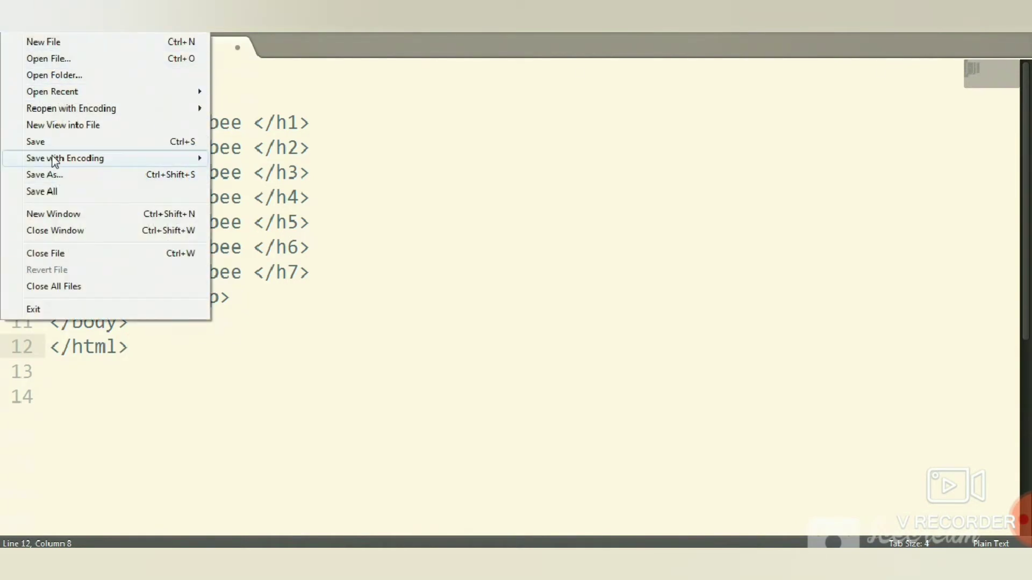
- Save the page as heading.html on drive E via Save As
{"action": "left_click", "coordinate": [46, 174]}
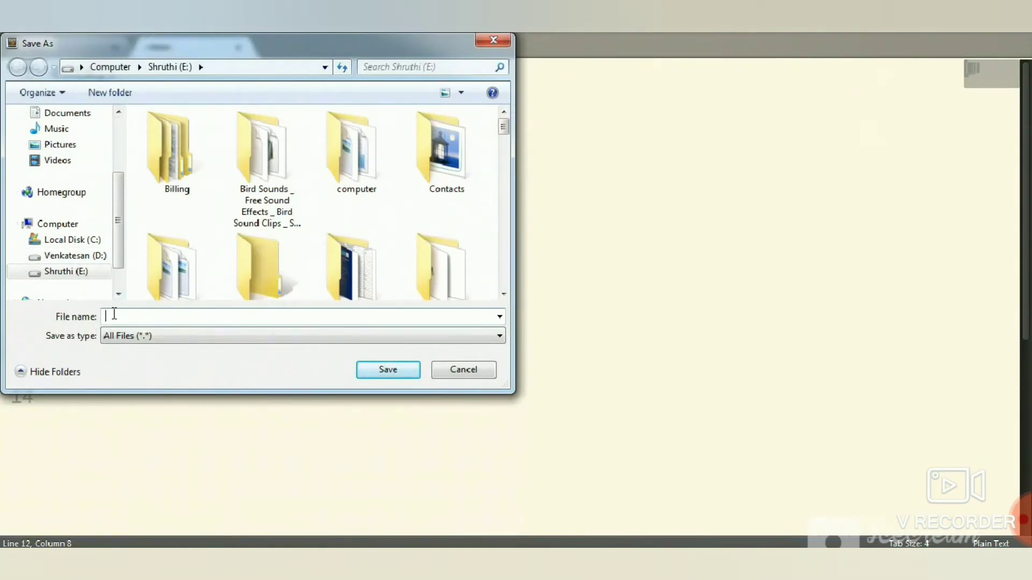
{"action": "type", "text": "head"}
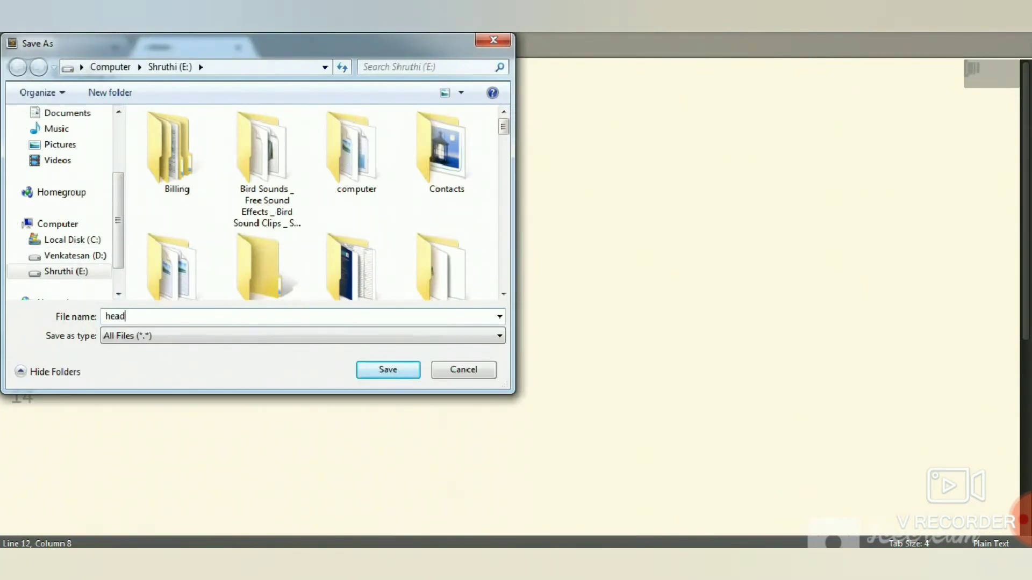
{"action": "type", "text": "ing.html"}
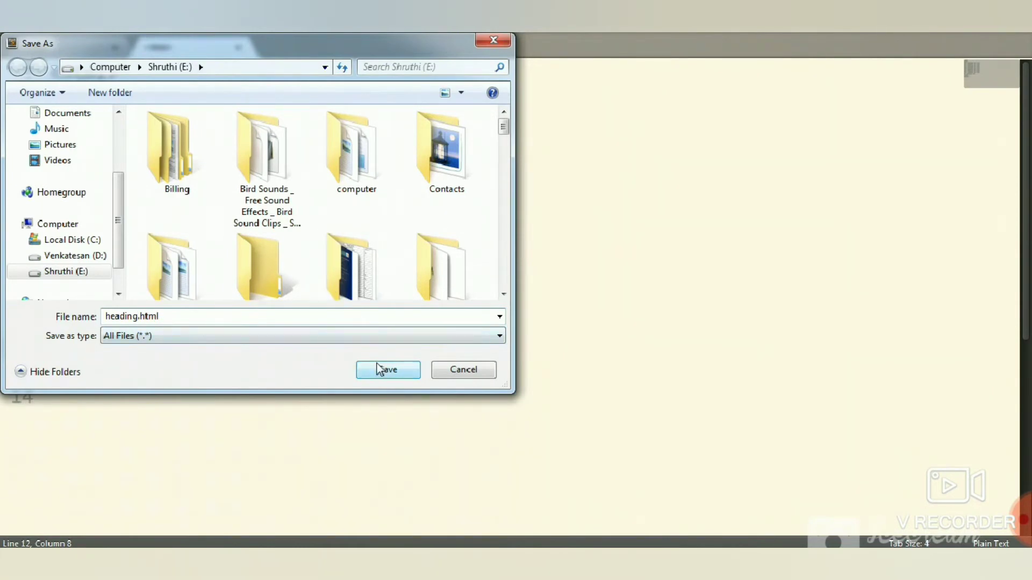
{"action": "left_click", "coordinate": [388, 370]}
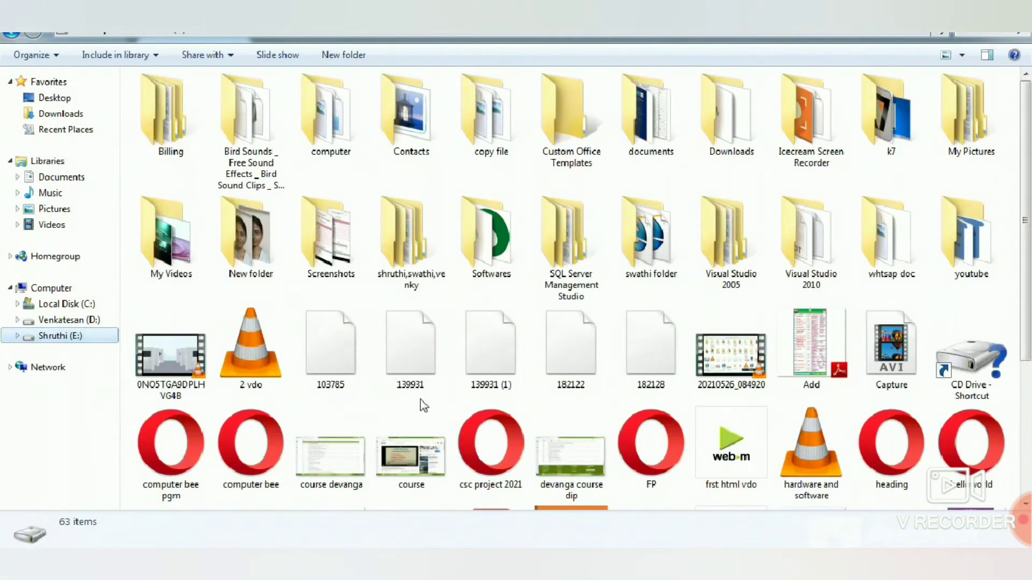
- Open the saved heading.html from the drive folder so it loads in Opera
{"action": "left_click", "coordinate": [891, 453]}
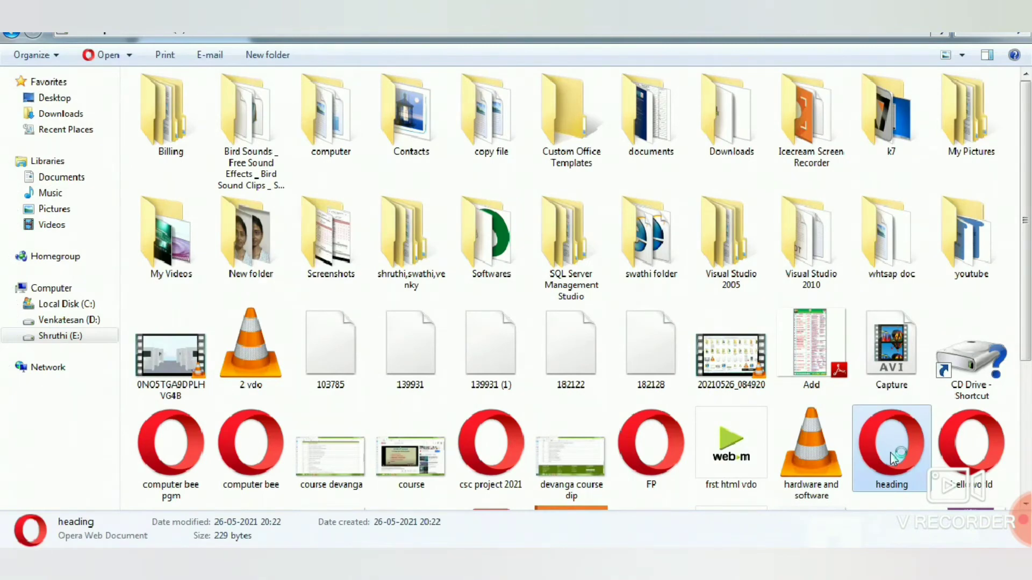
{"action": "double_click", "coordinate": [891, 449]}
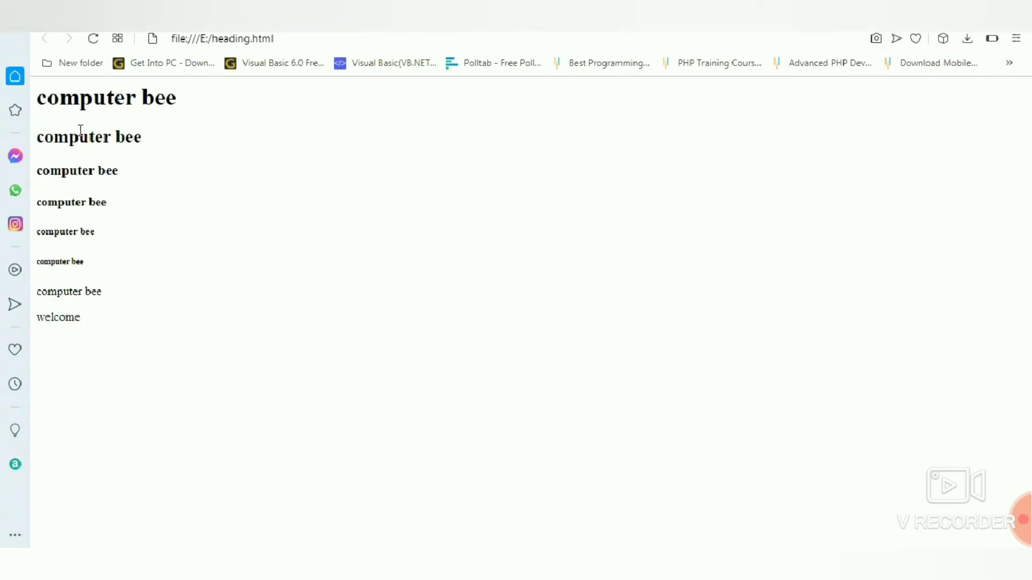
{"action": "mouse_move", "coordinate": [15, 239]}
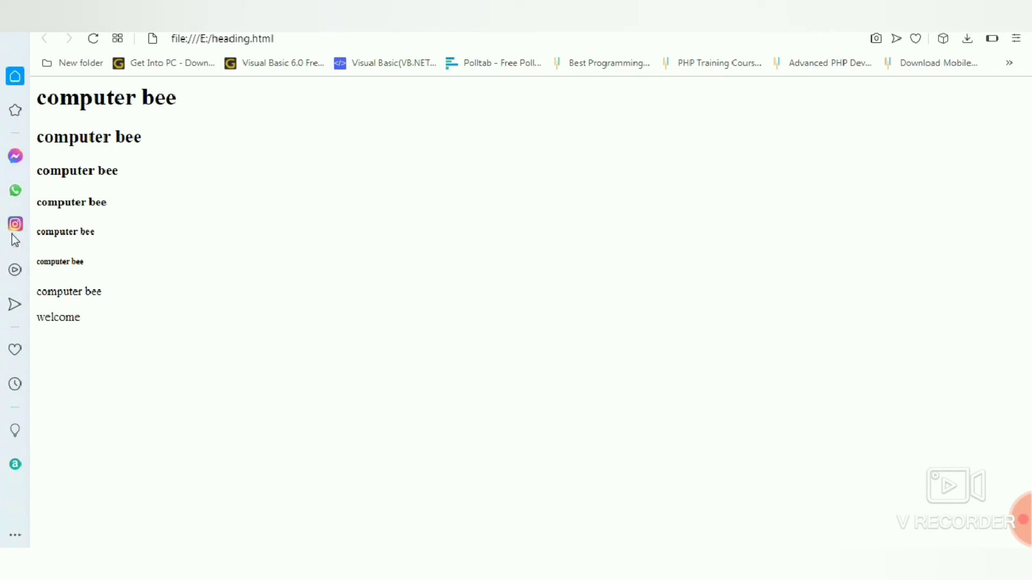
{"action": "mouse_move", "coordinate": [107, 295]}
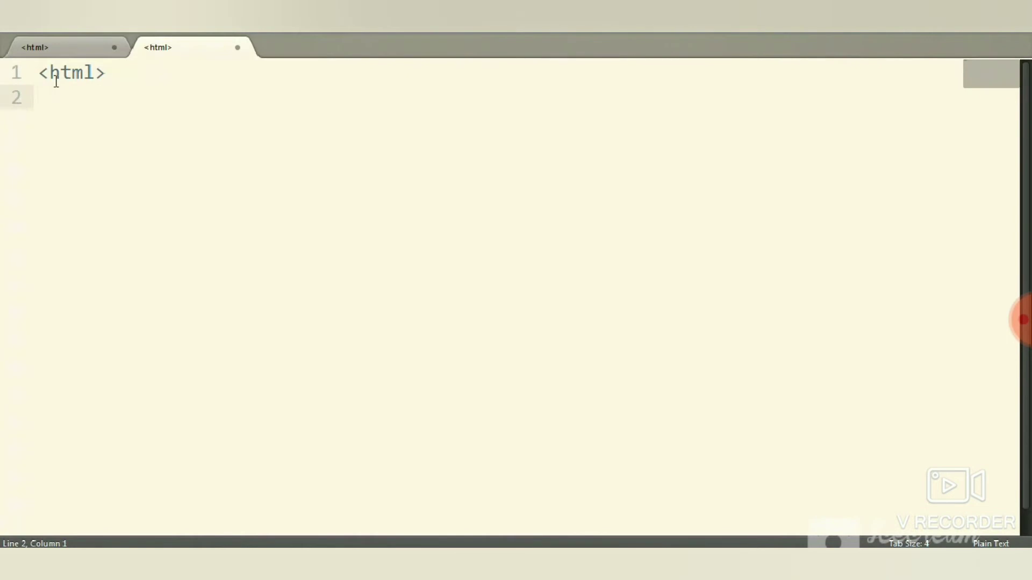
- Start a body with an unordered list holding the items red and green
{"action": "type", "text": "<body>"}
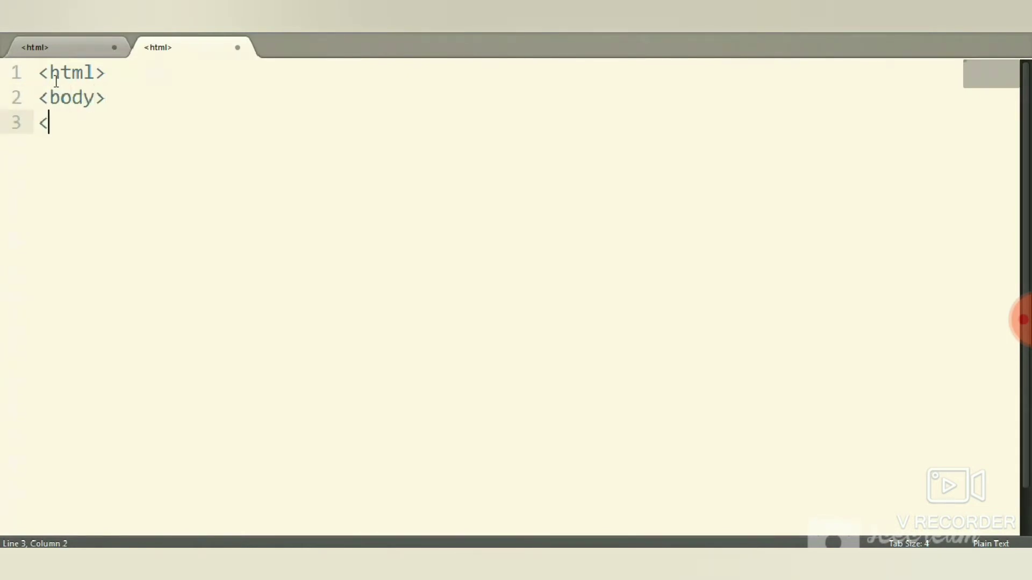
{"action": "type", "text": "ul><"}
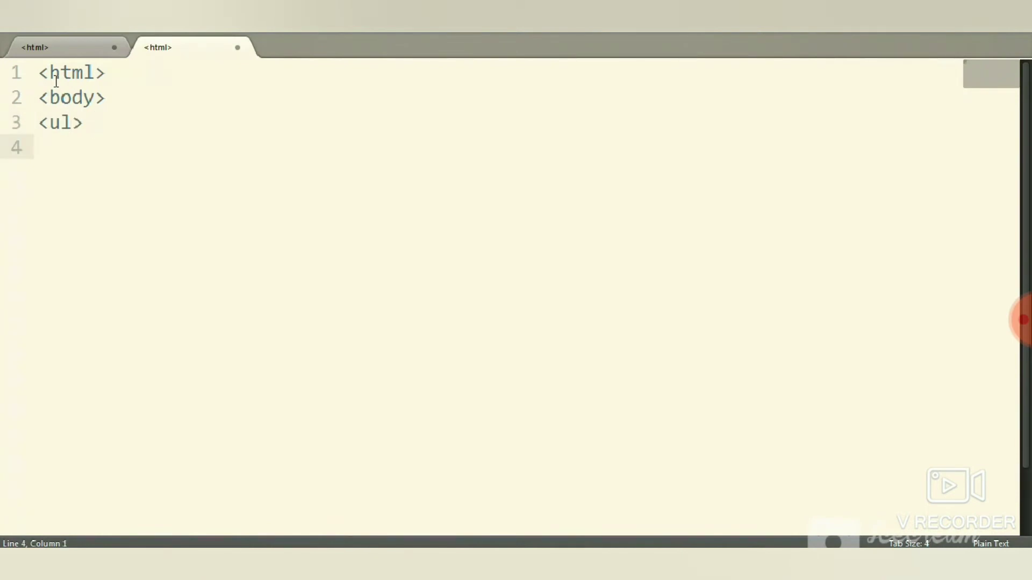
{"action": "type", "text": "<li"}
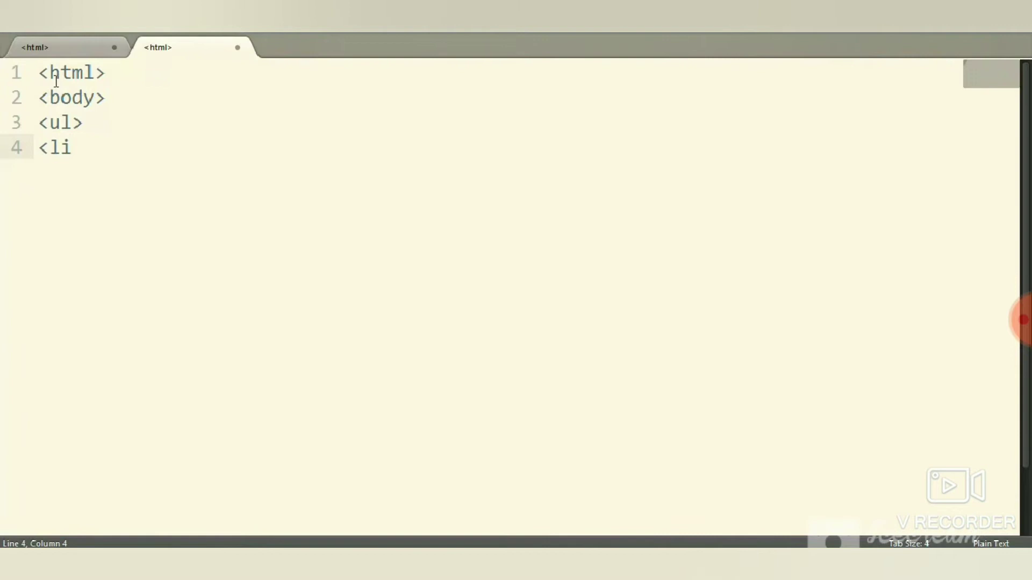
{"action": "type", "text": "red"}
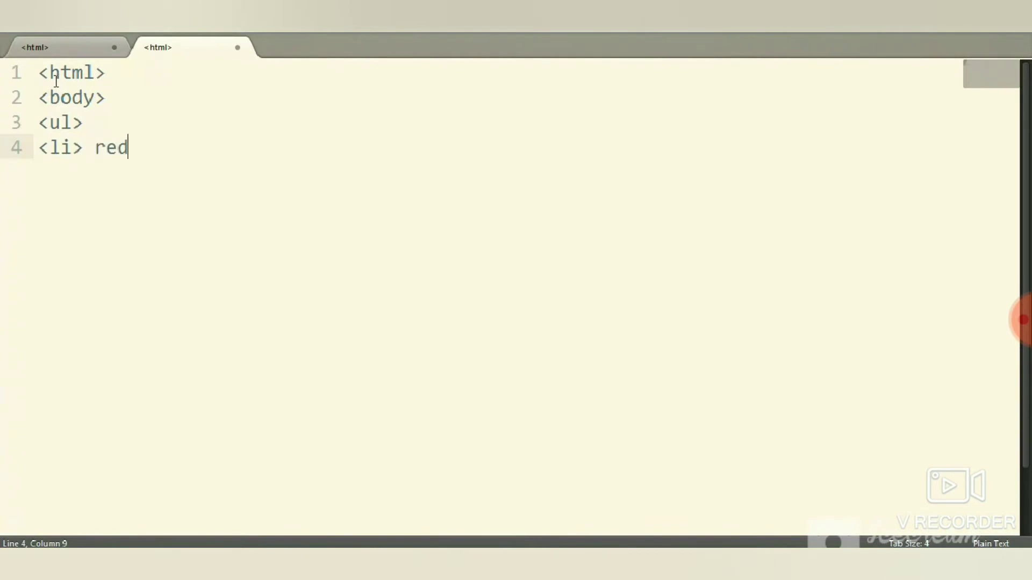
{"action": "type", "text": "</li>"}
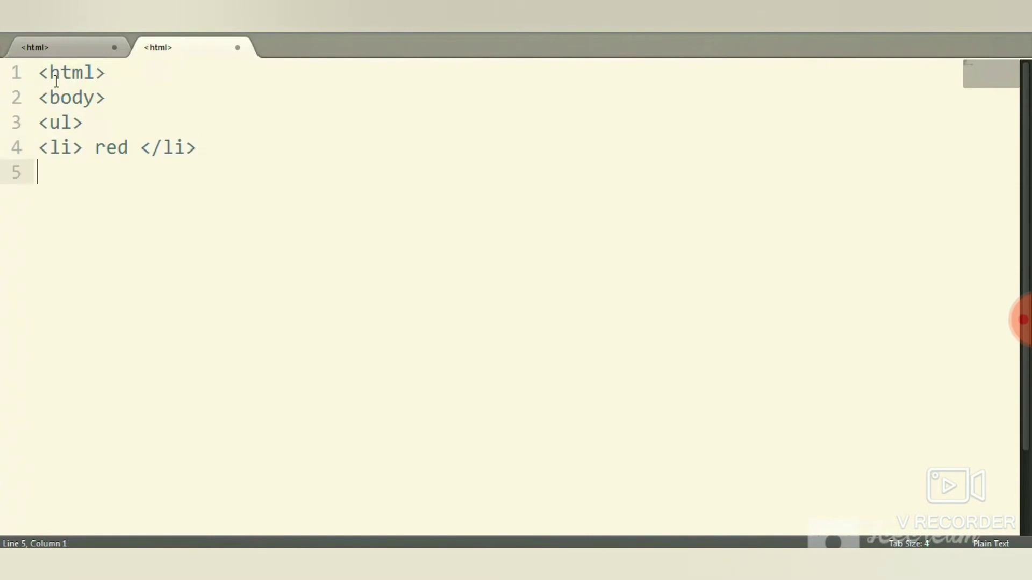
{"action": "type", "text": "<li>"}
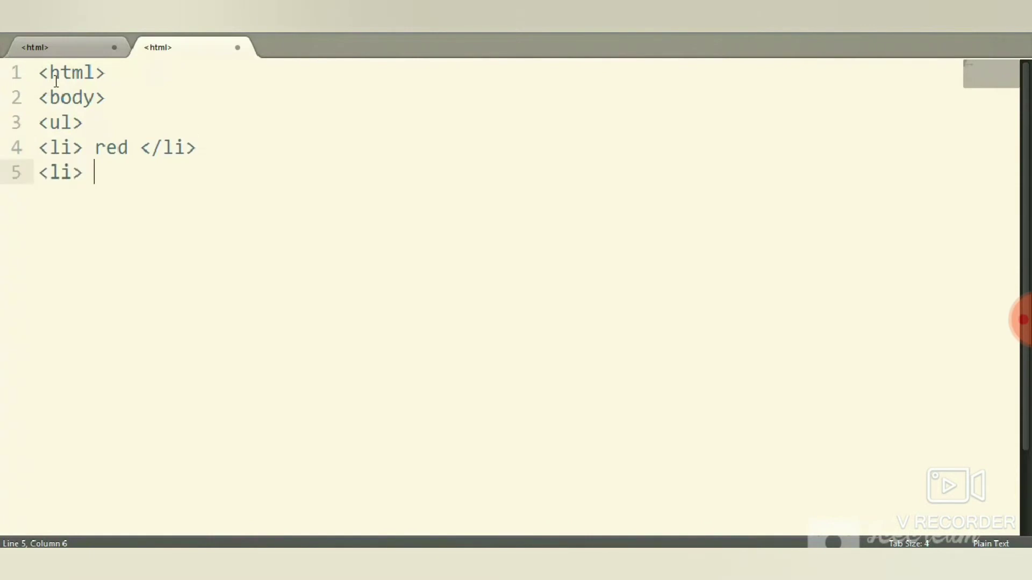
{"action": "type", "text": "green"}
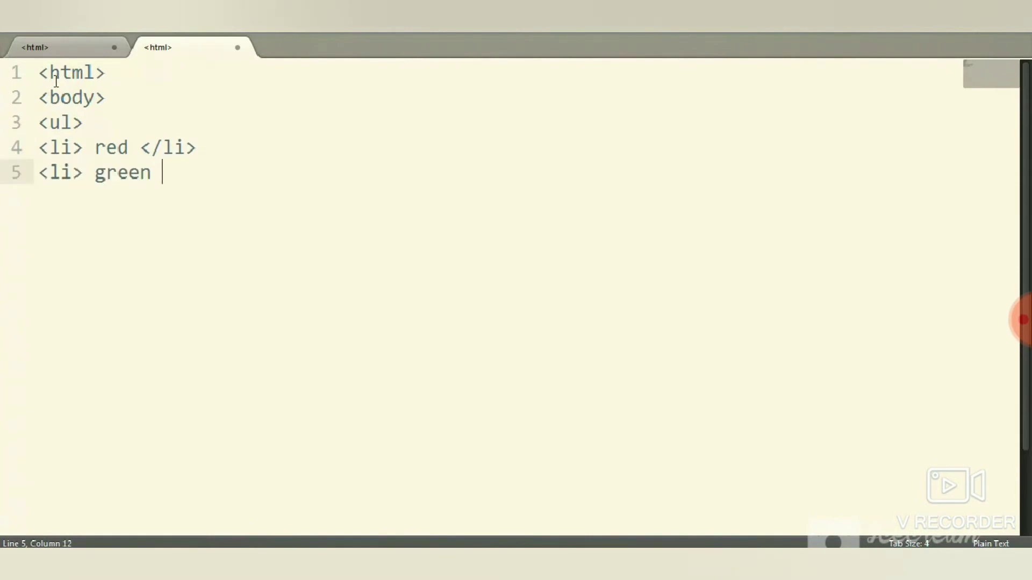
{"action": "type", "text": "</li>"}
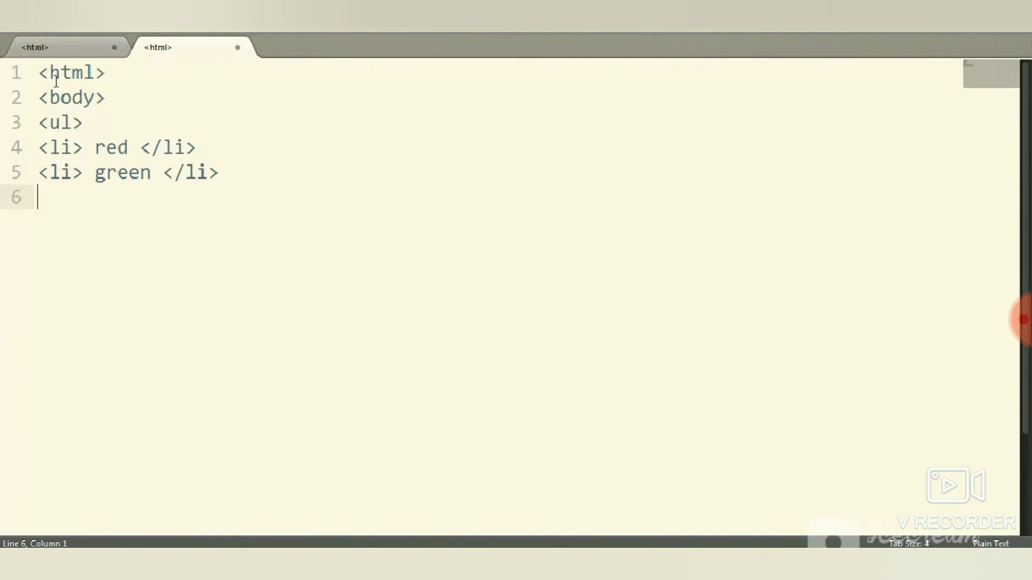
- Add the yellow item, close the unordered list and begin an ordered list with <ol>
{"action": "type", "text": "<li>"}
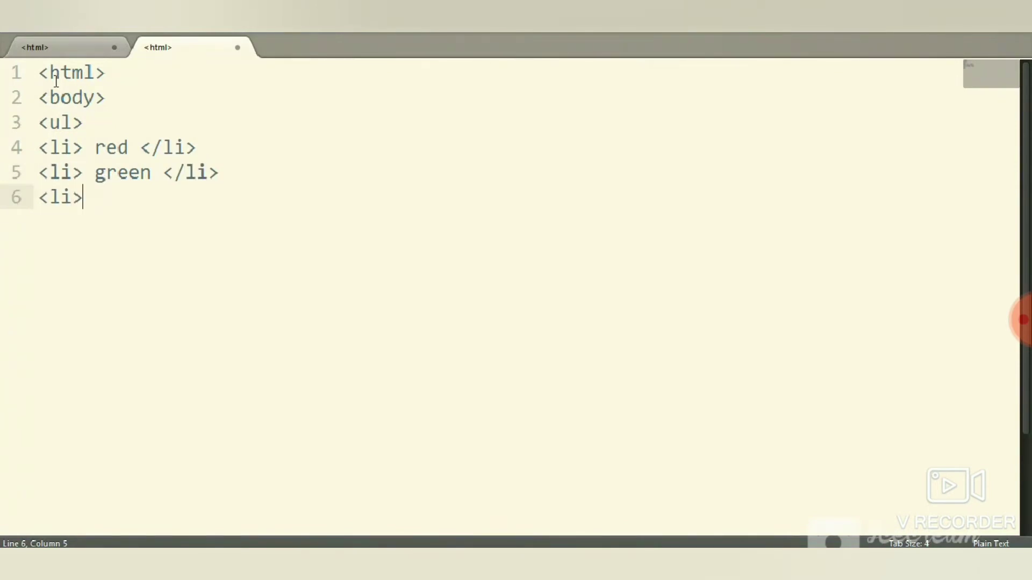
{"action": "type", "text": "yel"}
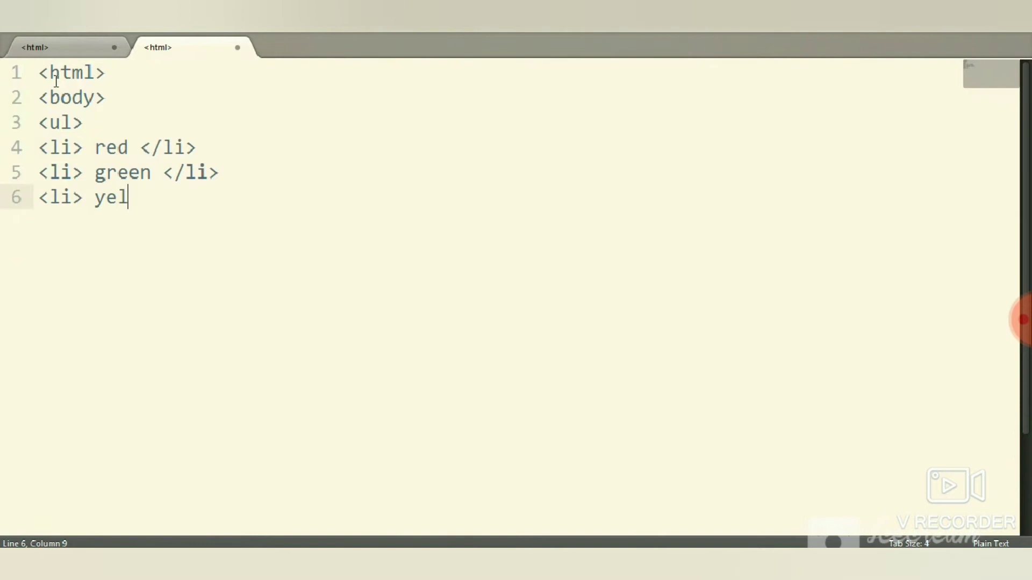
{"action": "type", "text": "loe]"}
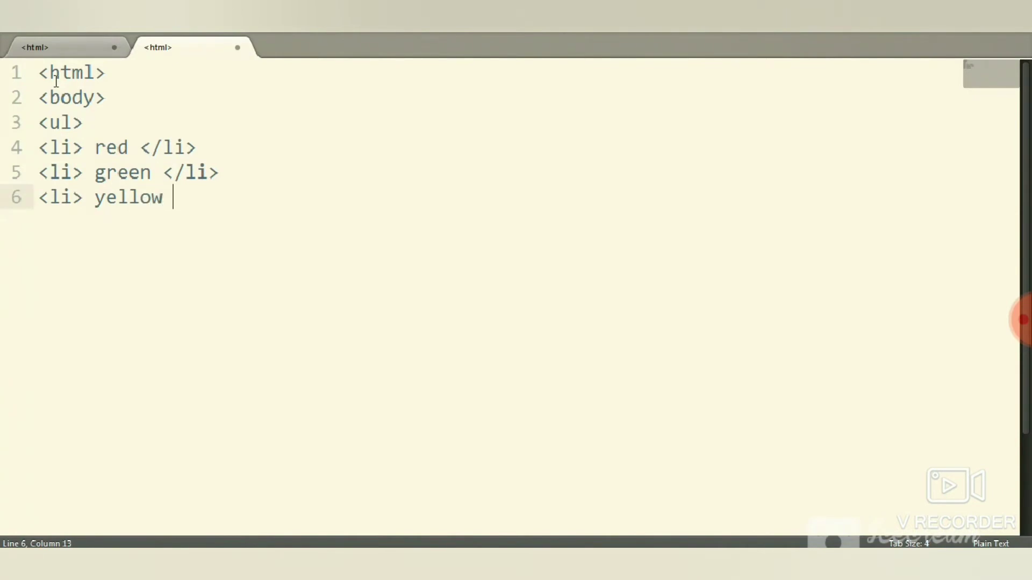
{"action": "type", "text": "</li"}
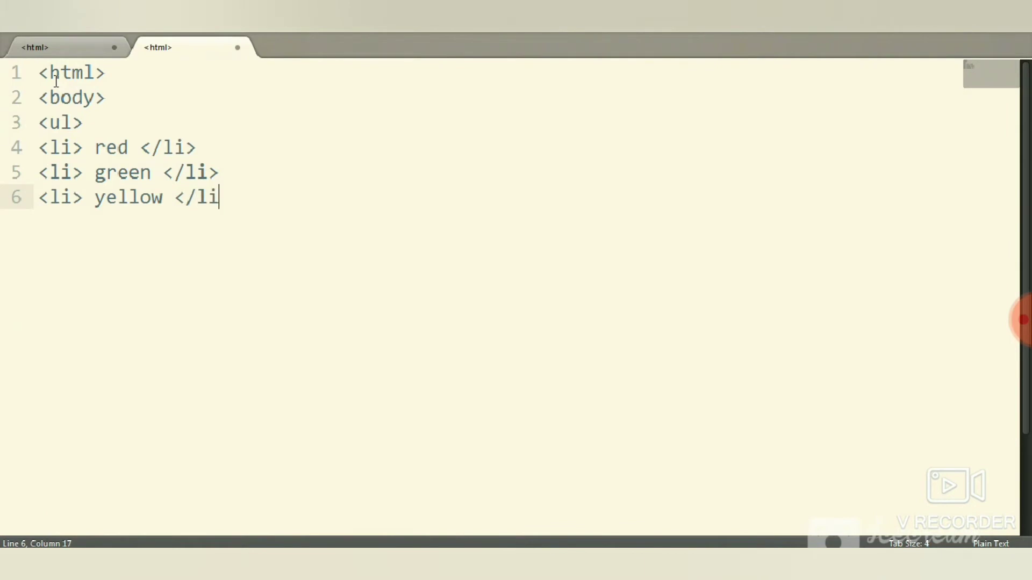
{"action": "key", "text": "Enter"}
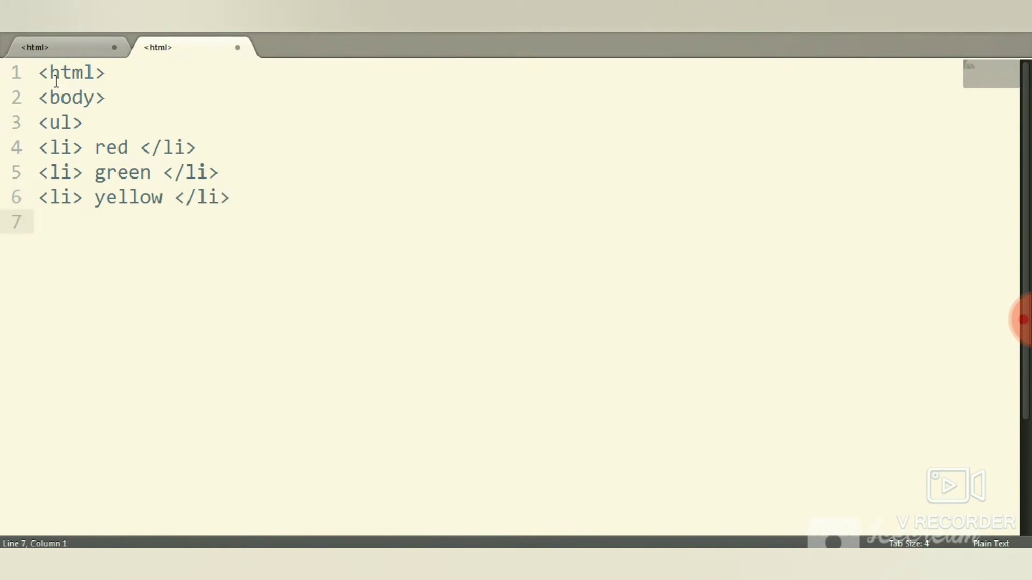
{"action": "type", "text": "</ul>"}
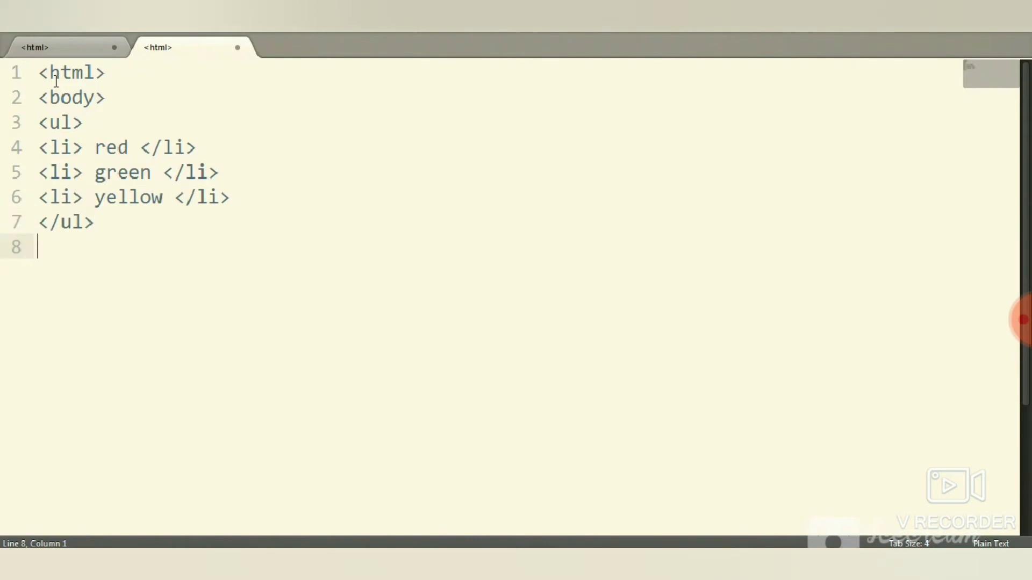
{"action": "type", "text": "<ol>"}
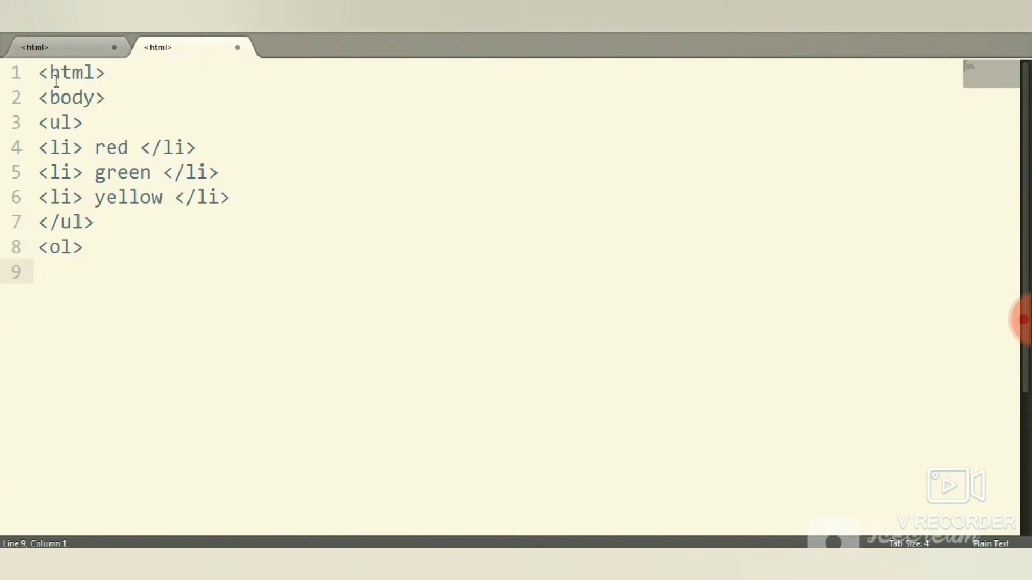
- Write <li> red </li> and <li> blue </li> items, then close the list with </ol>
{"action": "type", "text": "<li"}
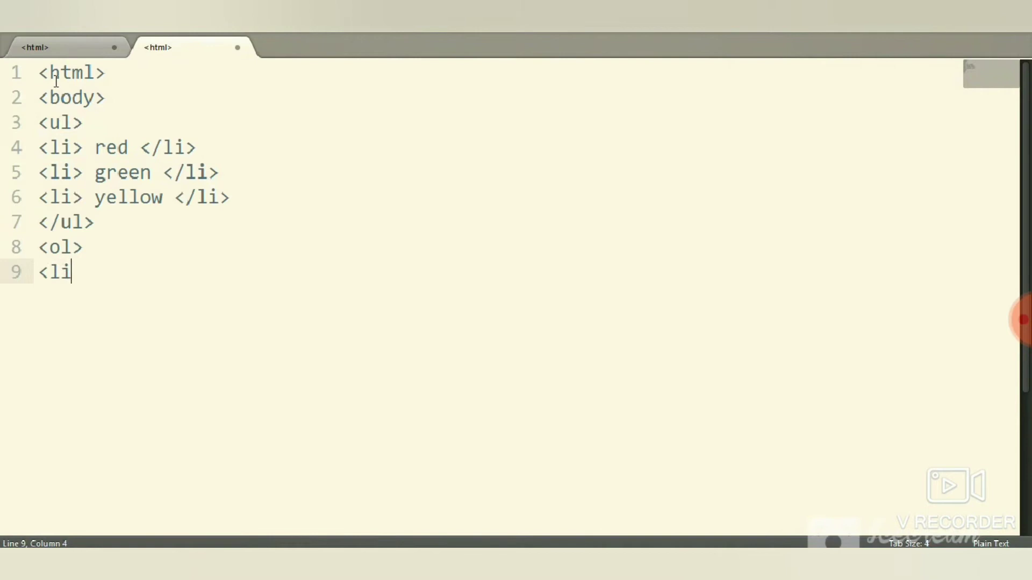
{"action": "type", "text": "> red"}
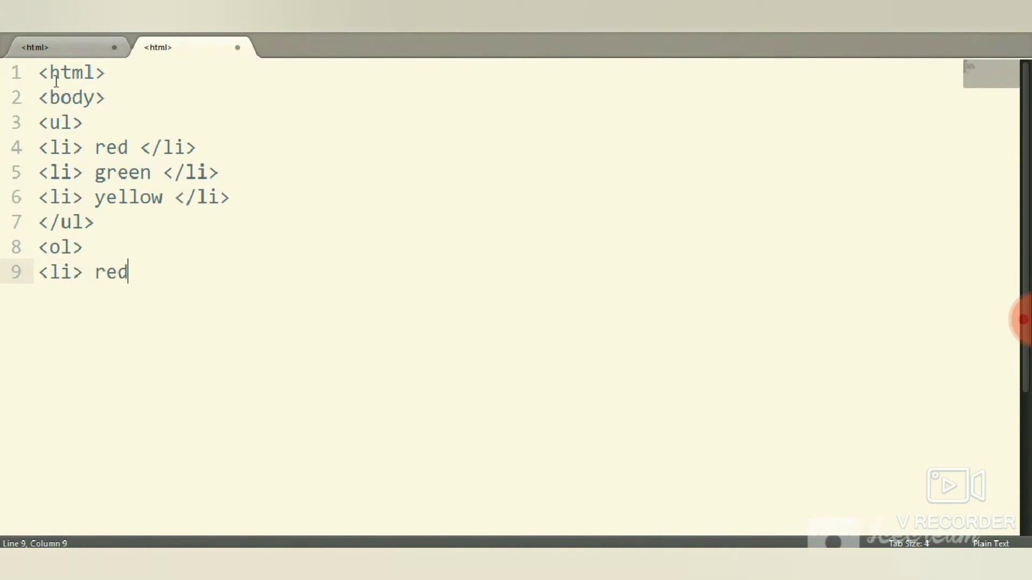
{"action": "type", "text": "</"}
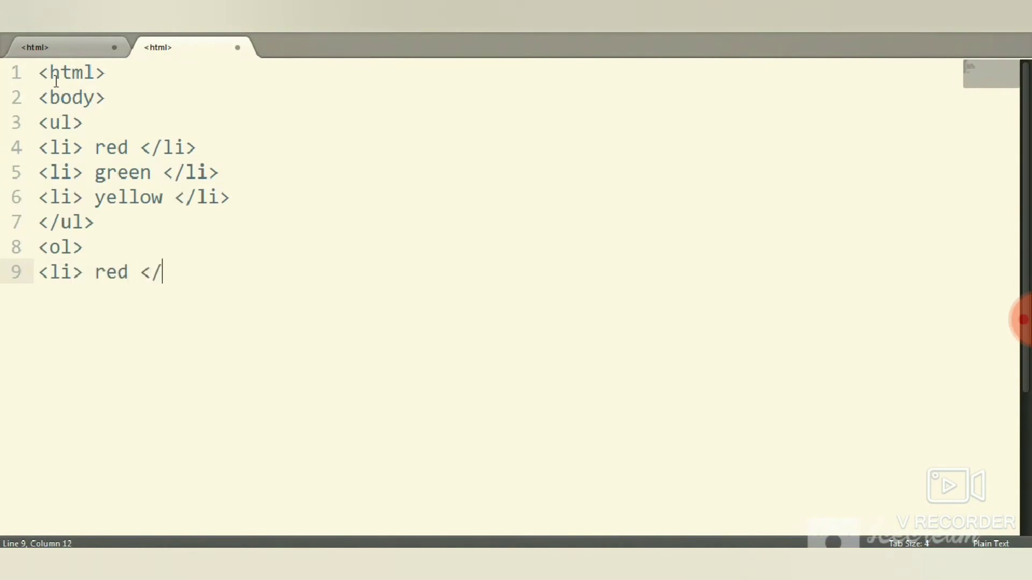
{"action": "type", "text": "li>"}
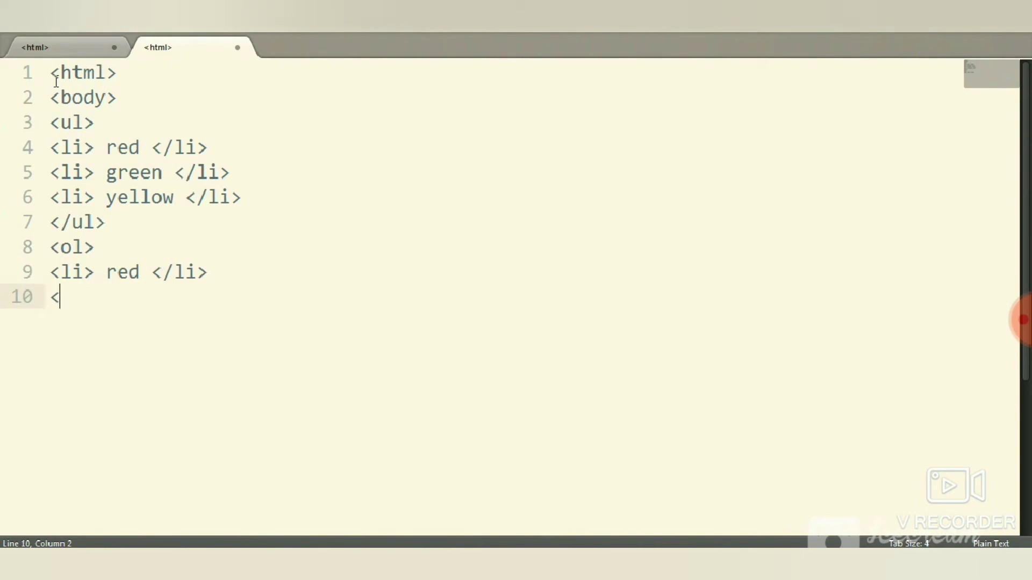
{"action": "type", "text": "li>"}
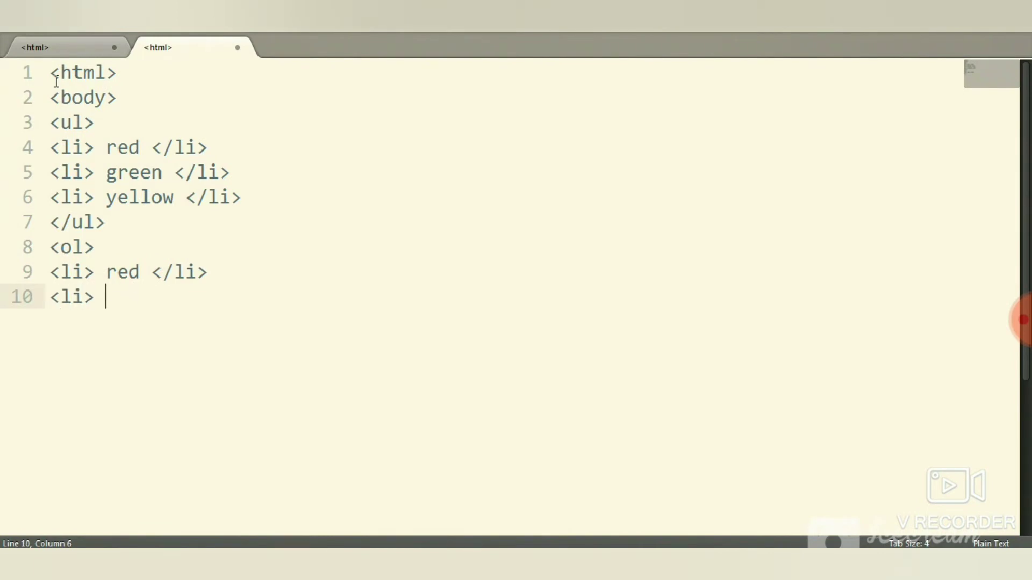
{"action": "type", "text": "blue"}
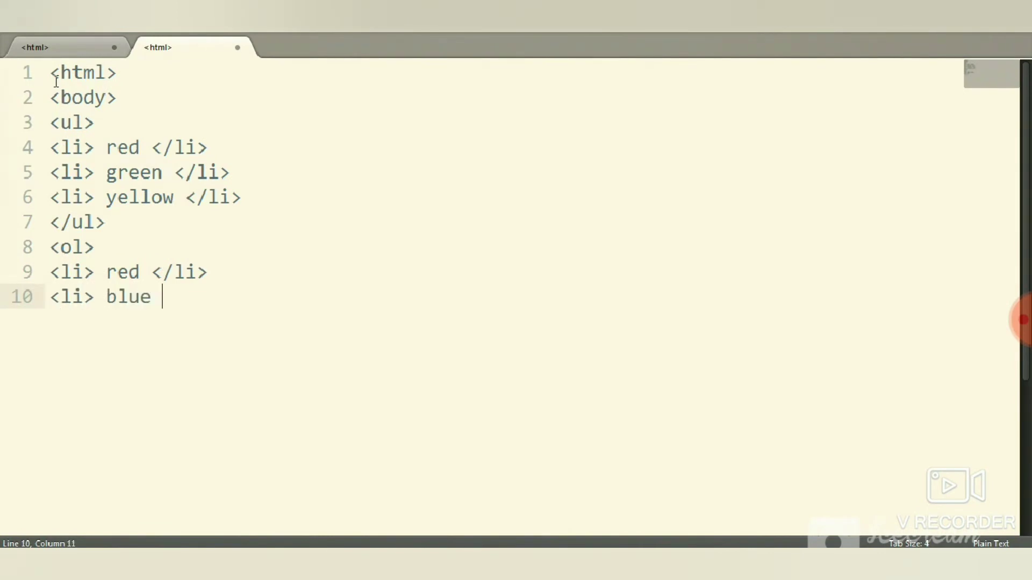
{"action": "type", "text": "</li"}
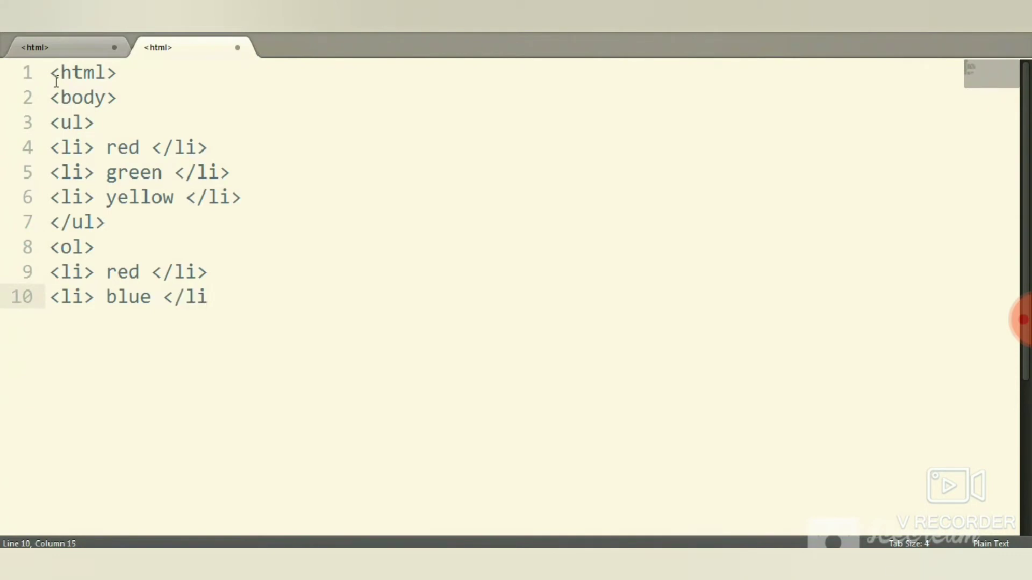
{"action": "type", "text": "></li>"}
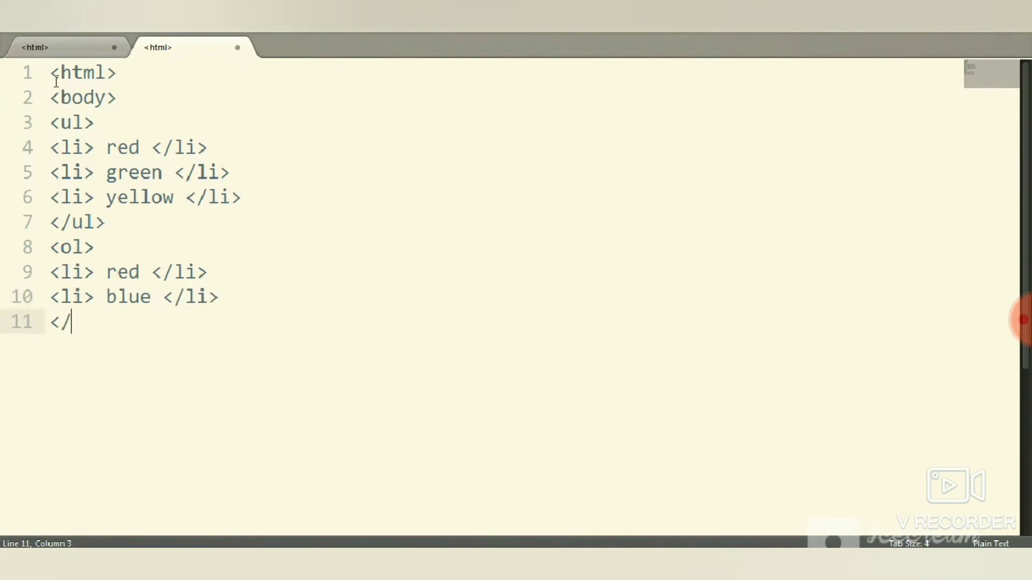
{"action": "type", "text": "ol>"}
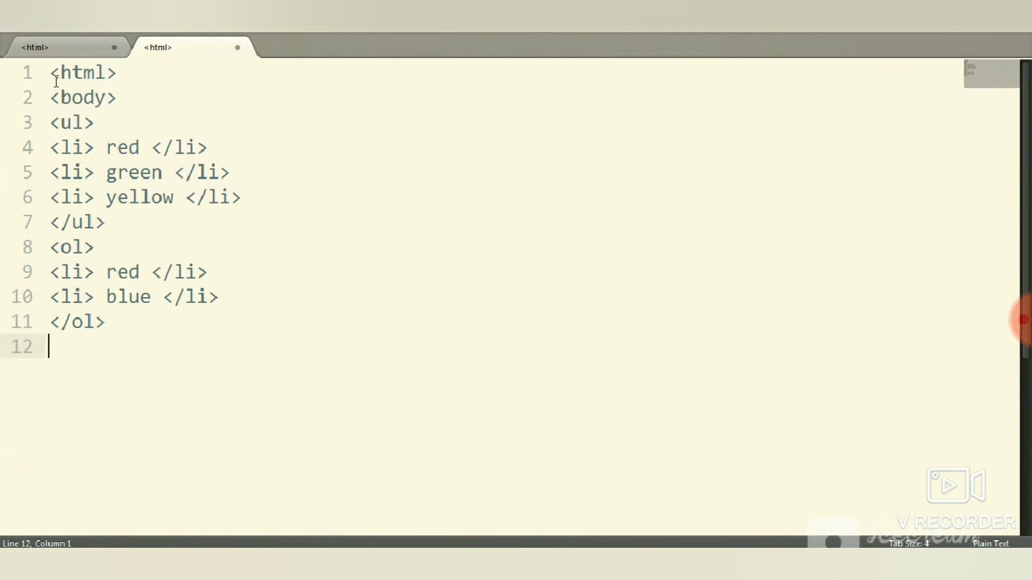
{"action": "type", "text": "<"}
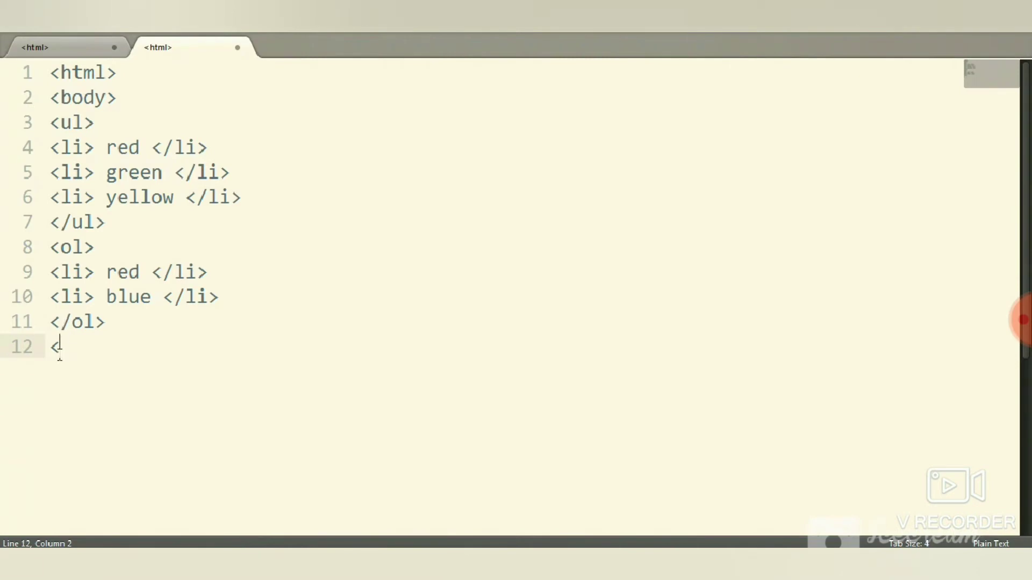
- Start a <dl> description list with the term <dt> red </dt>
{"action": "type", "text": "dl"}
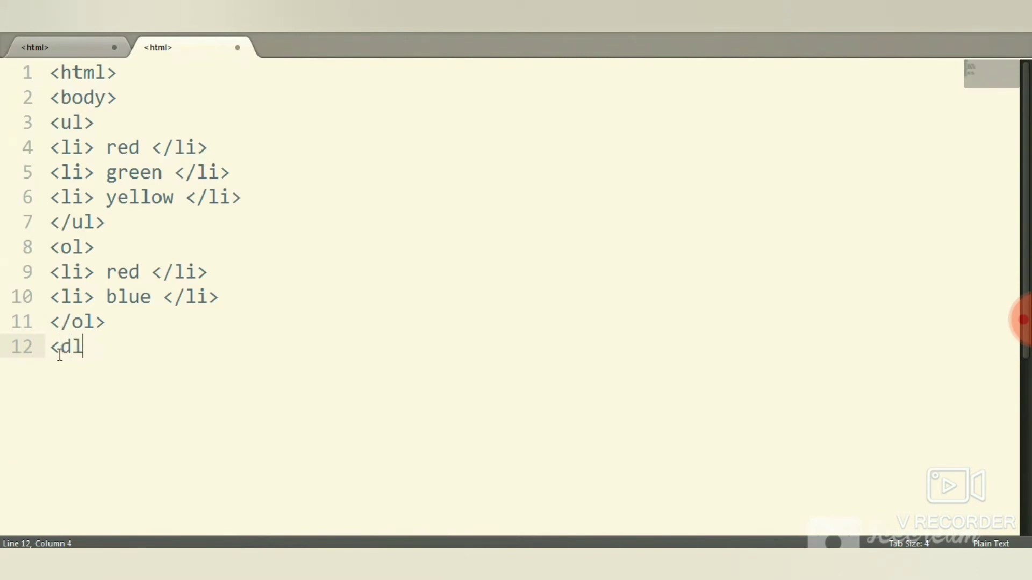
{"action": "type", "text": ">"}
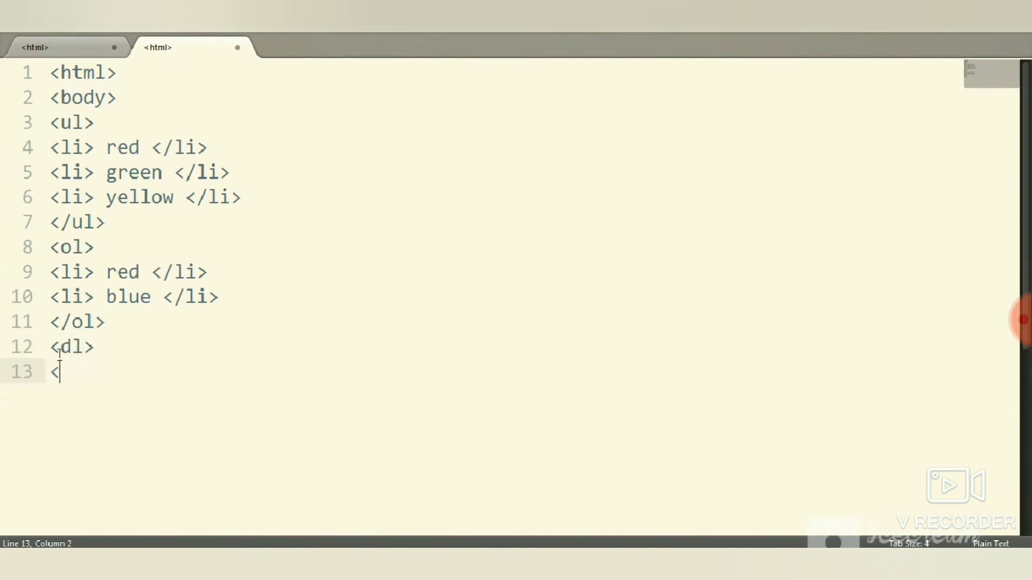
{"action": "type", "text": "dt>"}
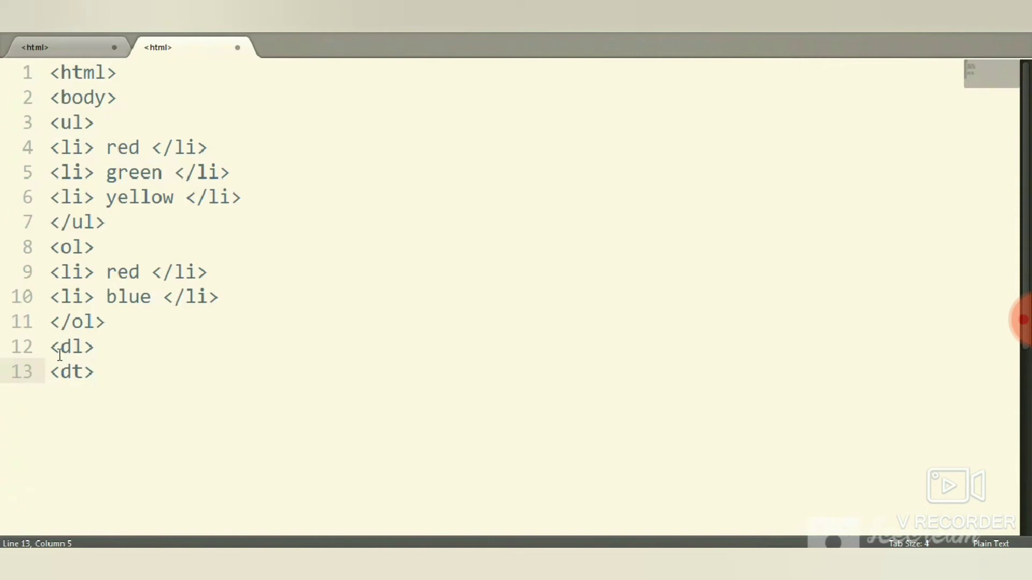
{"action": "type", "text": "red"}
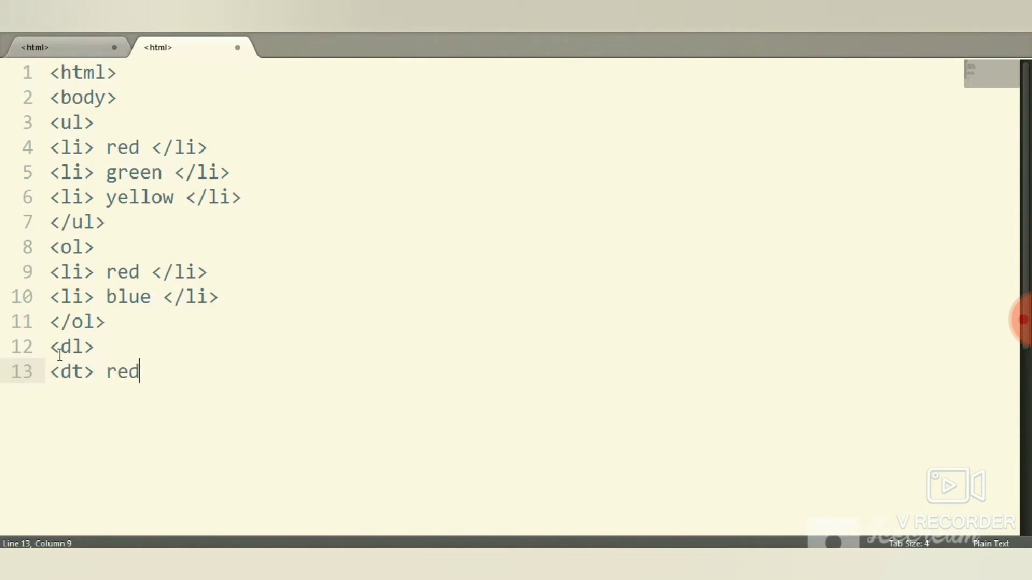
{"action": "type", "text": "</dt>"}
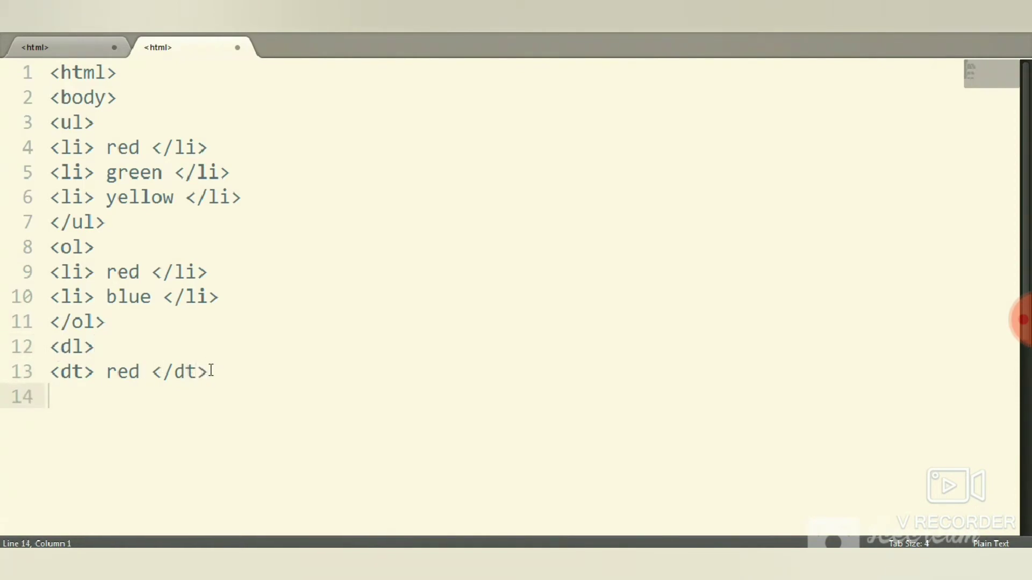
- Define it as <dd> apple is red in color </dd> and close the list with </dl>
{"action": "type", "text": "<dd>"}
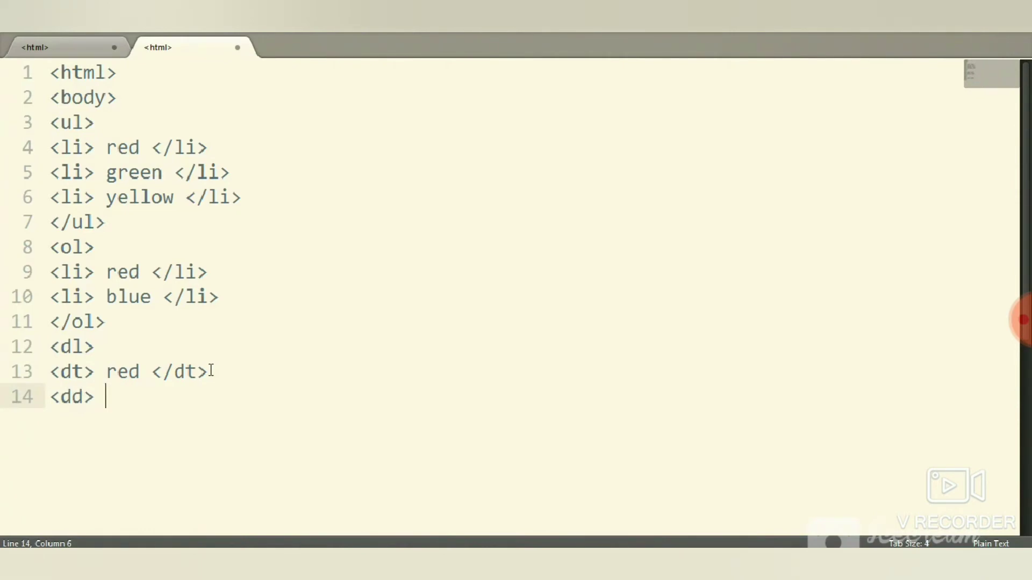
{"action": "type", "text": "apple i"}
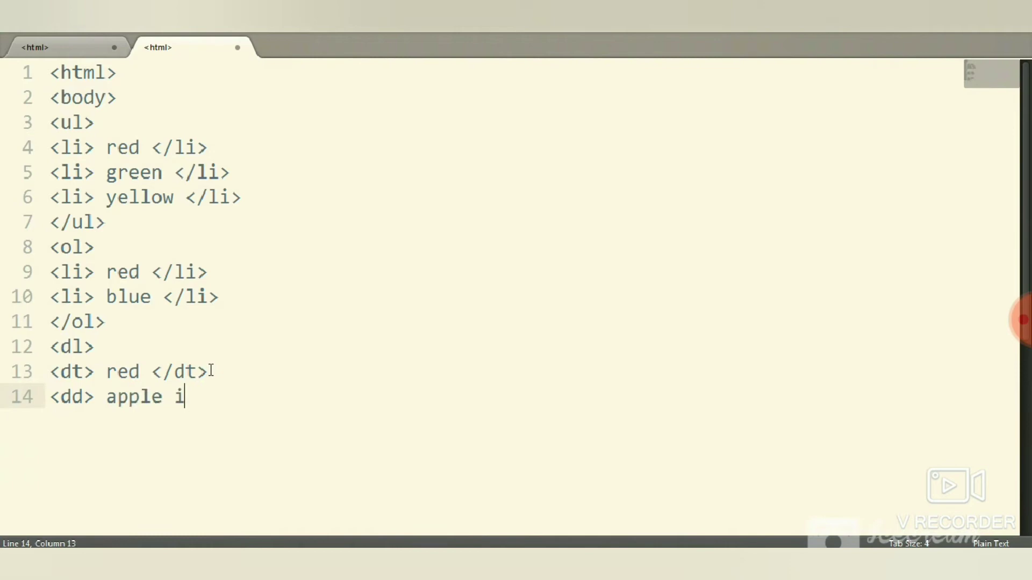
{"action": "type", "text": "s red in"}
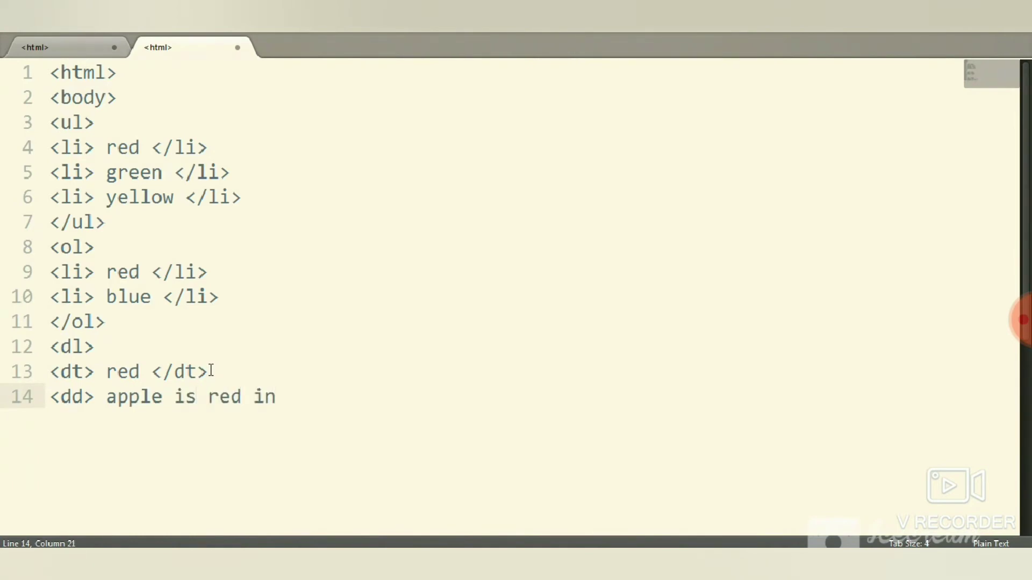
{"action": "type", "text": "color"}
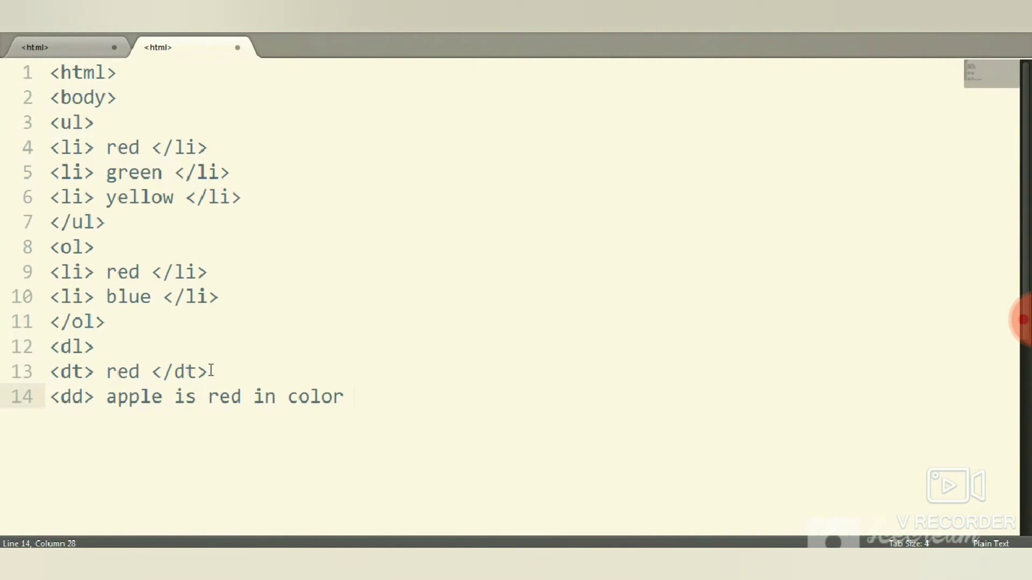
{"action": "type", "text": "</dd>"}
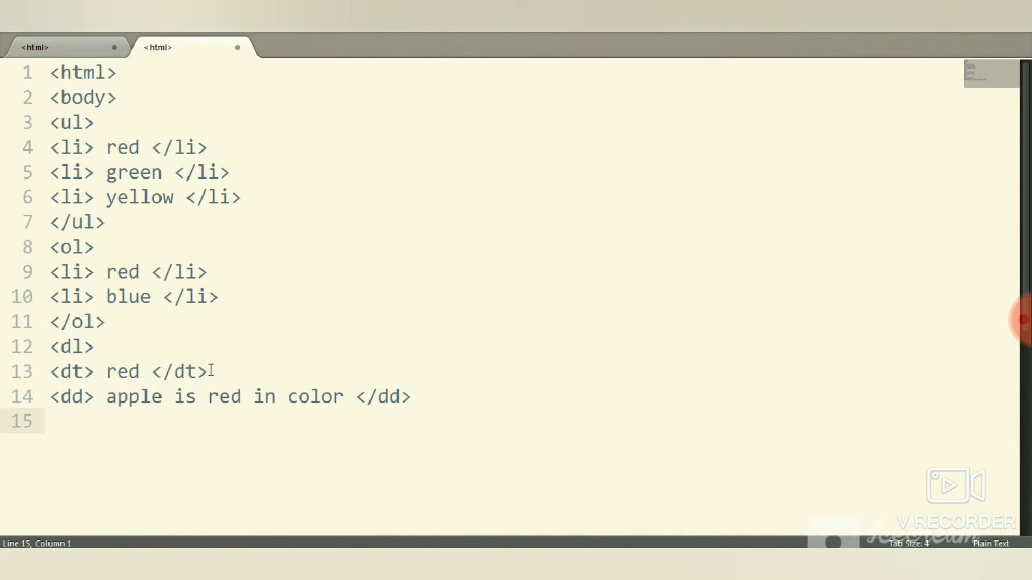
{"action": "type", "text": "<"}
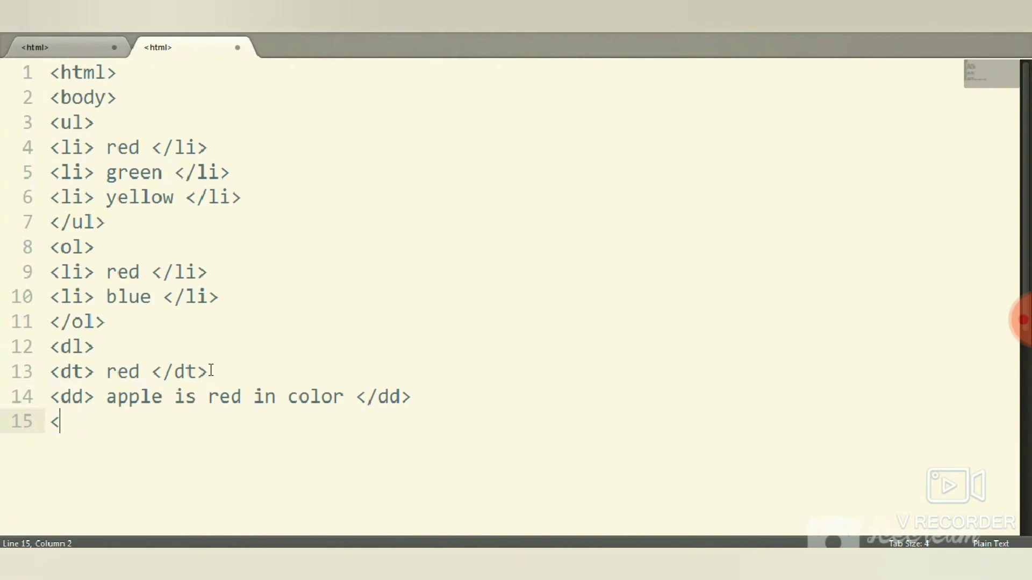
{"action": "type", "text": "dl>"}
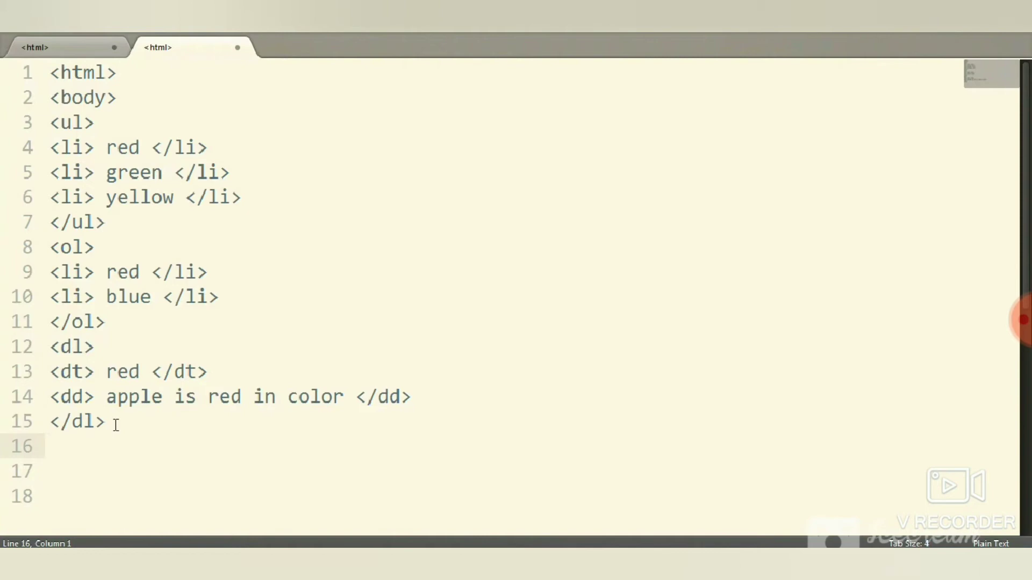
- Close the page with </body> and </html>
{"action": "type", "text": "</bo"}
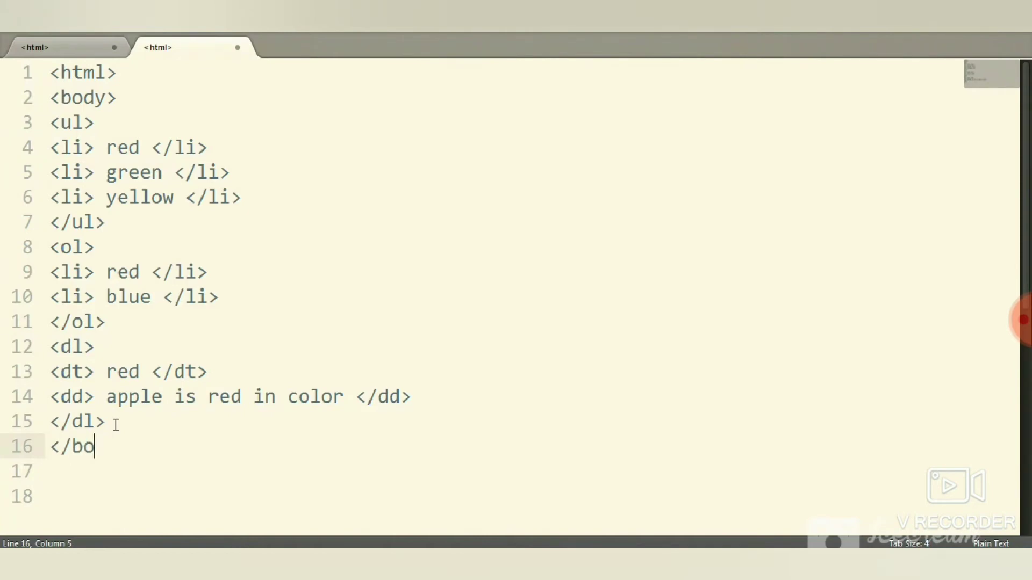
{"action": "type", "text": "dy>"}
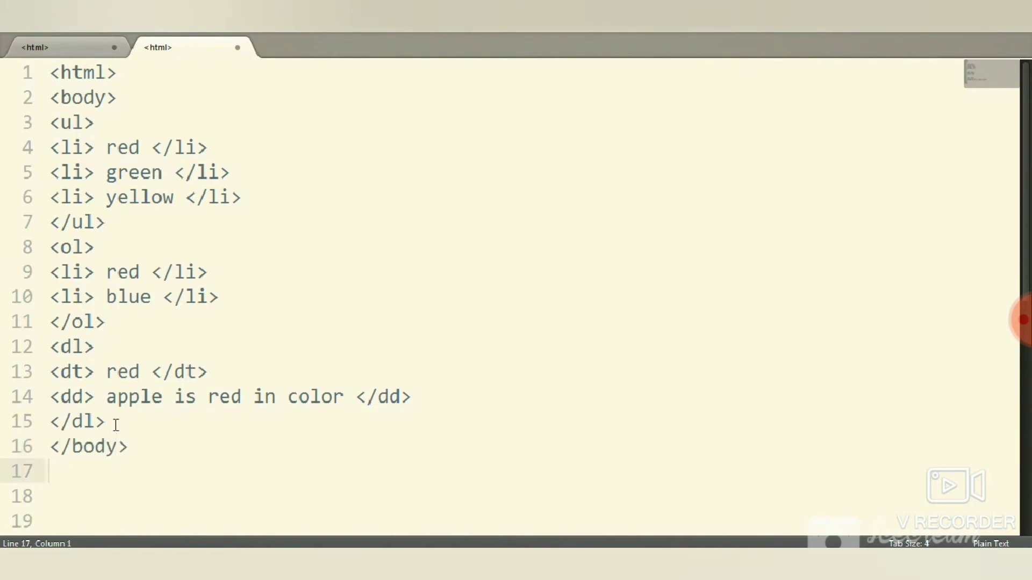
{"action": "type", "text": "</ht"}
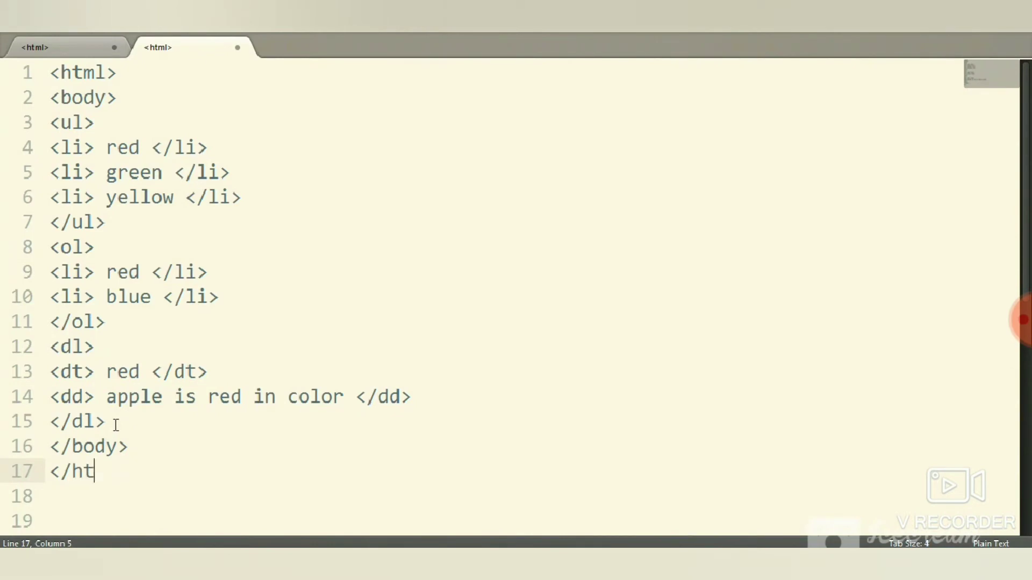
{"action": "type", "text": "ml>"}
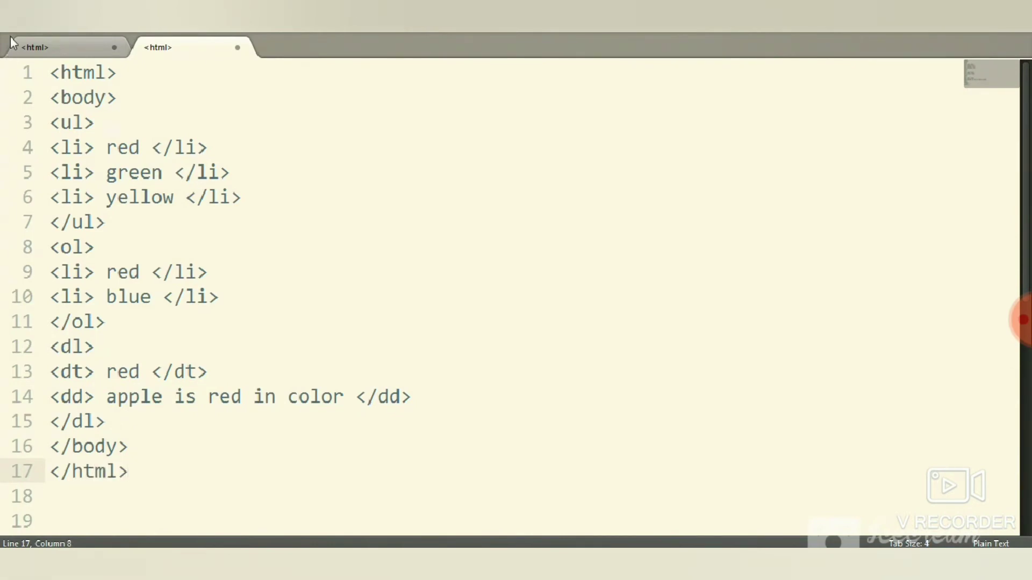
{"action": "left_click", "coordinate": [11, 42]}
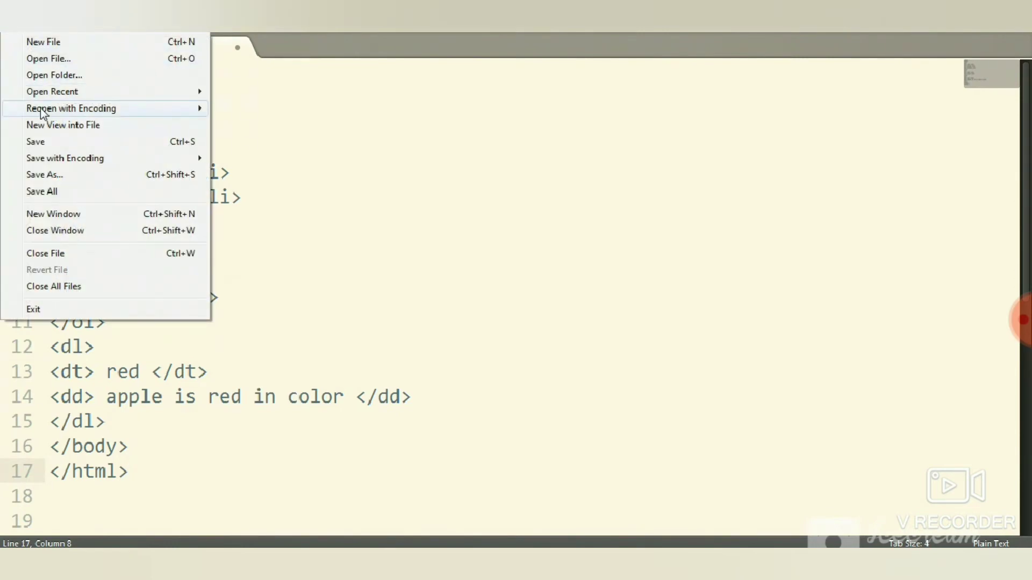
- Save the page as list.html on drive E: via Save As
{"action": "left_click", "coordinate": [42, 174]}
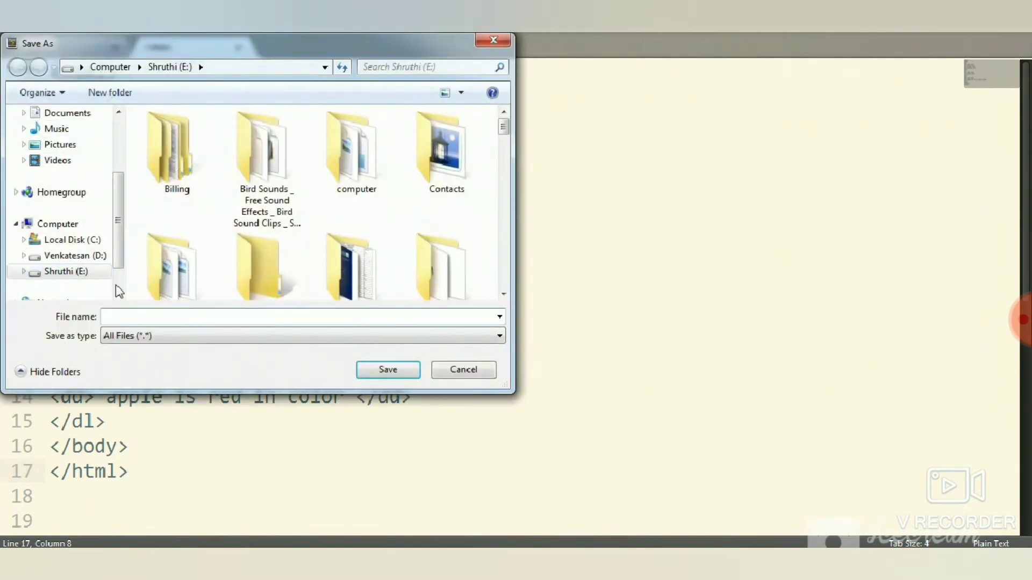
{"action": "type", "text": "li"}
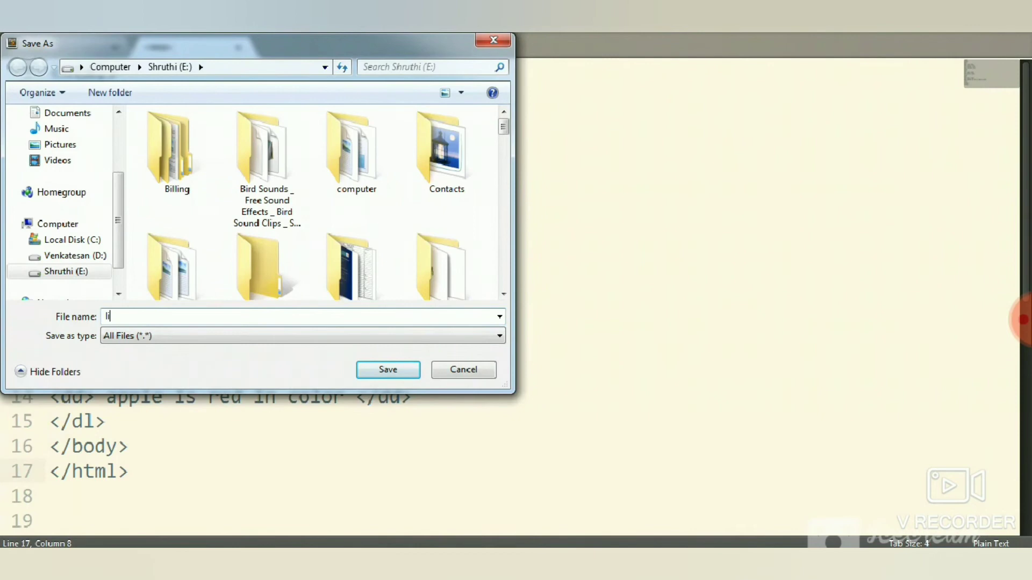
{"action": "type", "text": "ist.html"}
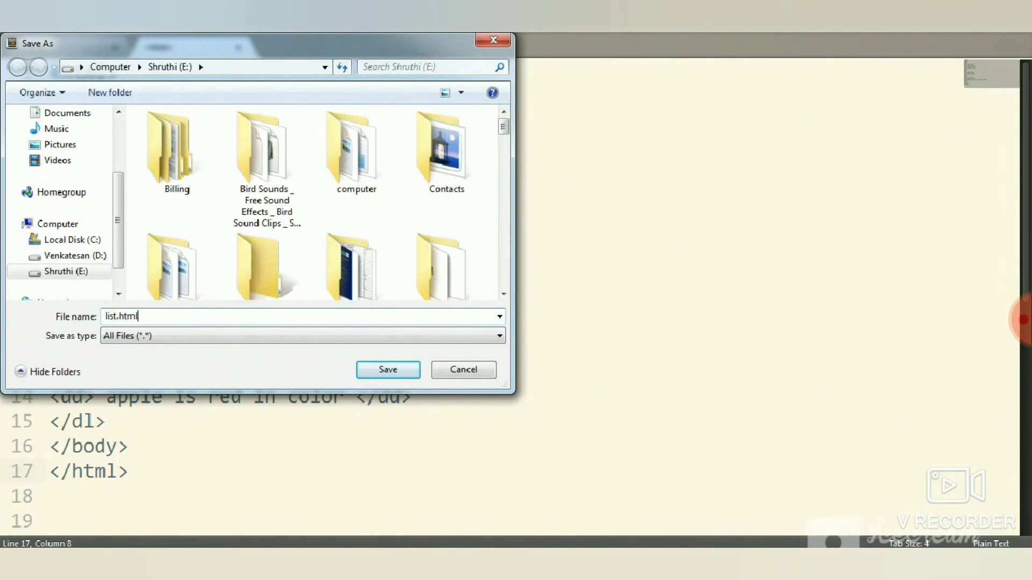
{"action": "left_click", "coordinate": [385, 367]}
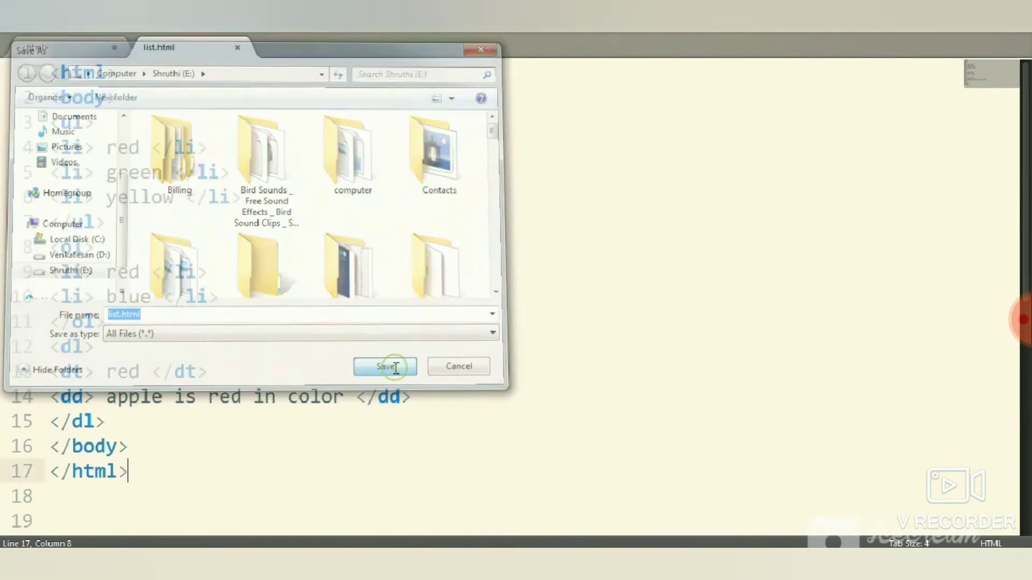
{"action": "left_click", "coordinate": [385, 366]}
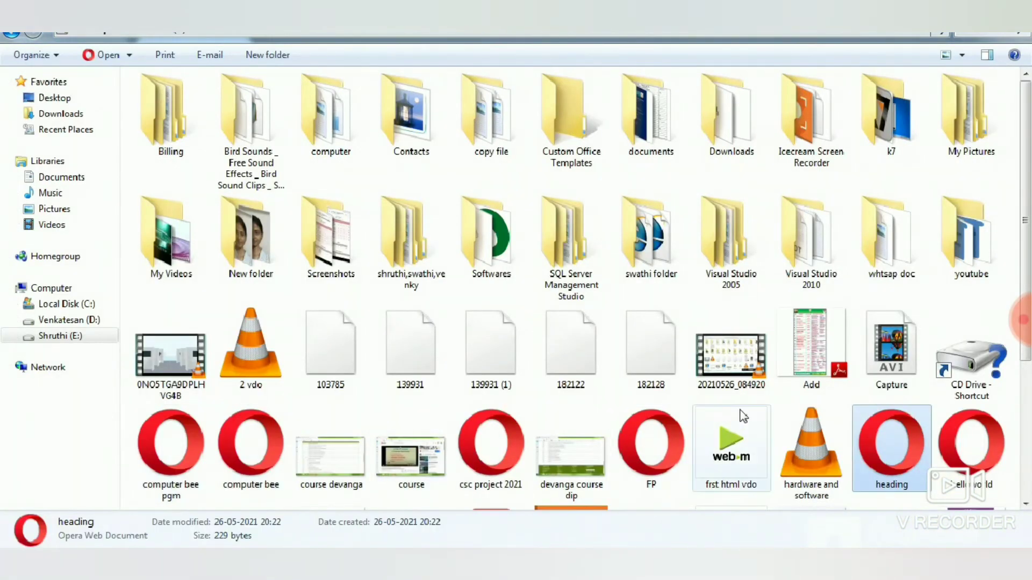
{"action": "mouse_move", "coordinate": [1027, 228]}
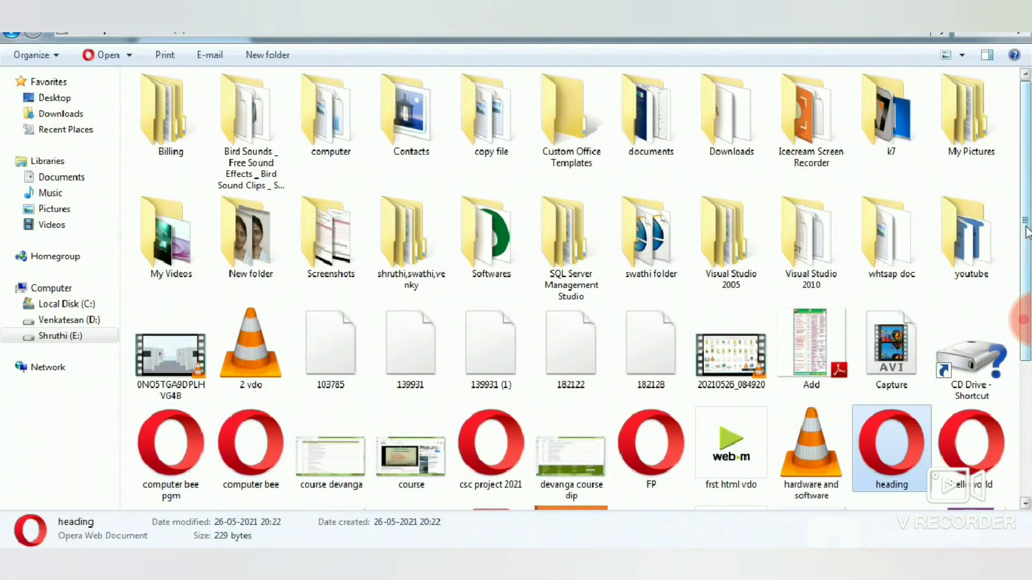
- Open list.html from the E: drive folder so it displays in Opera
{"action": "scroll", "scroll_direction": "down", "scroll_amount": 3}
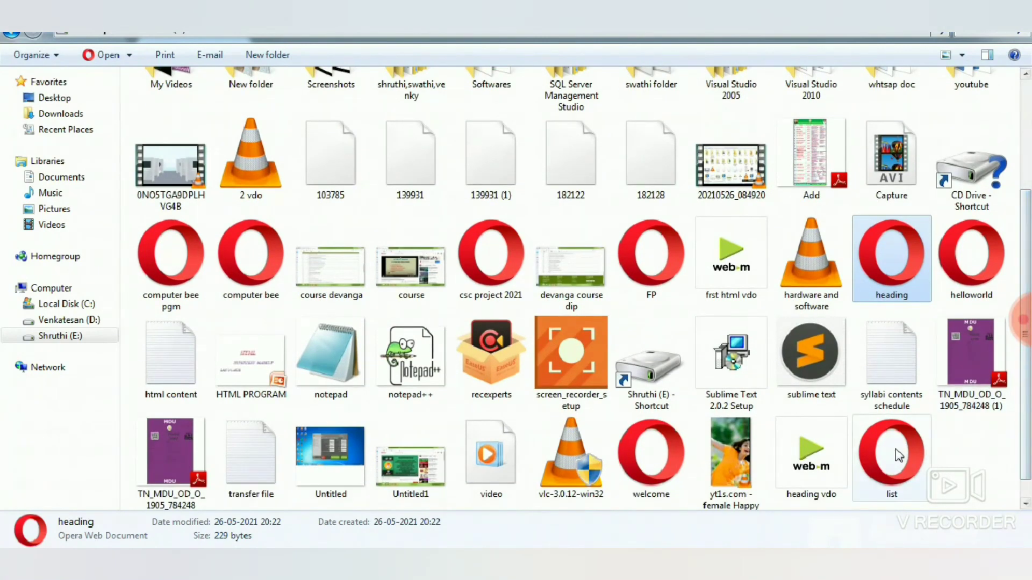
{"action": "left_click", "coordinate": [892, 455]}
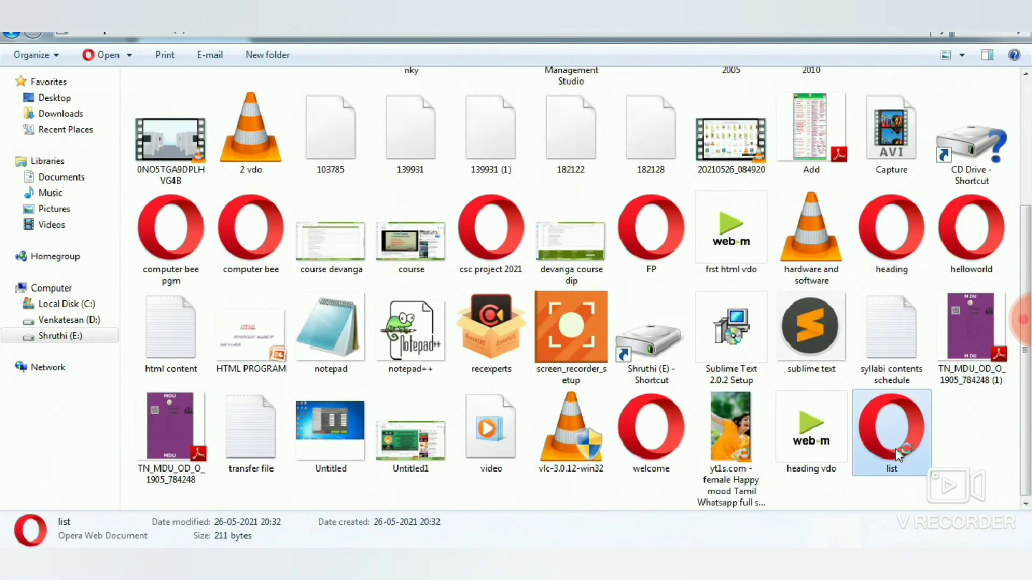
{"action": "double_click", "coordinate": [892, 428]}
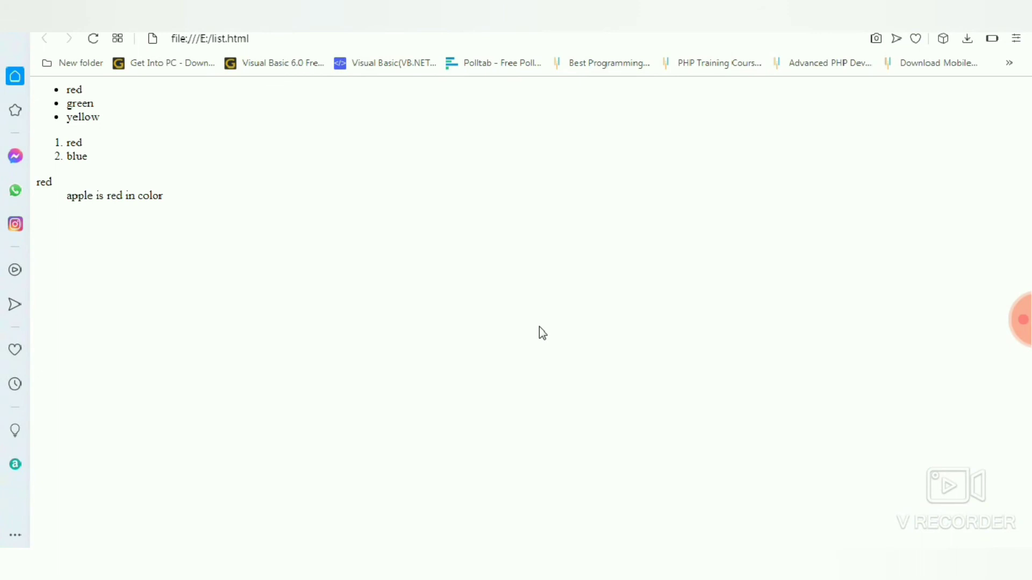
{"action": "mouse_move", "coordinate": [206, 136]}
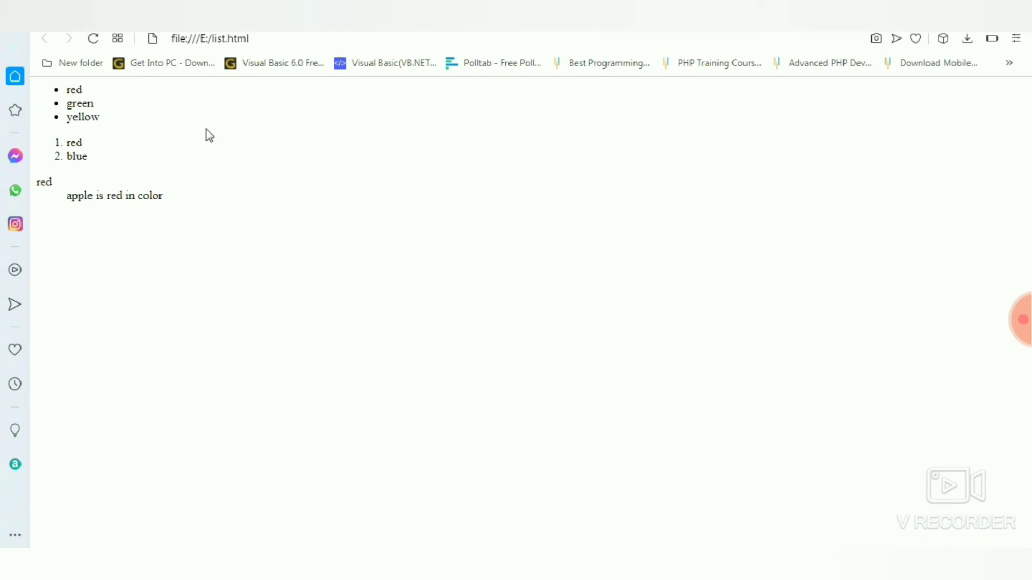
{"action": "mouse_move", "coordinate": [90, 103]}
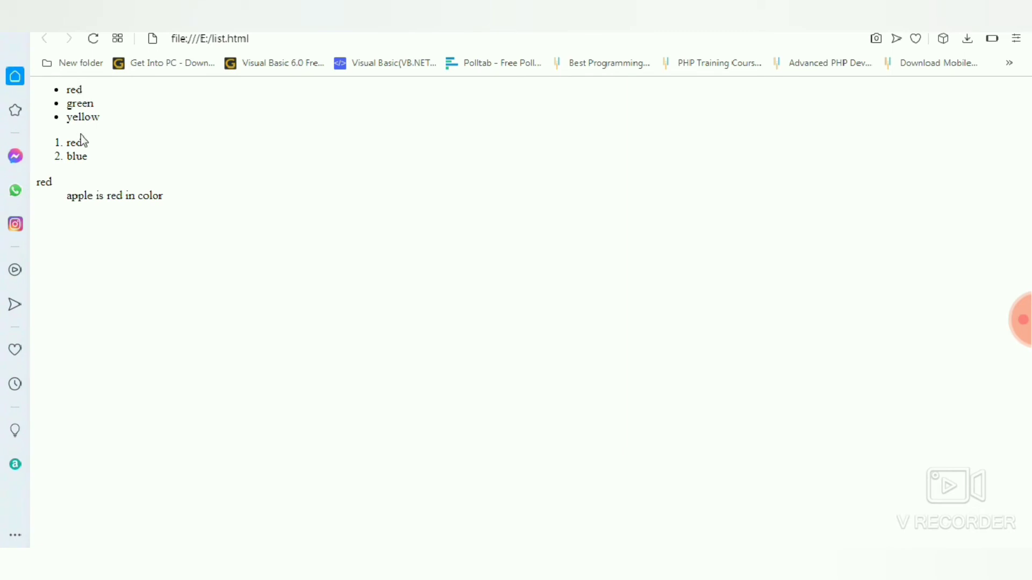
{"action": "mouse_move", "coordinate": [80, 191]}
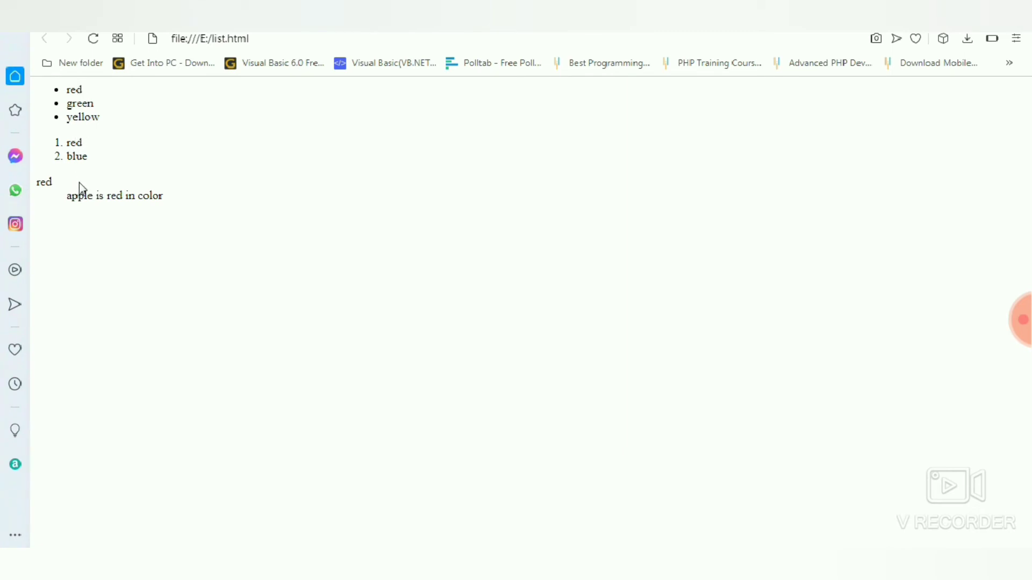
{"action": "mouse_move", "coordinate": [134, 219]}
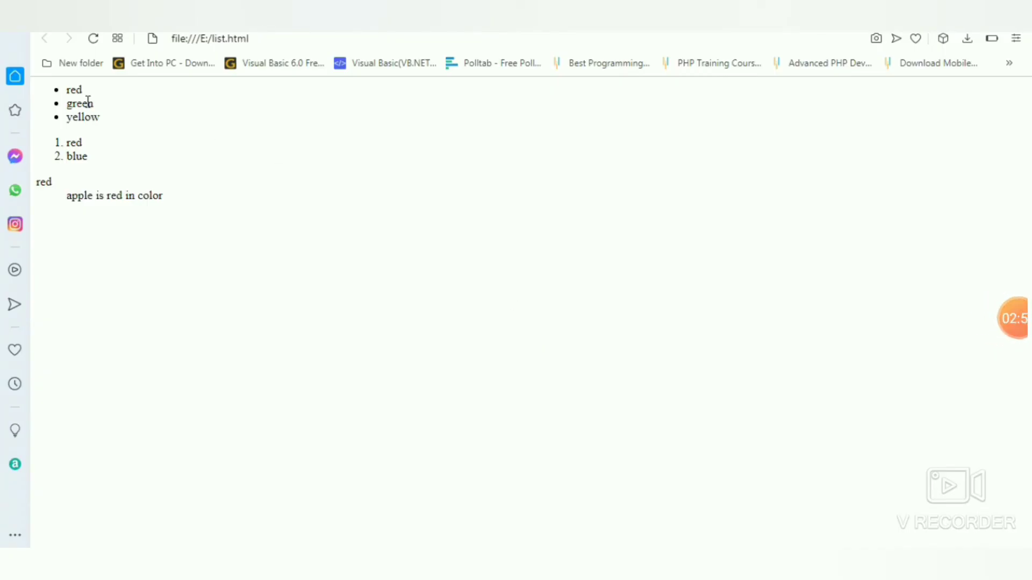
{"action": "mouse_move", "coordinate": [81, 87]}
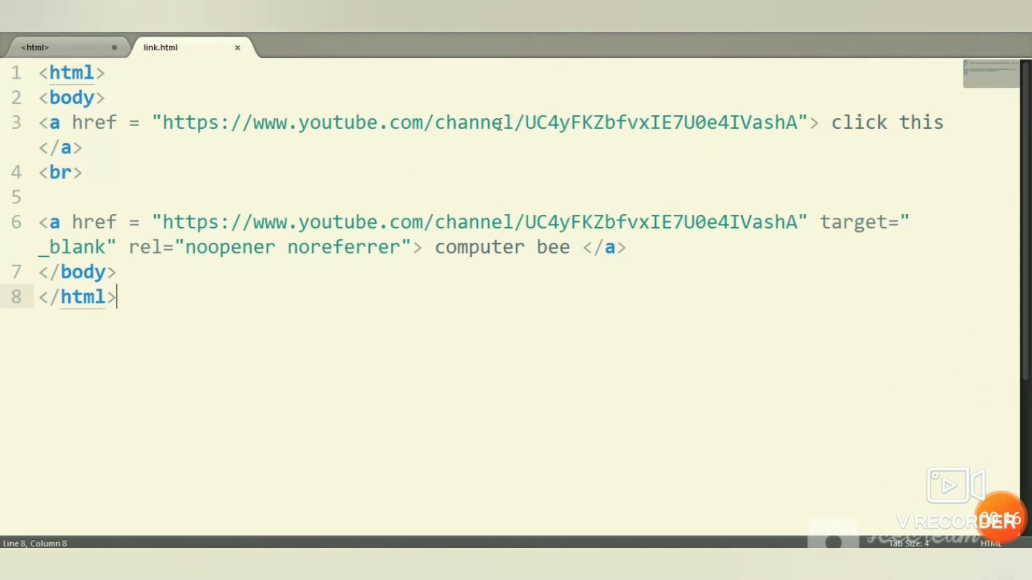
{"action": "mouse_move", "coordinate": [652, 123]}
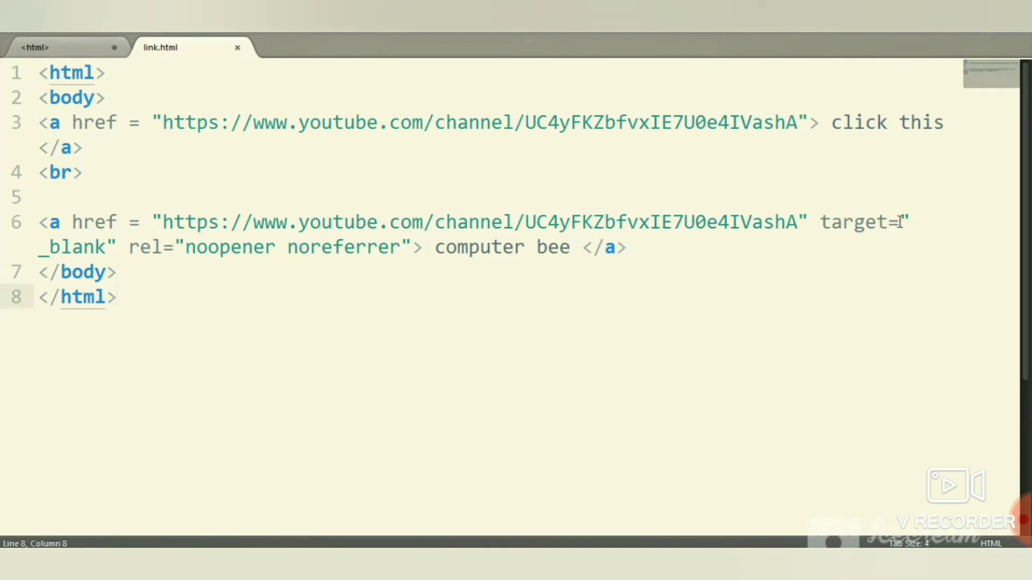
{"action": "mouse_move", "coordinate": [27, 262]}
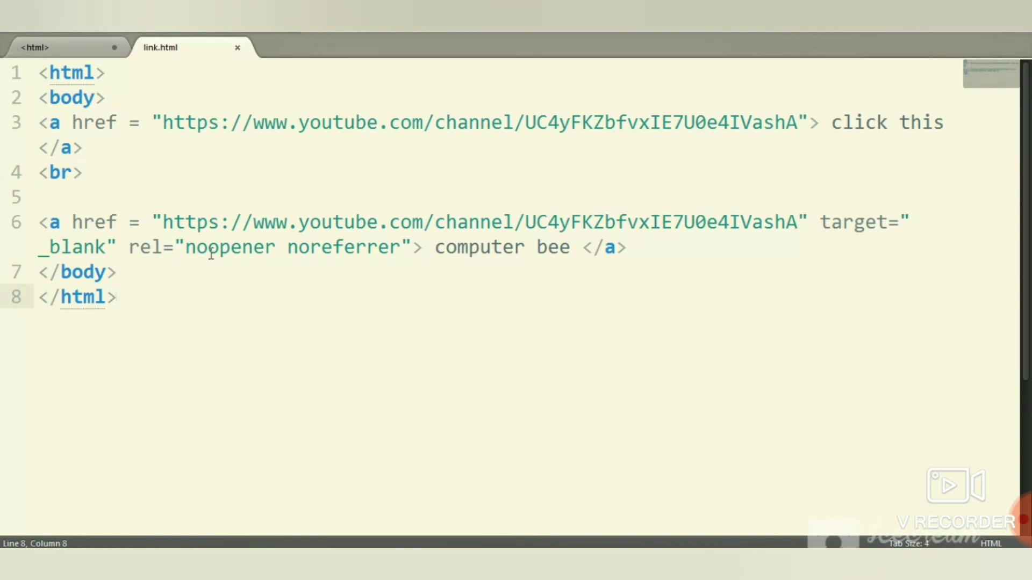
{"action": "left_click", "coordinate": [116, 296]}
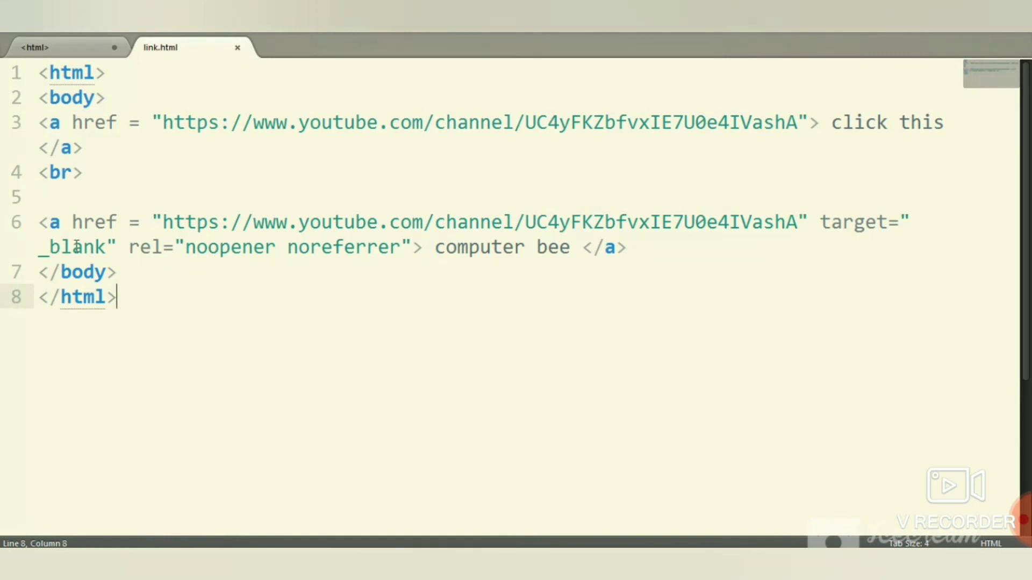
{"action": "mouse_move", "coordinate": [291, 497]}
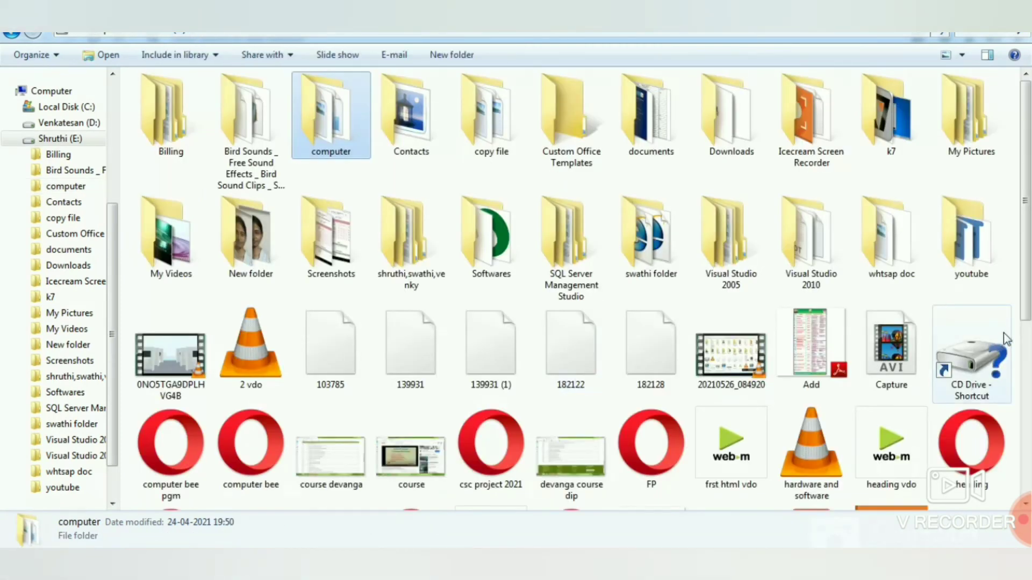
- Open link.html from the E: drive folder so it displays in the browser
{"action": "scroll", "scroll_direction": "down", "scroll_amount": 3}
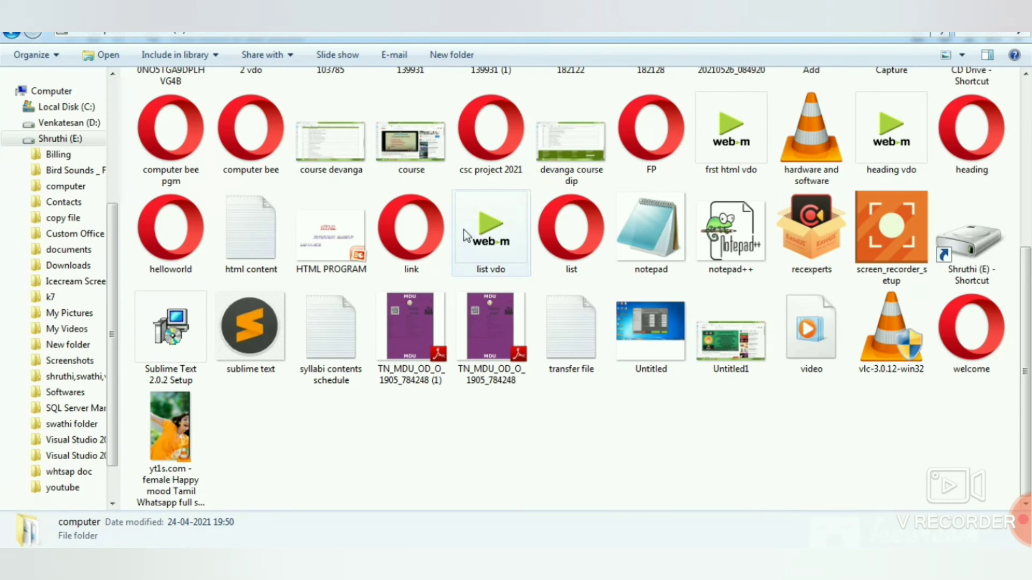
{"action": "left_click", "coordinate": [411, 227]}
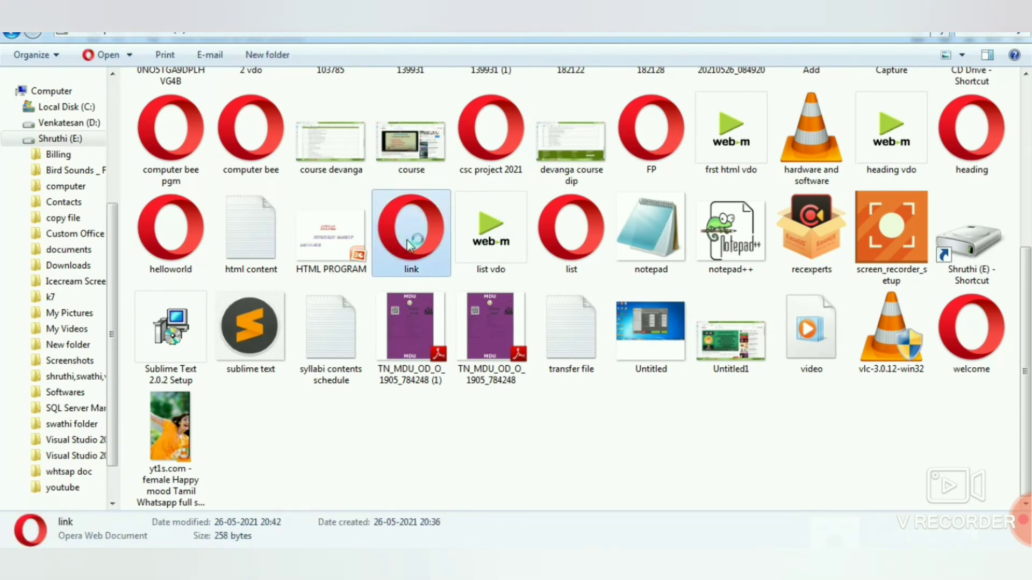
{"action": "double_click", "coordinate": [411, 227]}
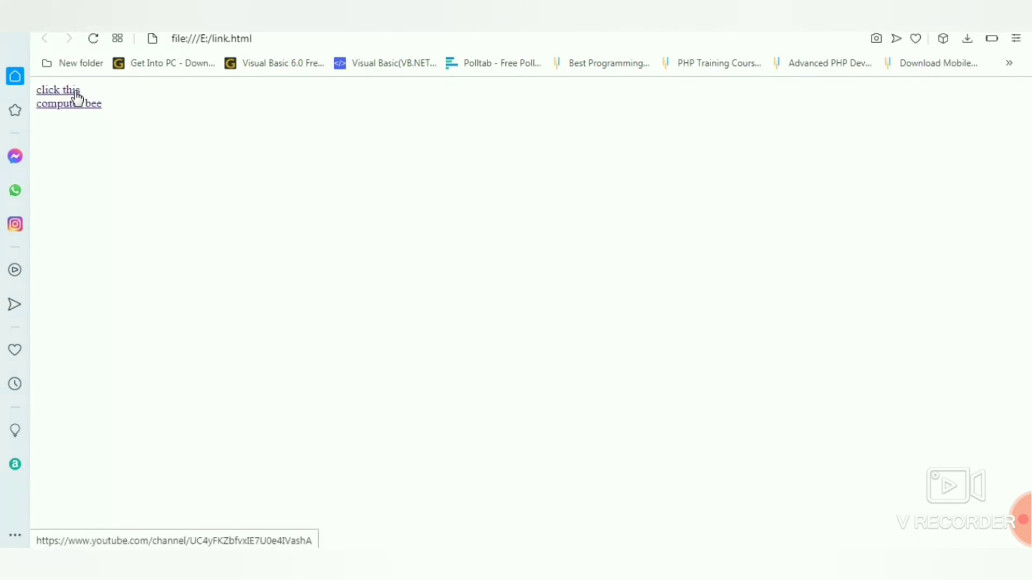
- Follow the 'click this' hyperlink to load the YouTube channel
{"action": "left_click", "coordinate": [58, 90]}
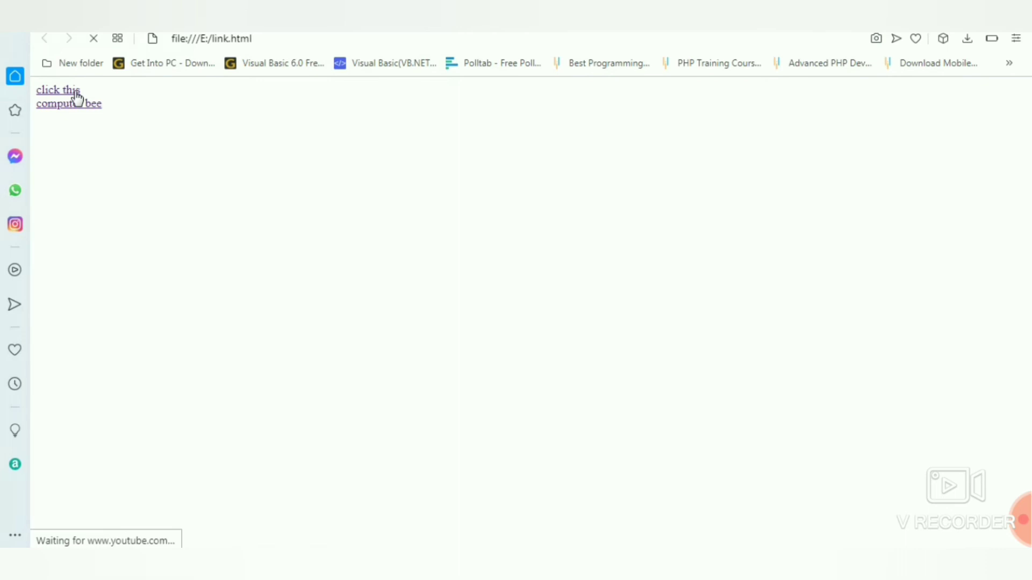
{"action": "left_click", "coordinate": [59, 90]}
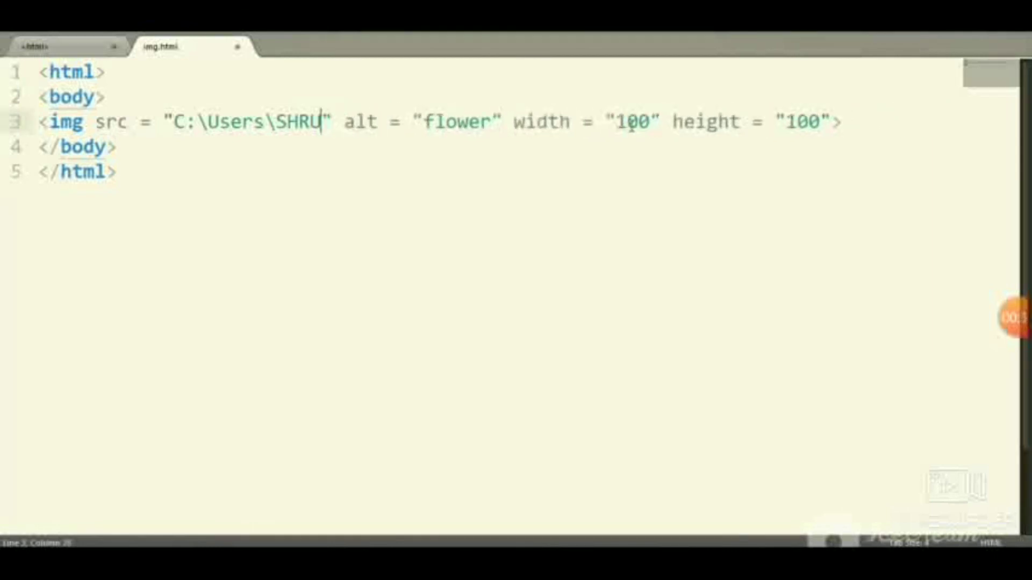
- Set the img src to C:\Users\SHRUTHI\Pictures\Hydrangeas.jpg and save img.html
{"action": "key", "text": "Backspace"}
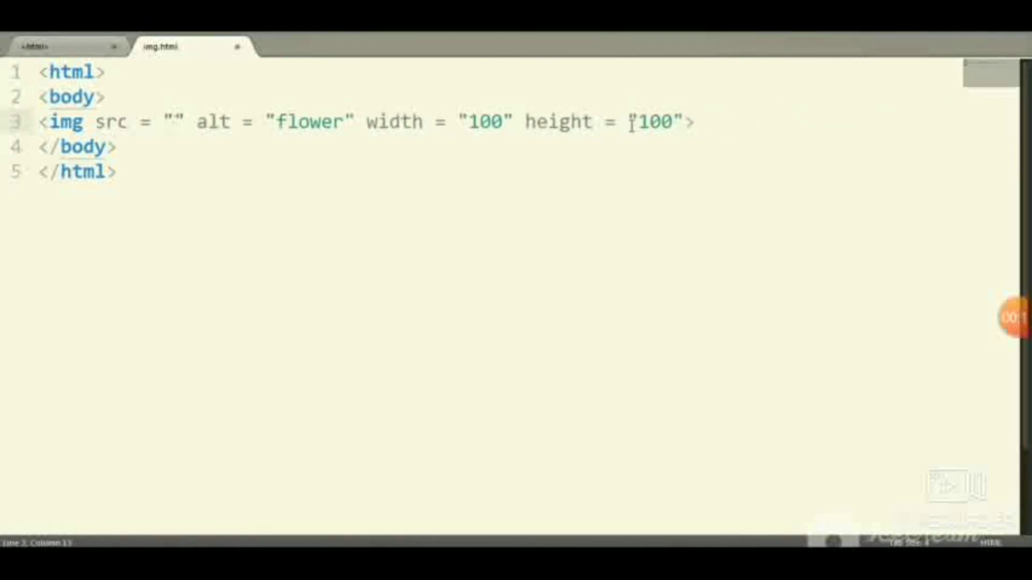
{"action": "type", "text": "f"}
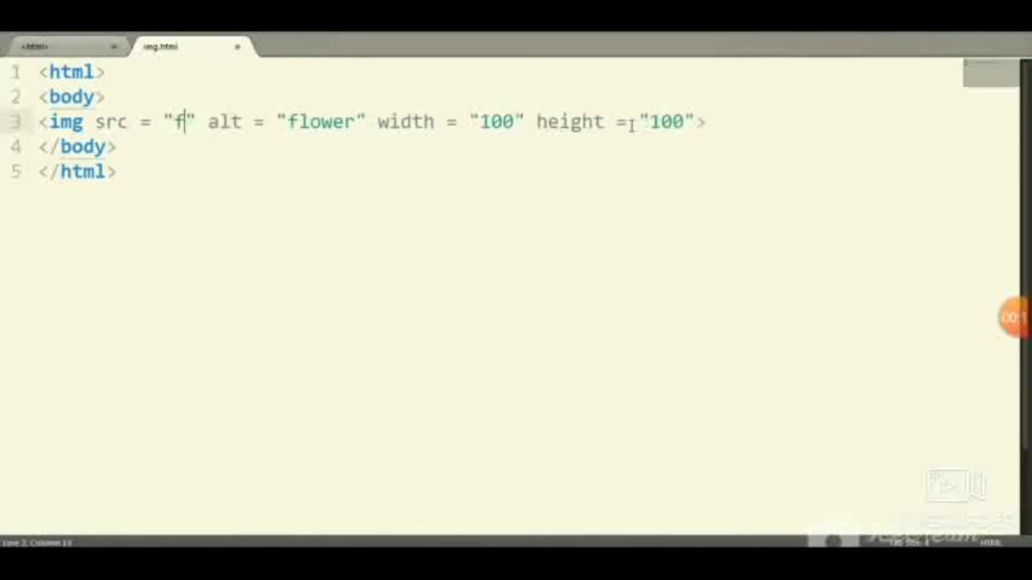
{"action": "type", "text": "lower"}
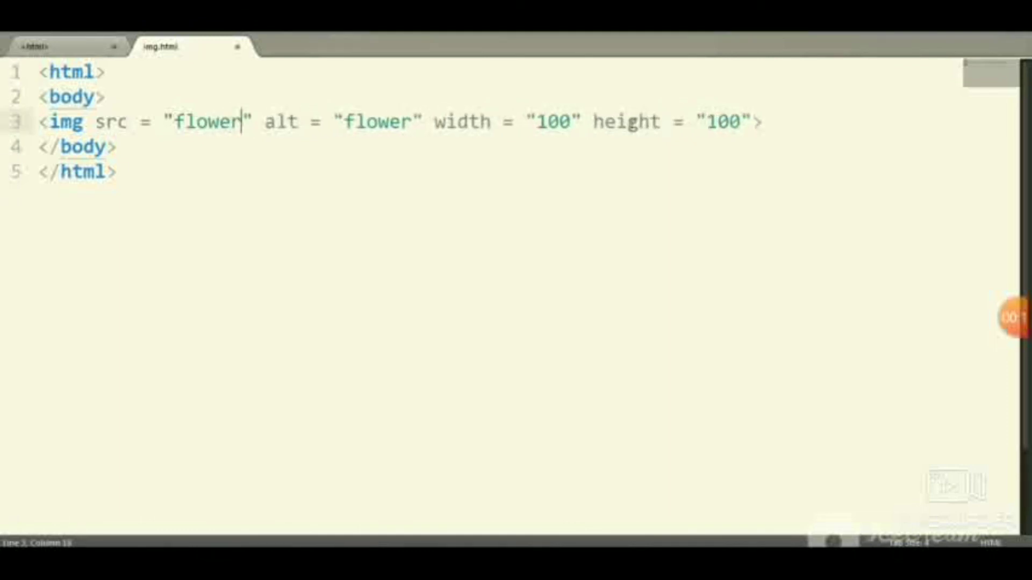
{"action": "type", "text": ".jpg"}
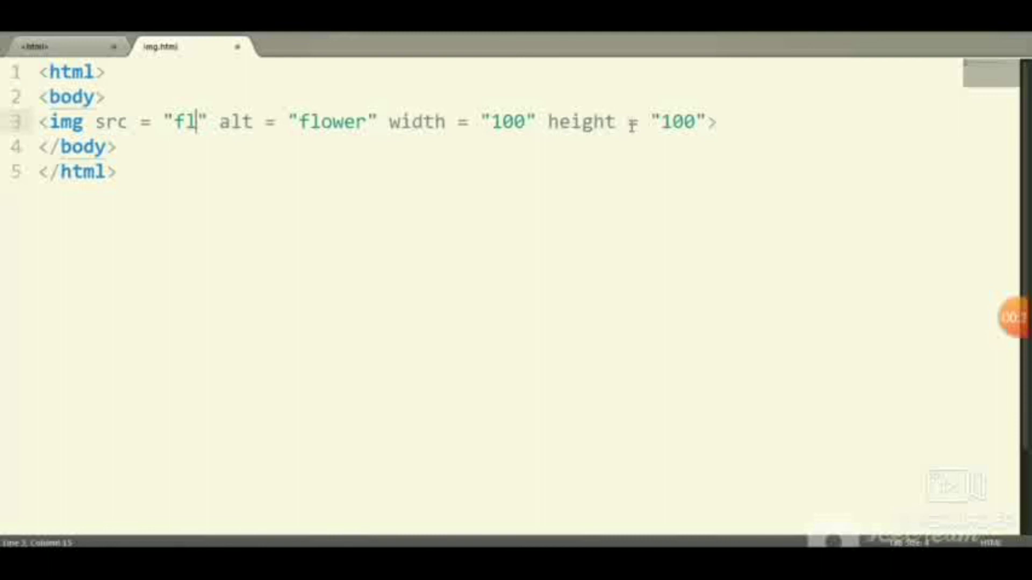
{"action": "type", "text": "C:\\Users\\SHRUTHI\\Pictures\\Hydrangeas.jpg"}
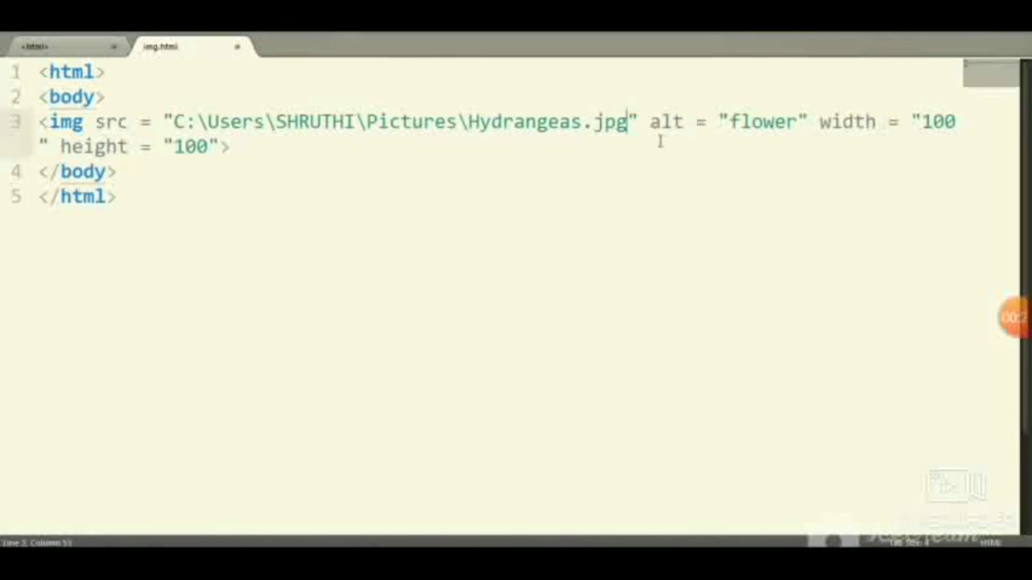
{"action": "mouse_move", "coordinate": [342, 224]}
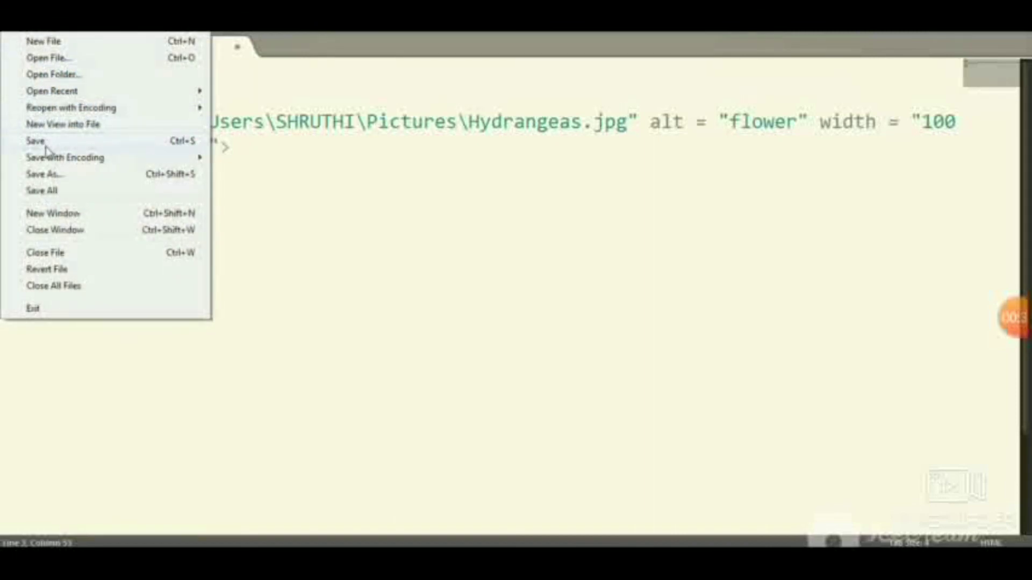
{"action": "left_click", "coordinate": [27, 144]}
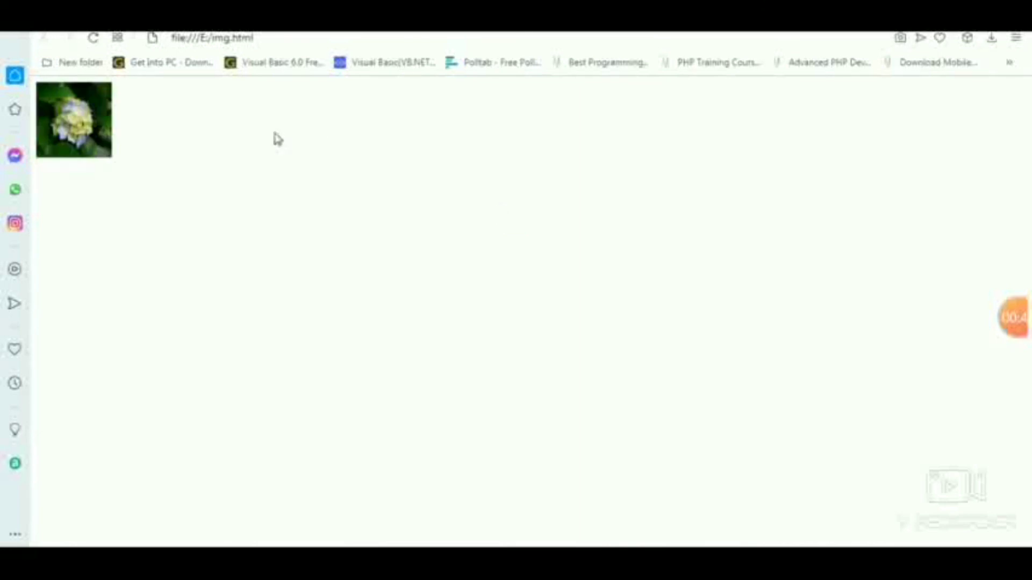
{"action": "mouse_move", "coordinate": [88, 102]}
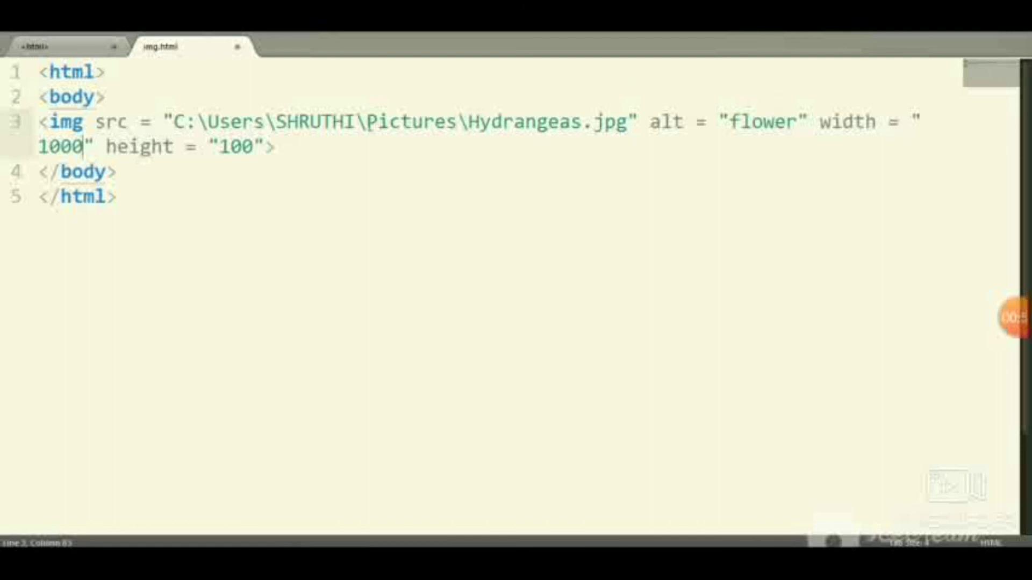
- Change the image height to 500 to go with width 1000
{"action": "key", "text": "BackSpace"}
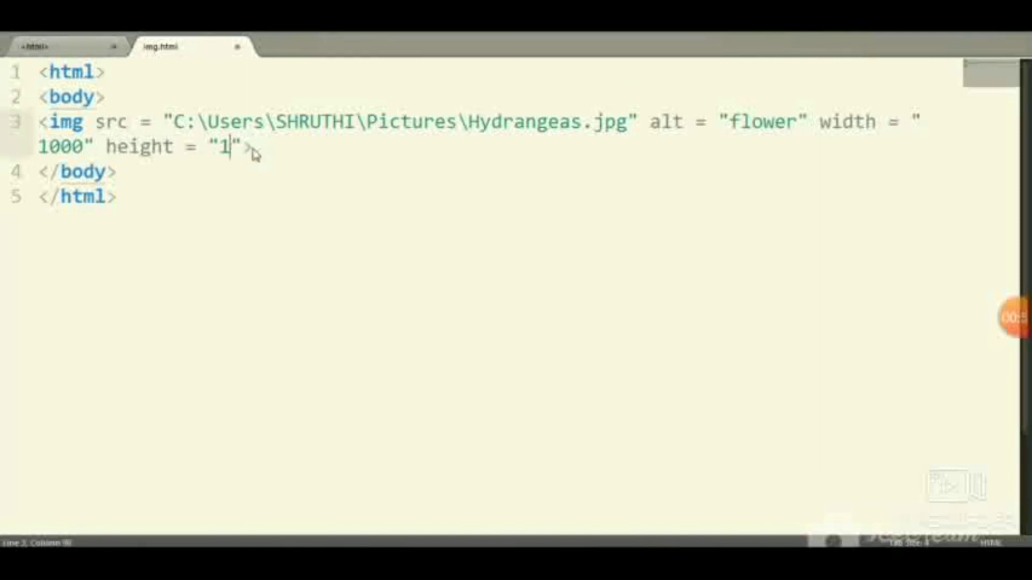
{"action": "type", "text": "00"}
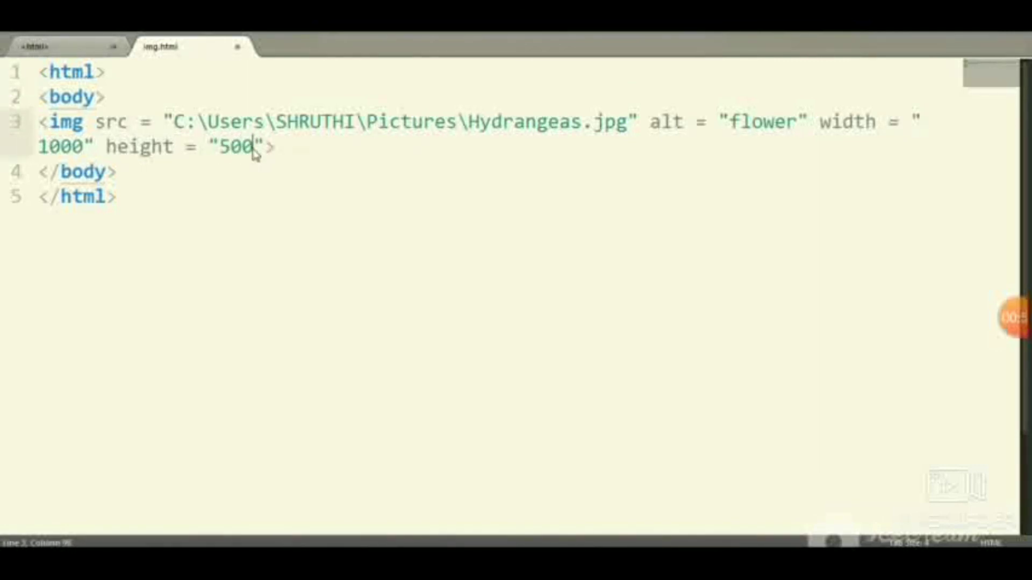
{"action": "left_click", "coordinate": [32, 45]}
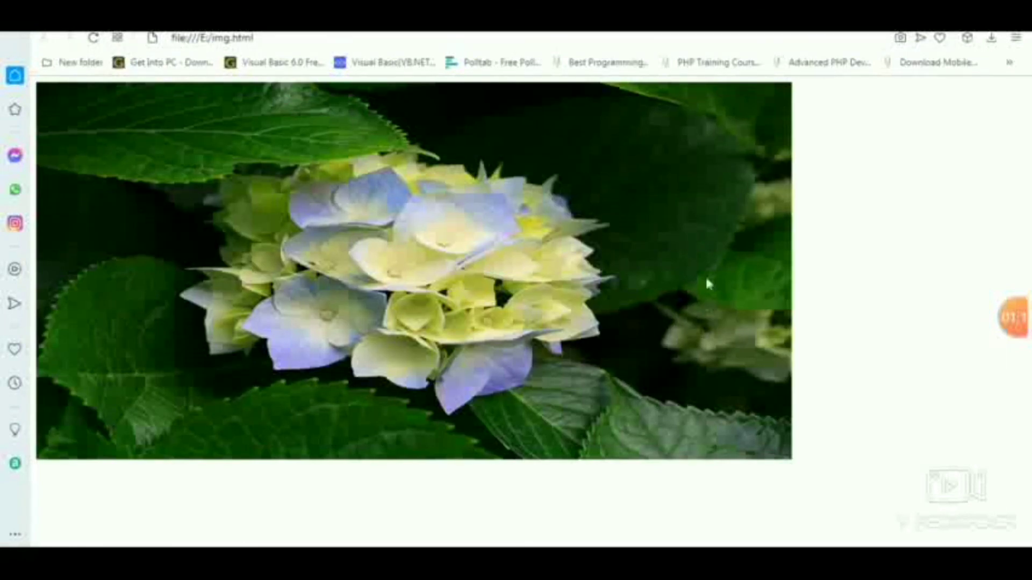
{"action": "mouse_move", "coordinate": [706, 314]}
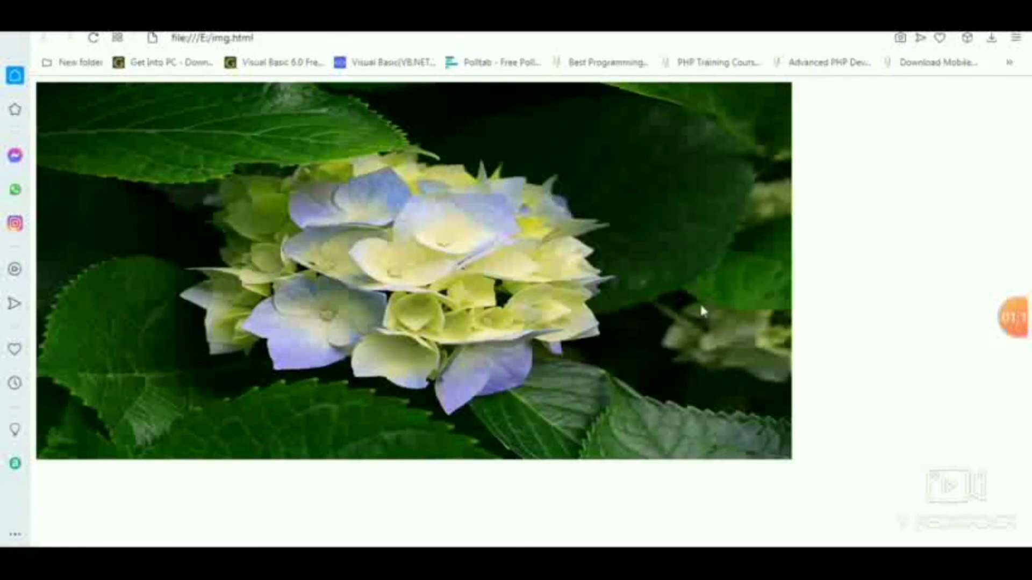